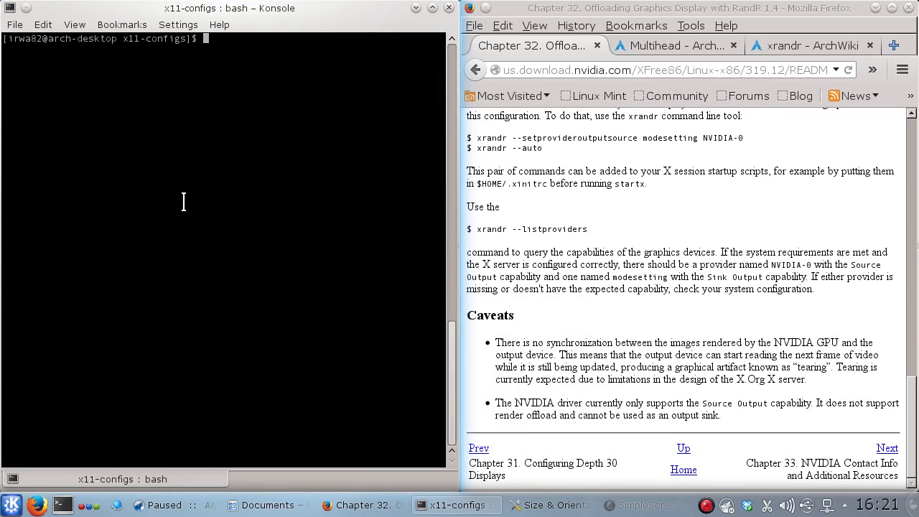
mouse_move(234, 152)
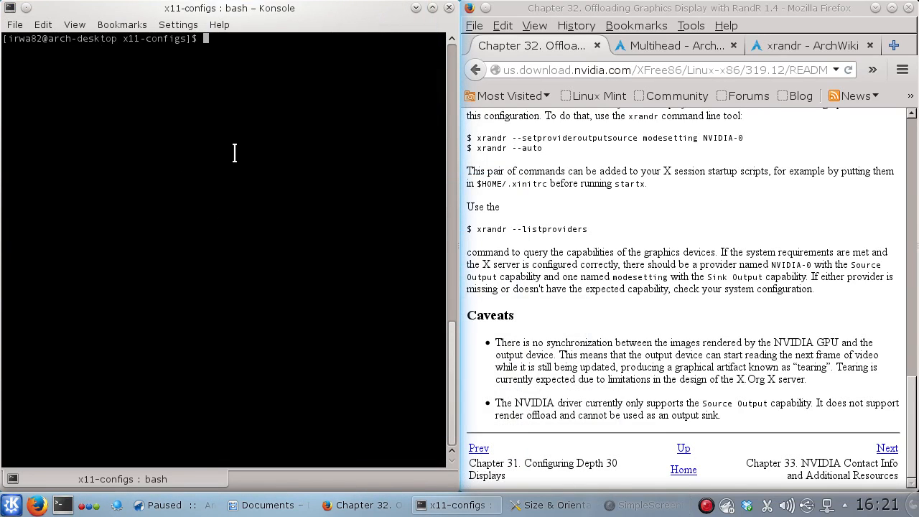
mouse_move(229, 152)
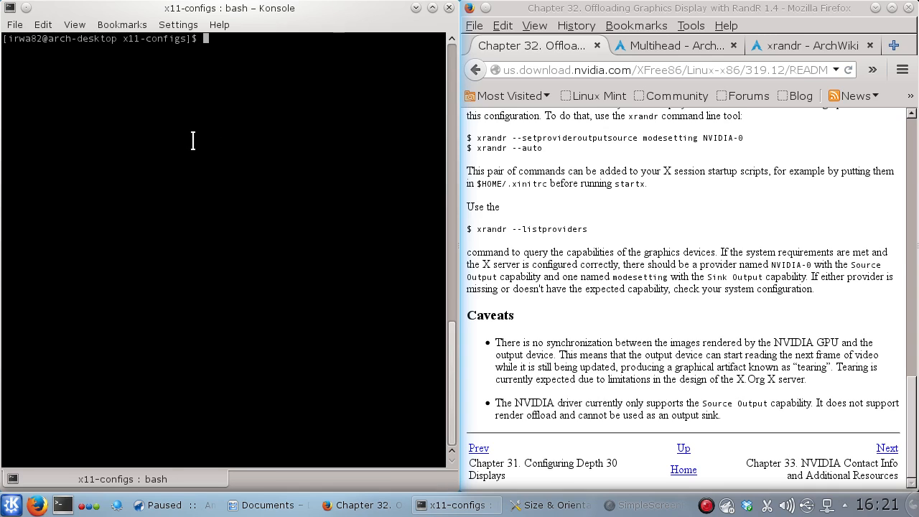
mouse_move(316, 103)
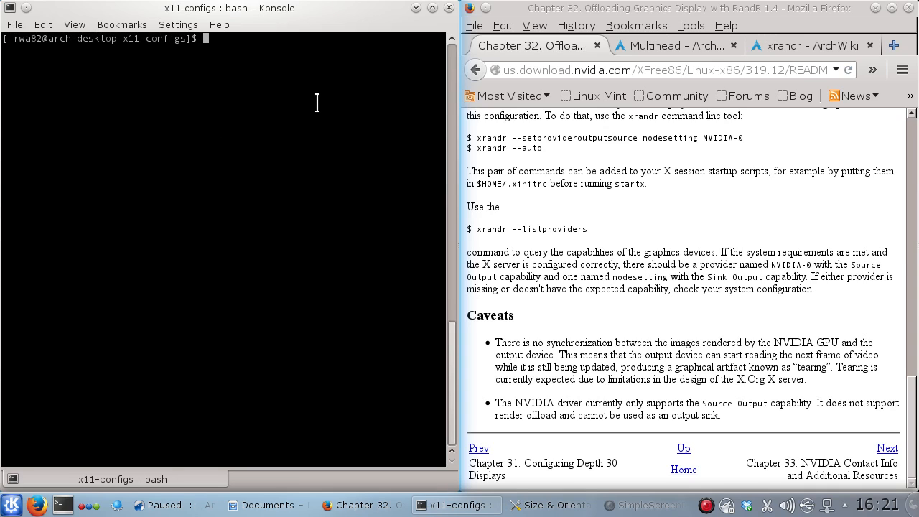
mouse_move(291, 241)
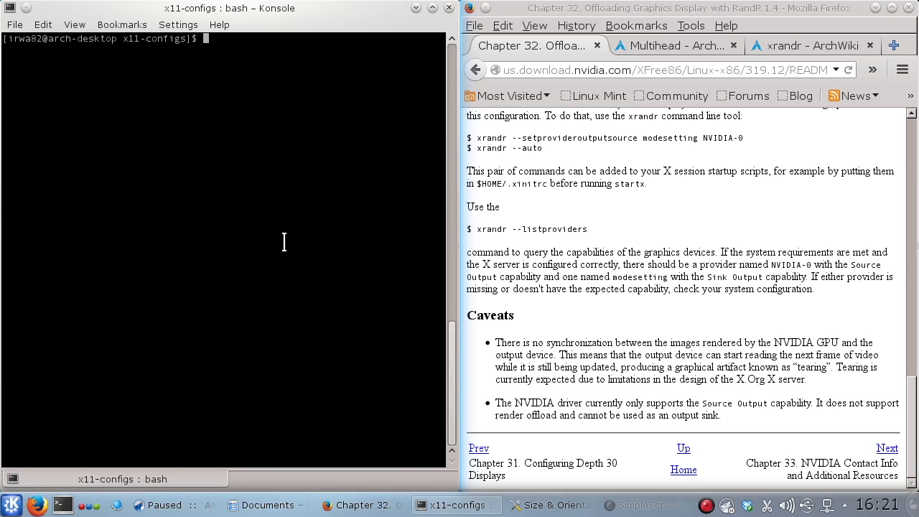
mouse_move(229, 181)
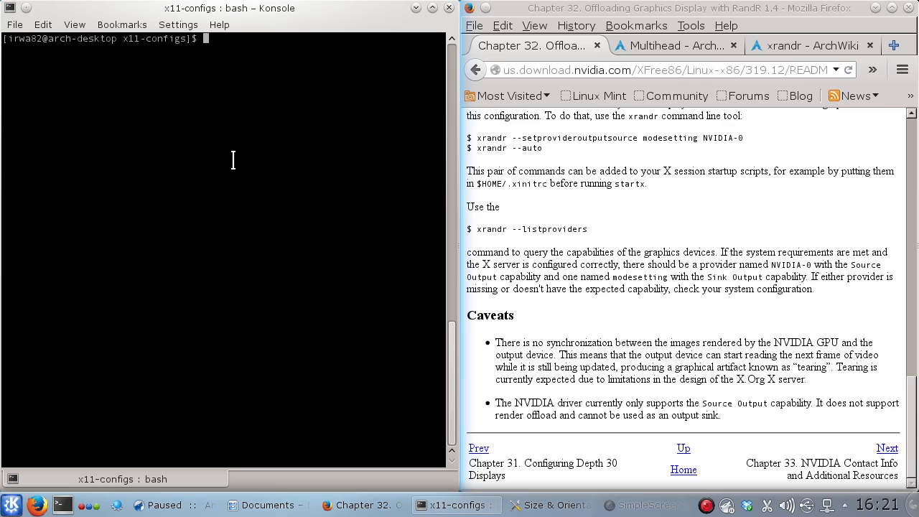
mouse_move(259, 132)
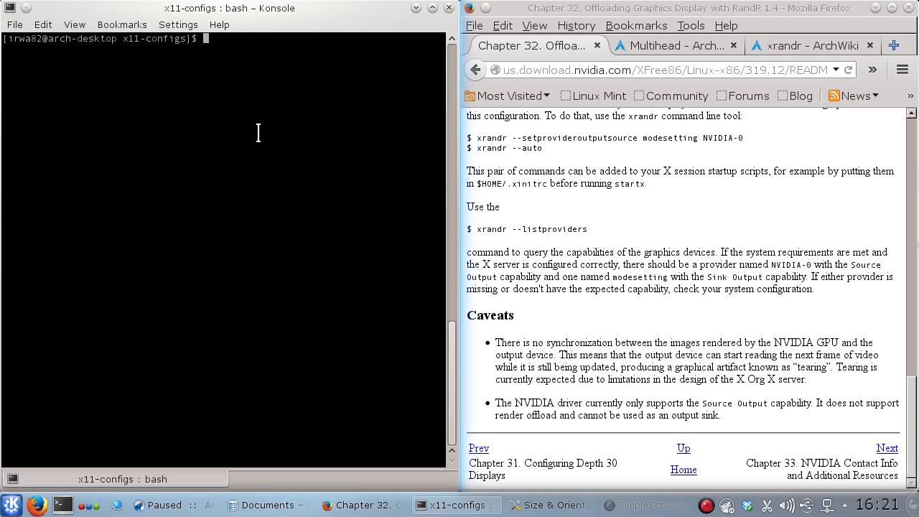
mouse_move(327, 129)
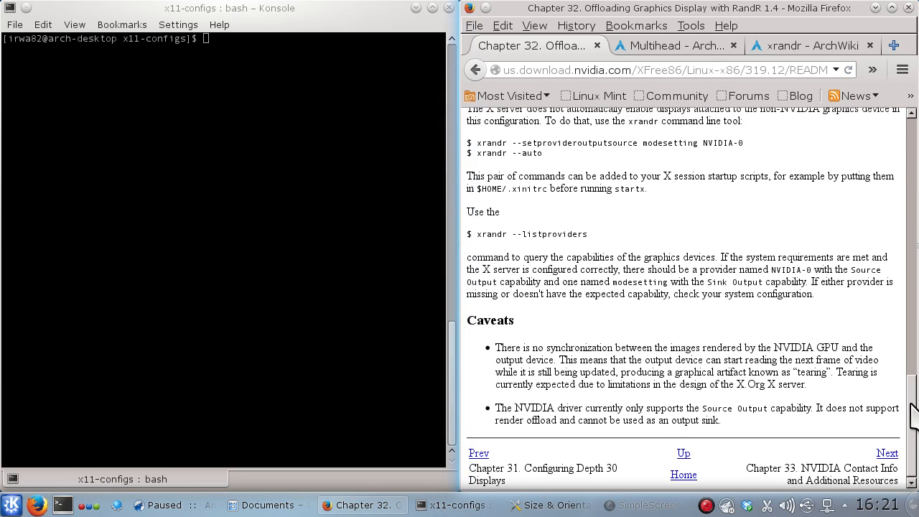
Check the xrandr version, correcting a typo, to show xrandr 1.4.3 with RandR 1.4.
scroll("up", 3)
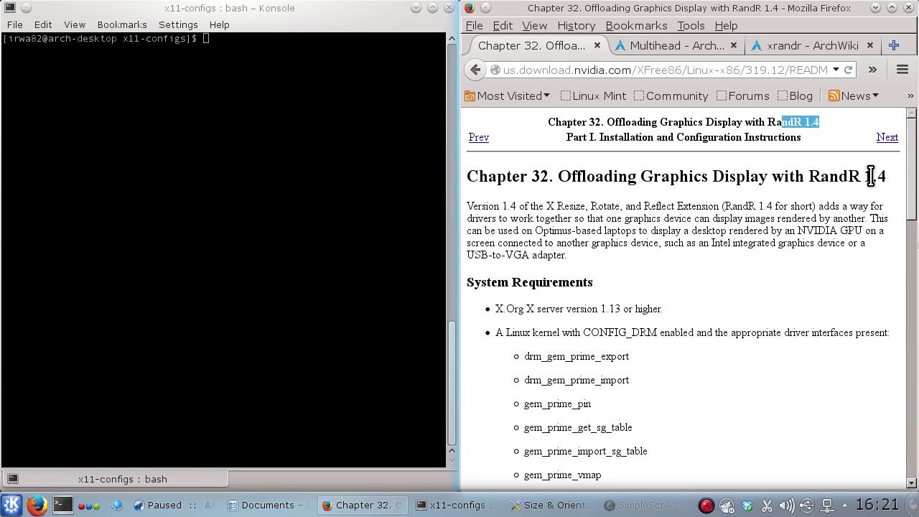
scroll("down", 3)
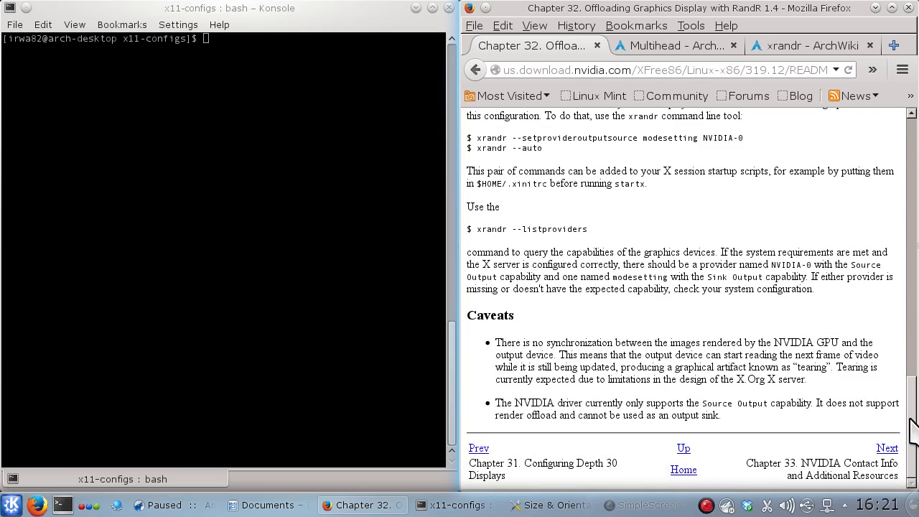
mouse_move(69, 137)
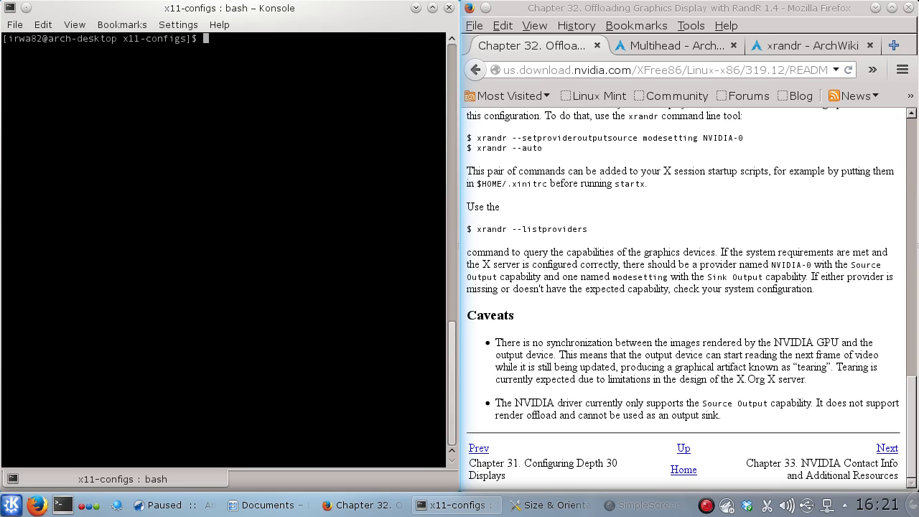
type("xran")
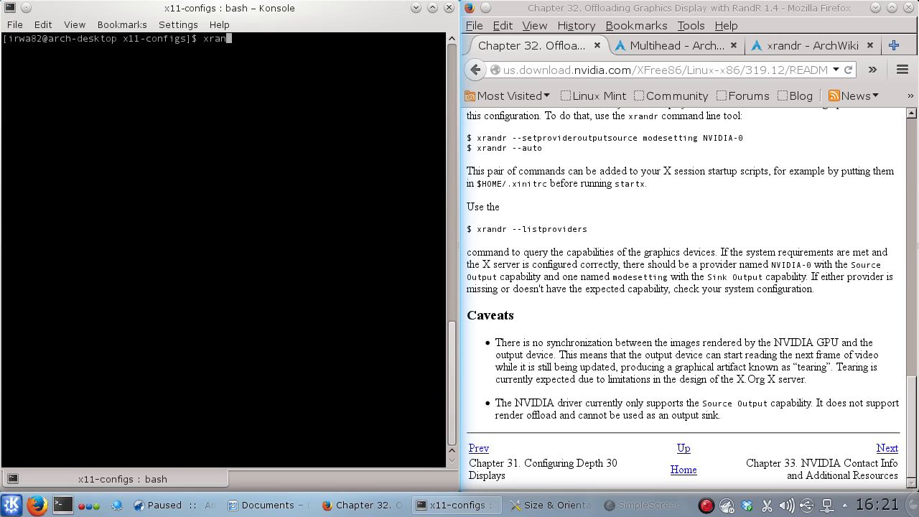
key("Return")
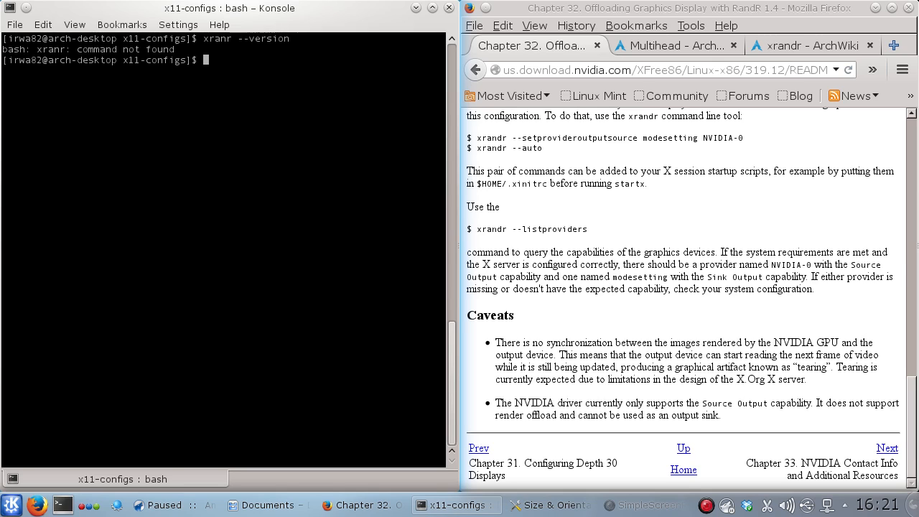
type("xranr --version")
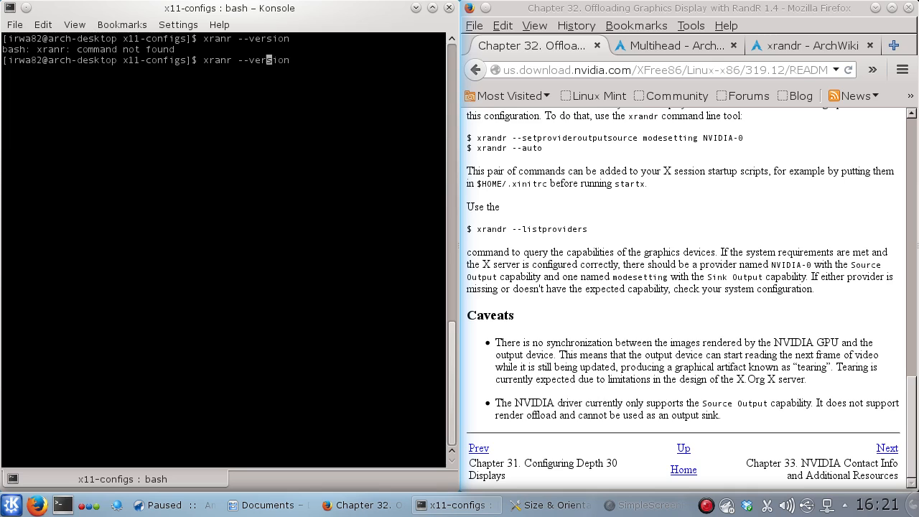
type("d")
key("Return")
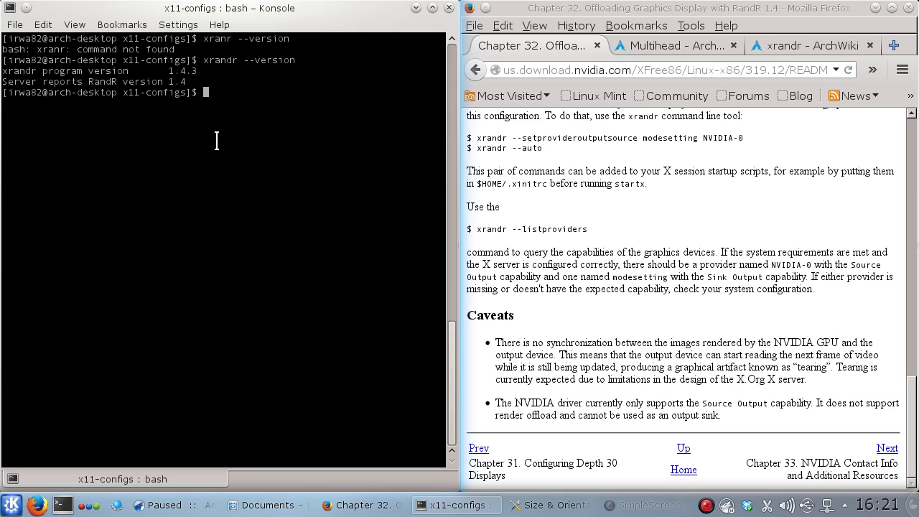
mouse_move(207, 148)
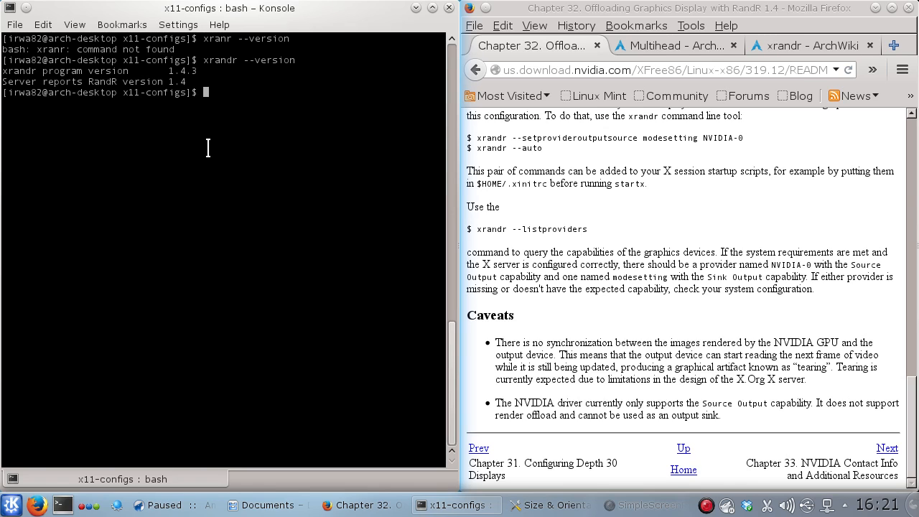
Check the nvidia-xconfig version, which reports 343.22.
type("n")
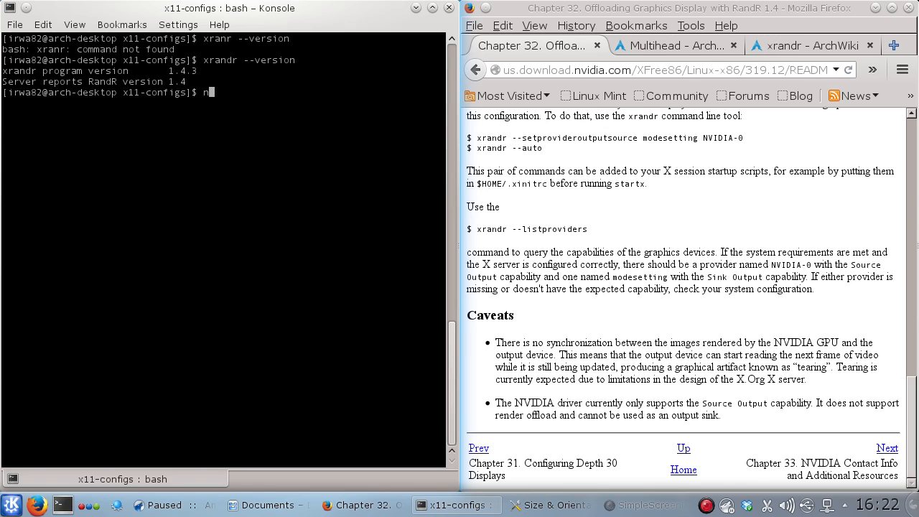
type("nvidia-x")
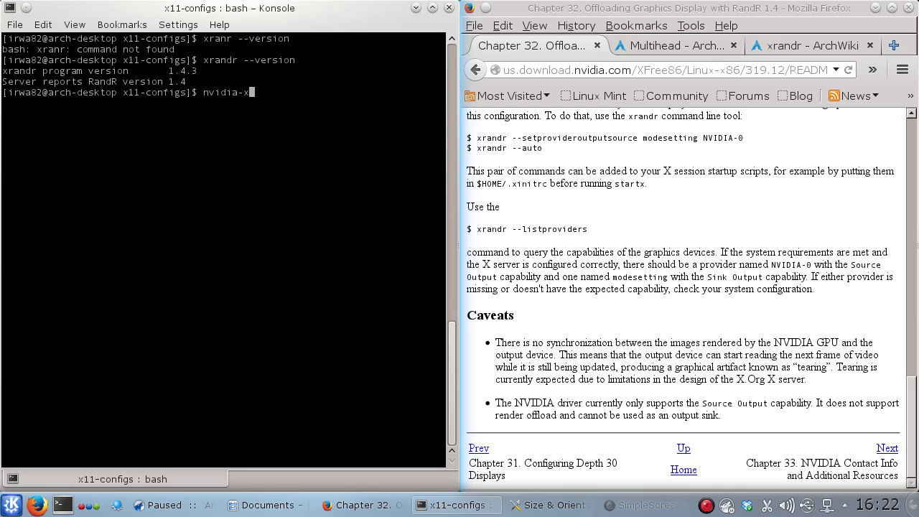
type("config --version")
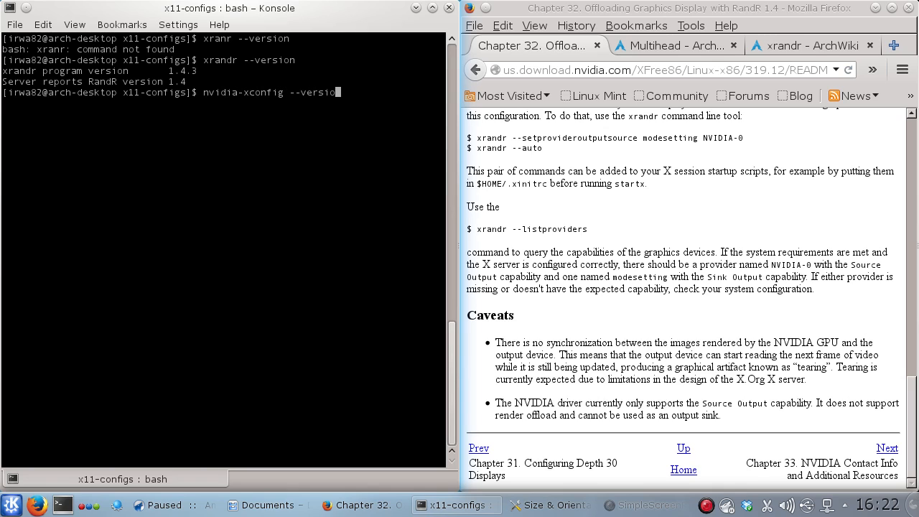
key("Return")
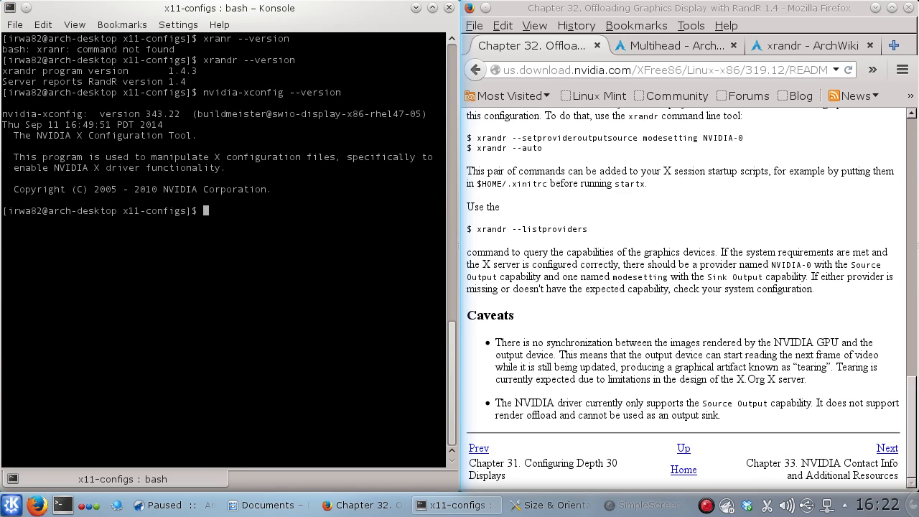
Run xrandr --listproviders, showing a single NVIDIA-0 provider with only Source Output.
type("x")
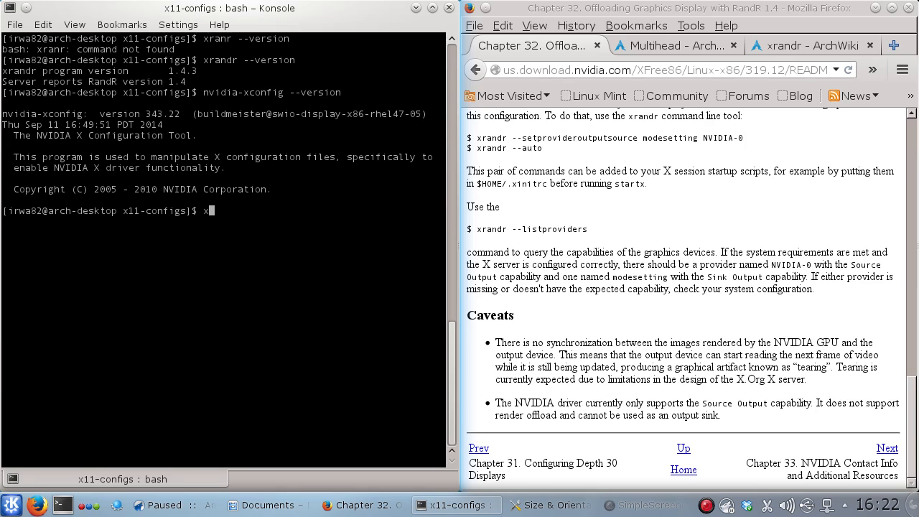
type("randr --li")
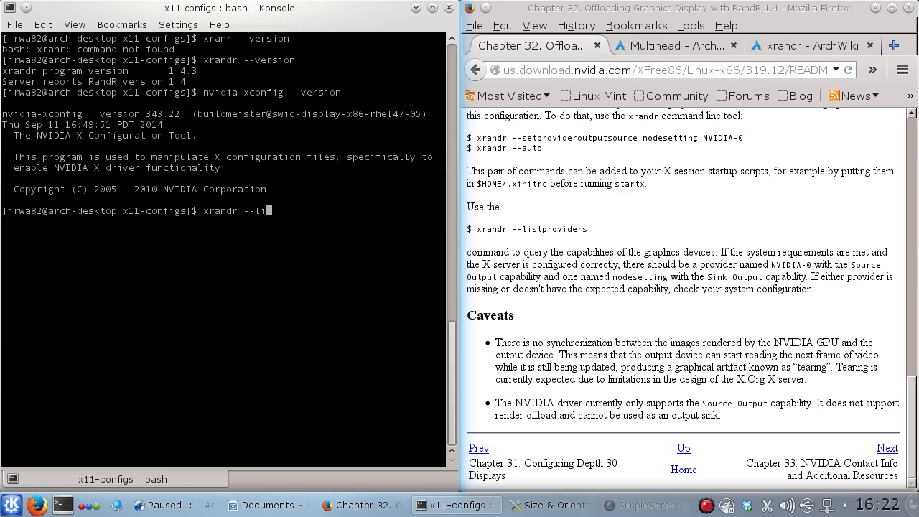
key("Return")
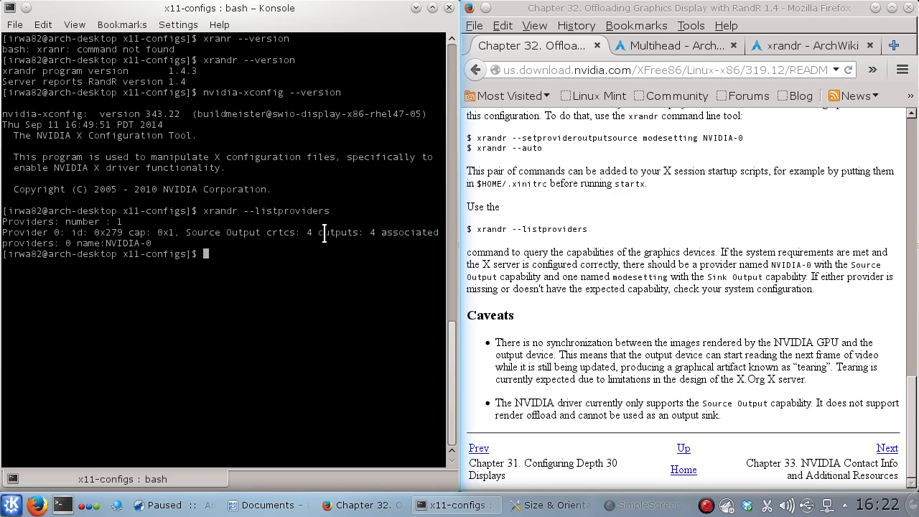
double_click(336, 233)
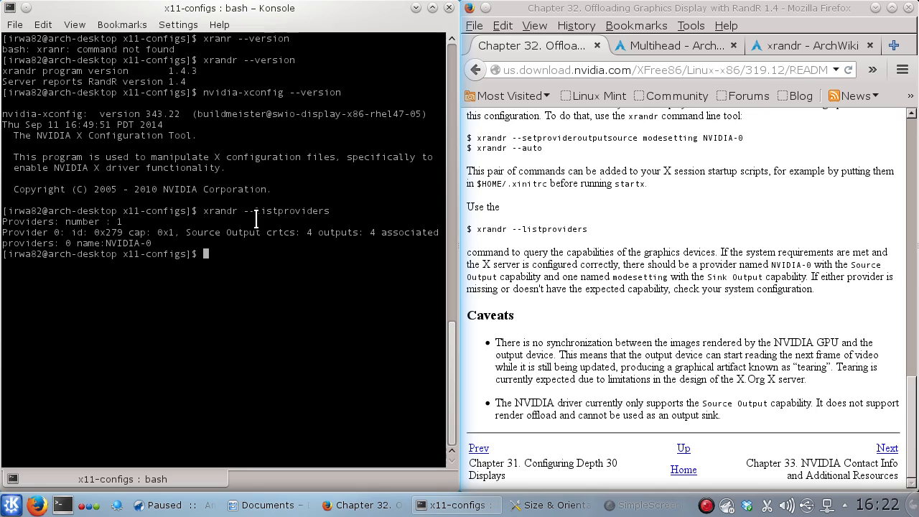
mouse_move(241, 258)
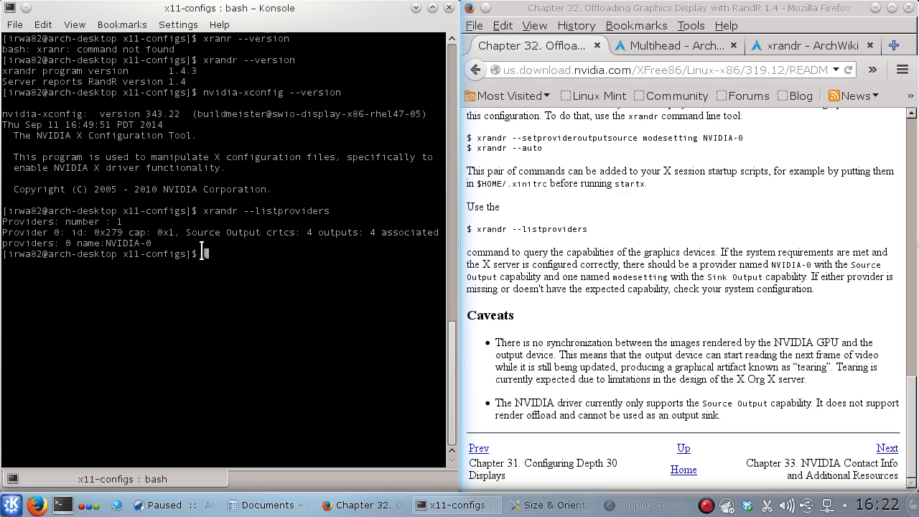
mouse_move(259, 258)
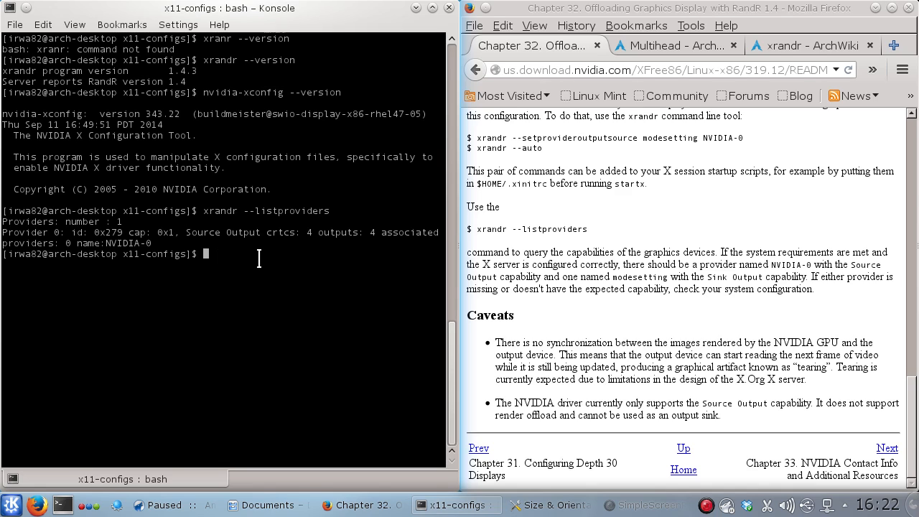
mouse_move(175, 132)
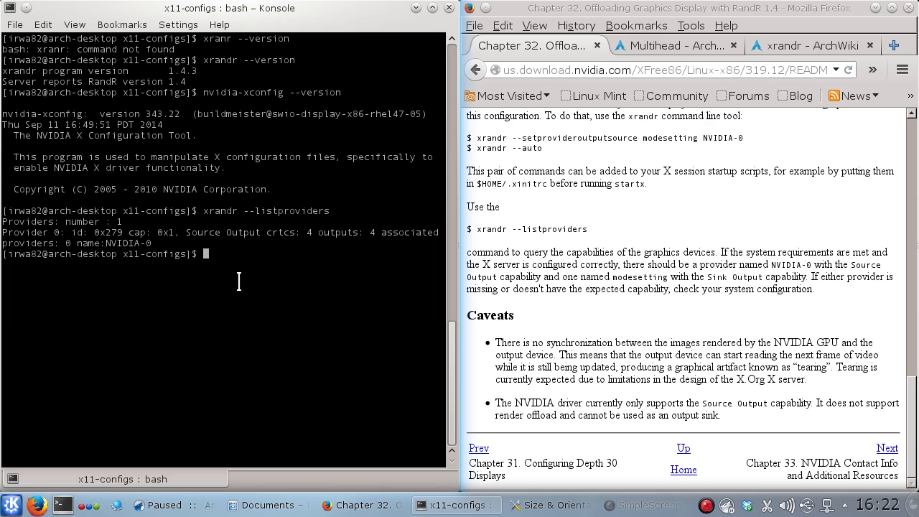
Run xrandr --setprovideroutputsource NVIDIA-0, which fails with a BadValue error.
type("xrandr --listproviders")
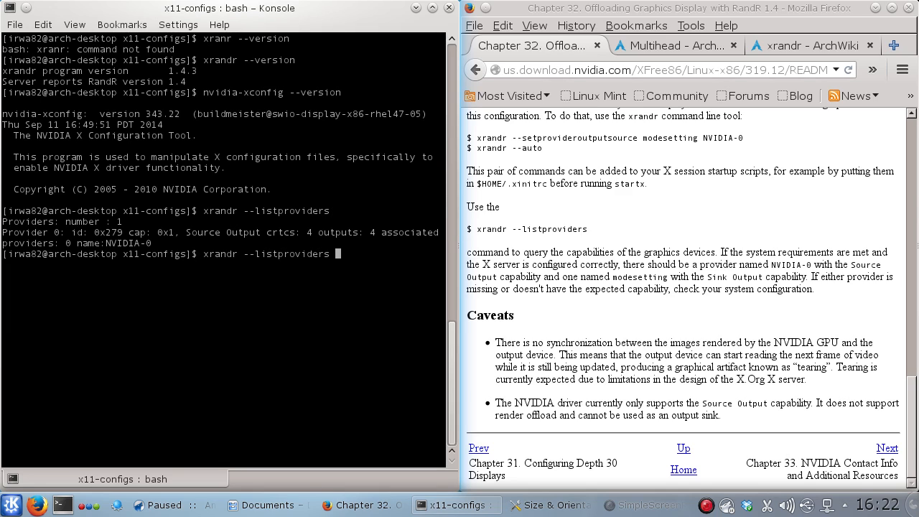
key("BackSpace")
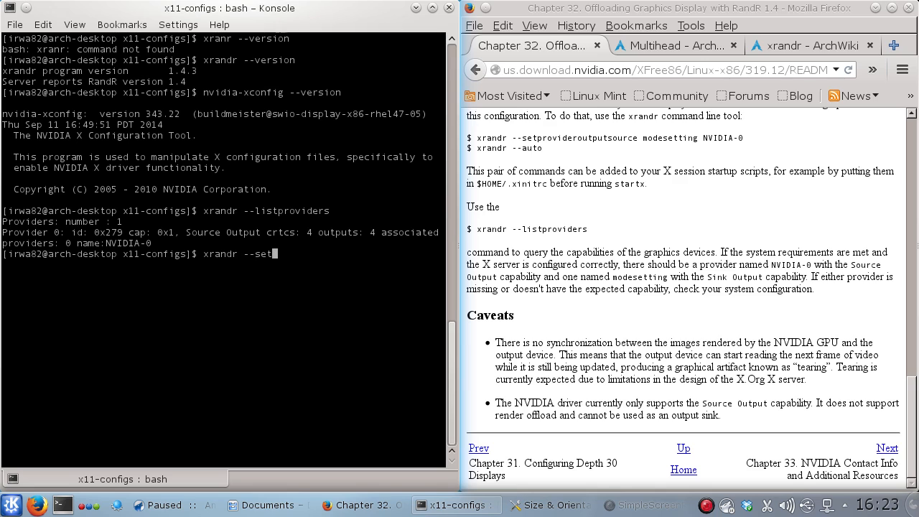
type("provideroutputsource")
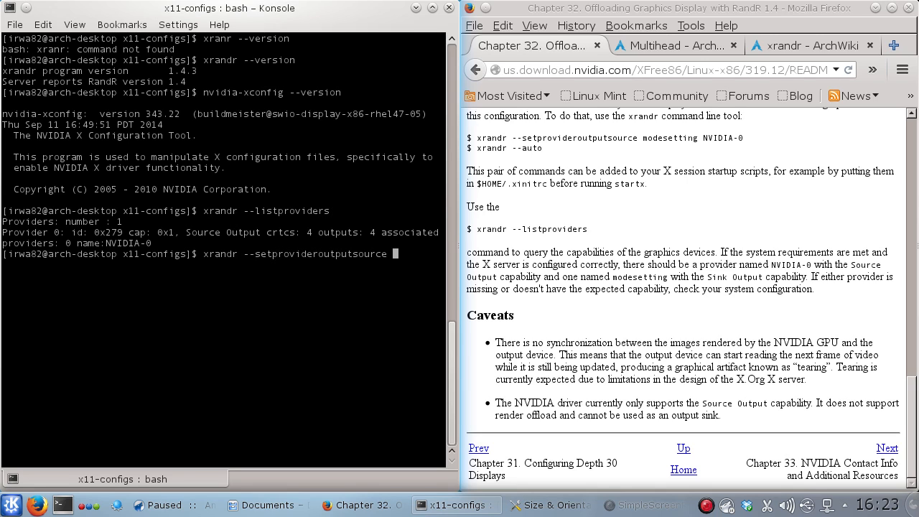
type("nv")
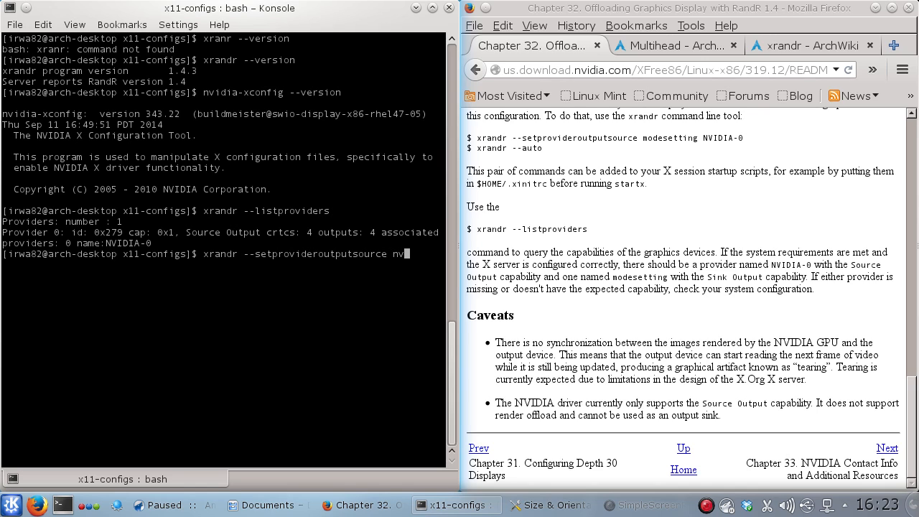
type("BV")
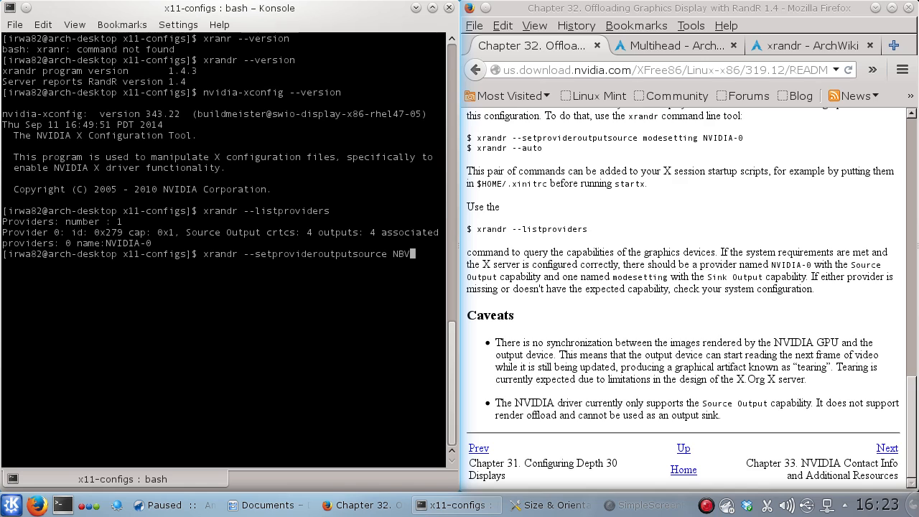
key("BackSpace")
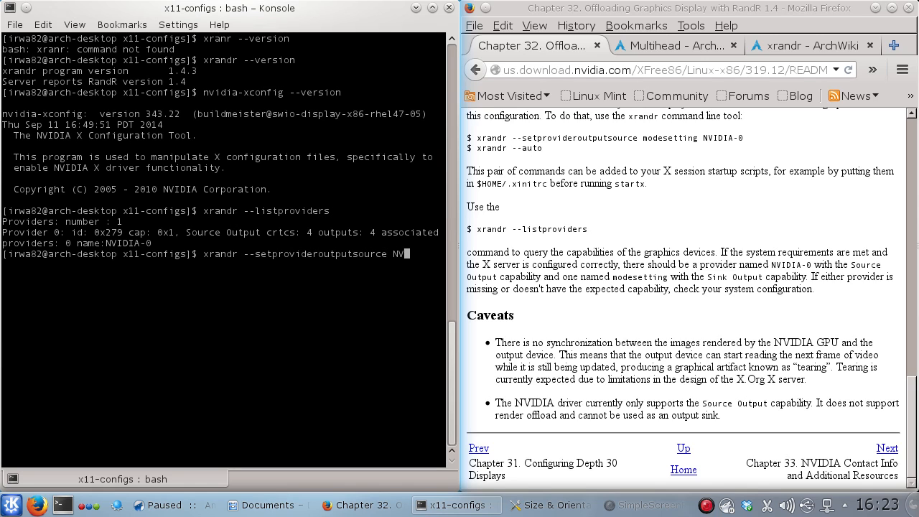
key("Return")
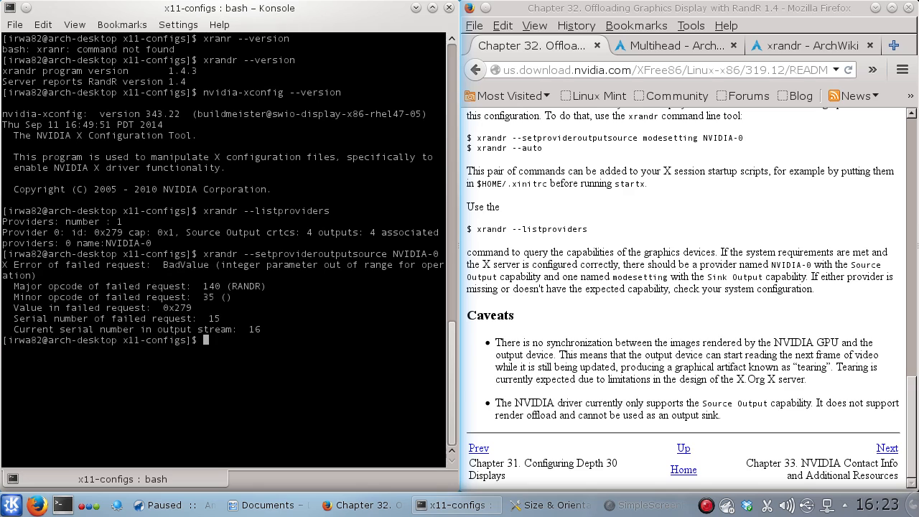
mouse_move(57, 264)
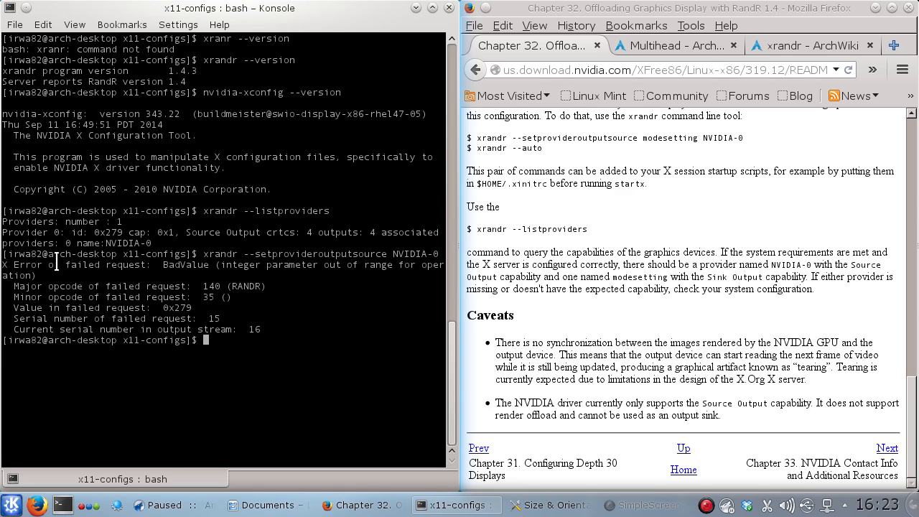
mouse_move(362, 411)
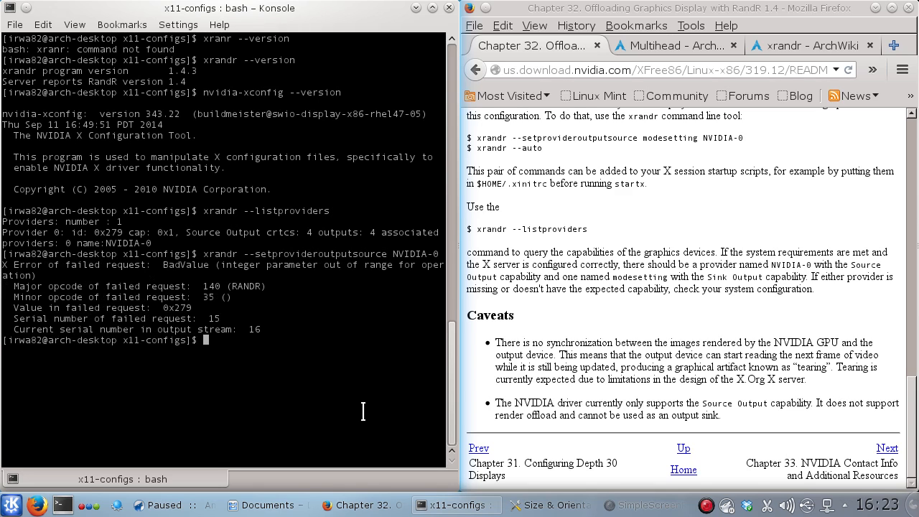
Retry with provider indices 1 0, getting 'Could not find provider with index 1'.
type("xrandr --setprovideroutputsource NVID")
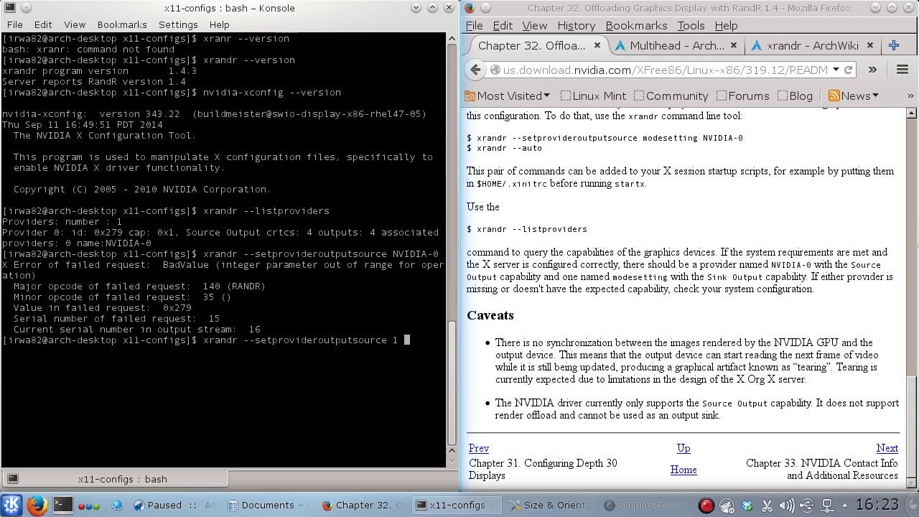
type(" 0")
key("Return")
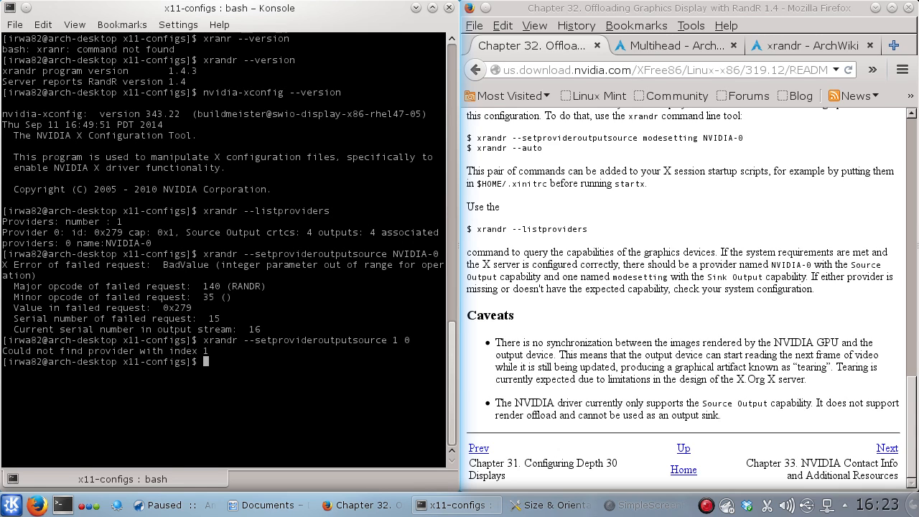
mouse_move(486, 477)
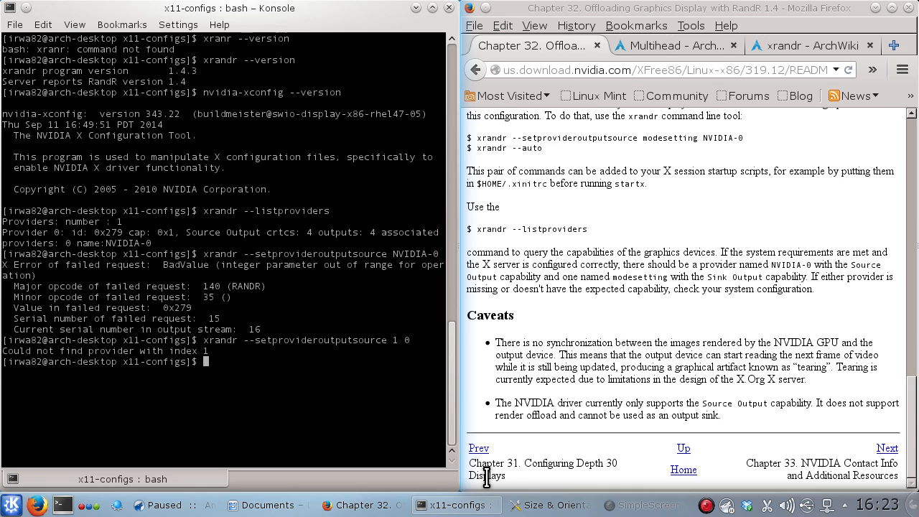
mouse_move(379, 370)
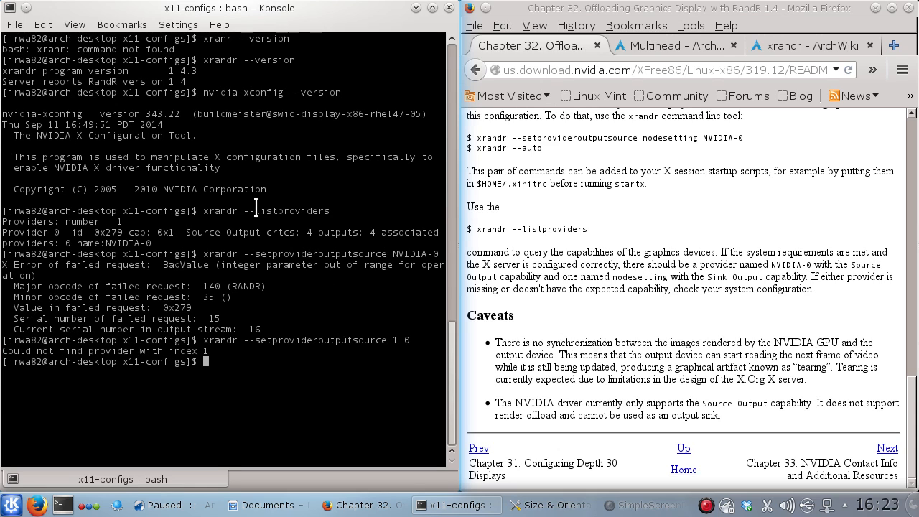
mouse_move(294, 259)
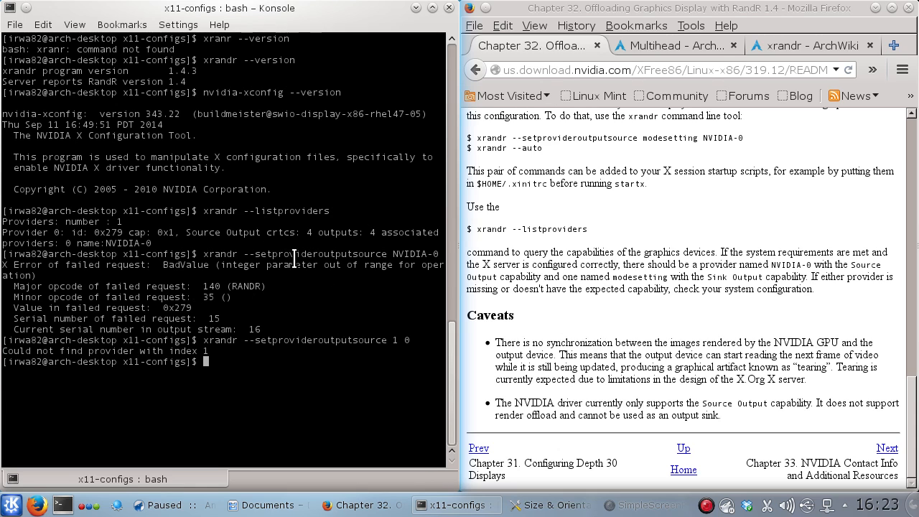
mouse_move(371, 173)
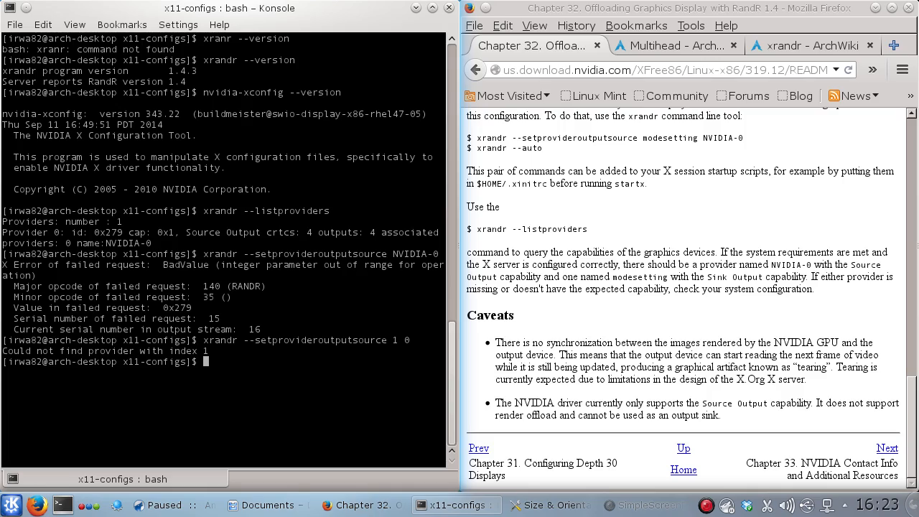
Bring up the Size & Orientation display settings for DVI-D-0 and DVI-D-1.
left_click(549, 506)
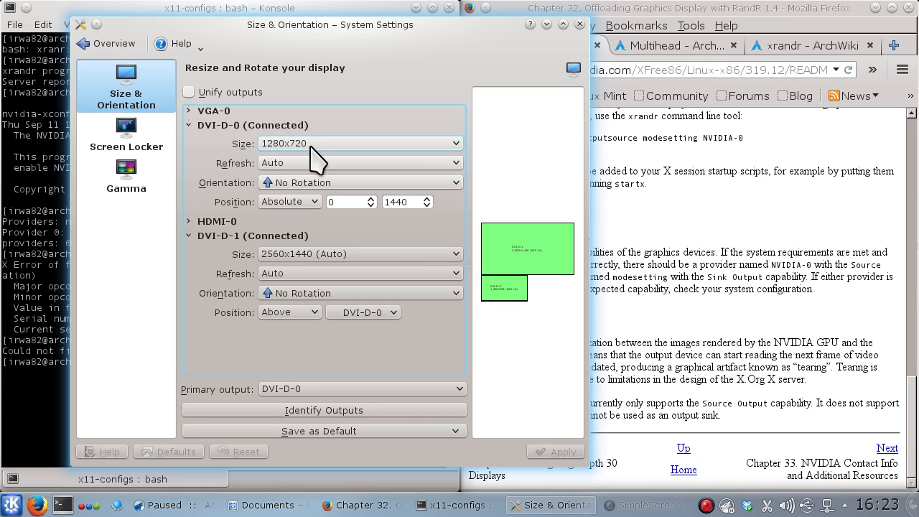
mouse_move(266, 158)
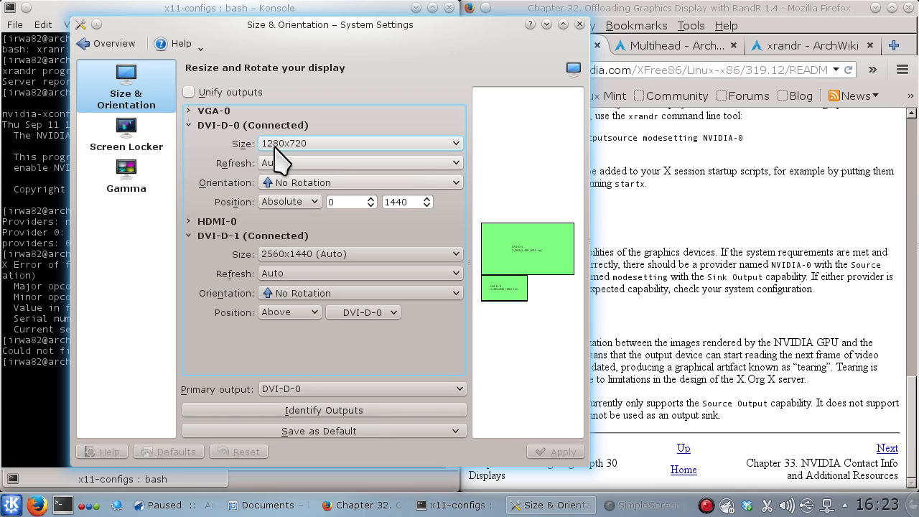
mouse_move(314, 166)
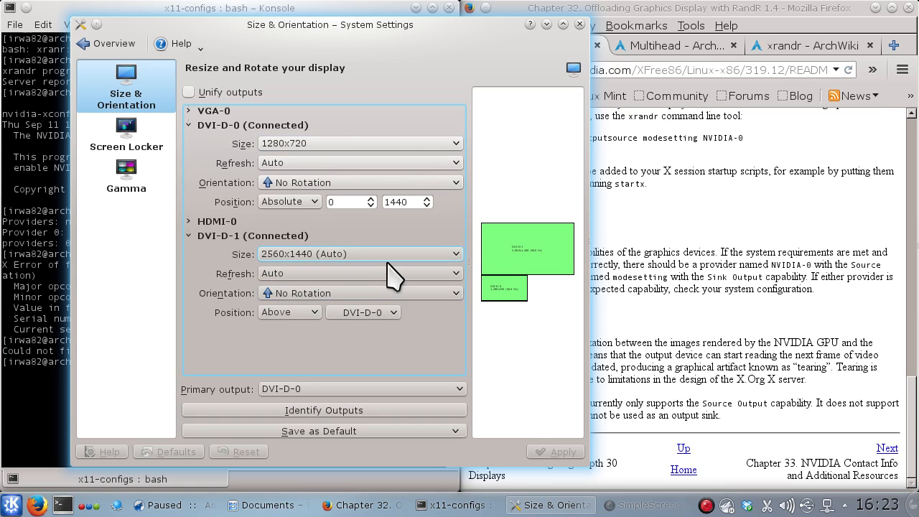
mouse_move(290, 311)
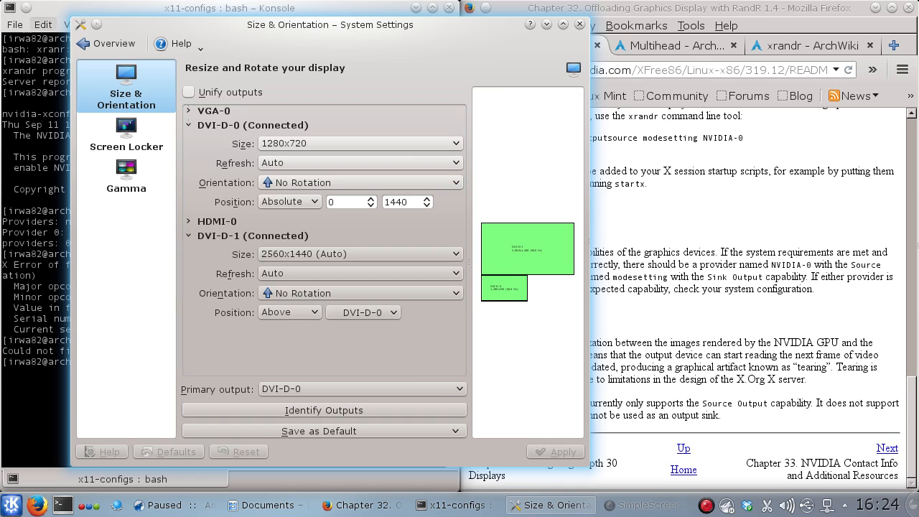
mouse_move(483, 268)
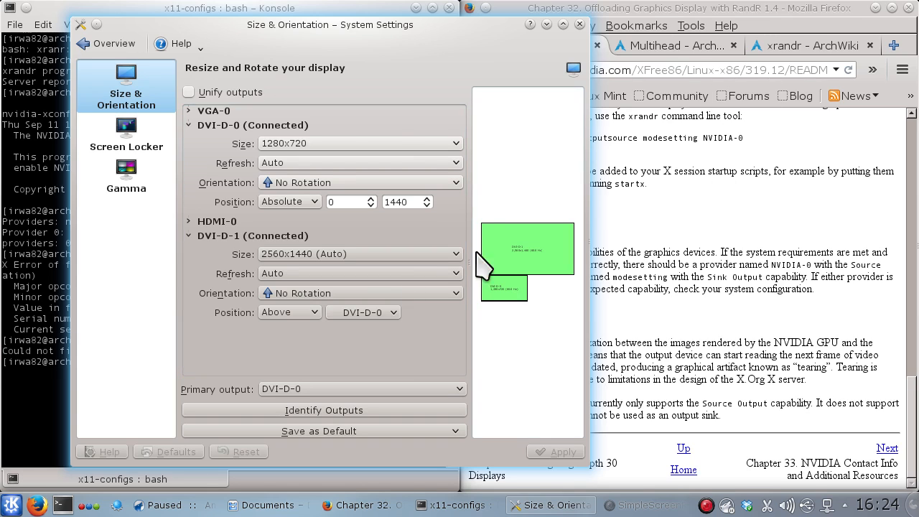
mouse_move(587, 253)
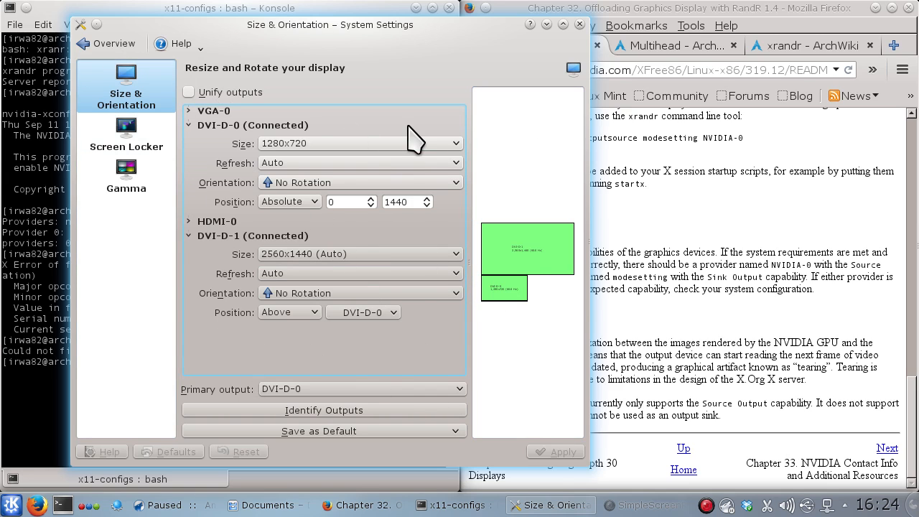
mouse_move(275, 208)
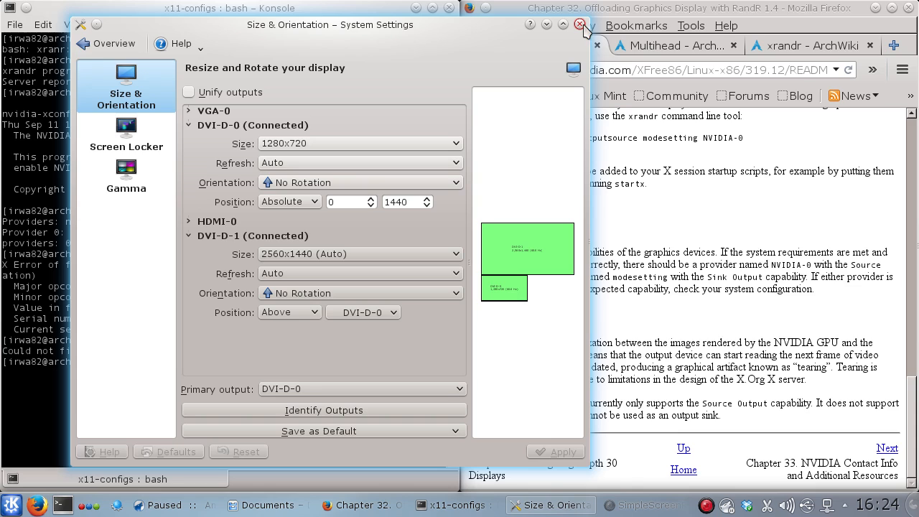
mouse_move(580, 23)
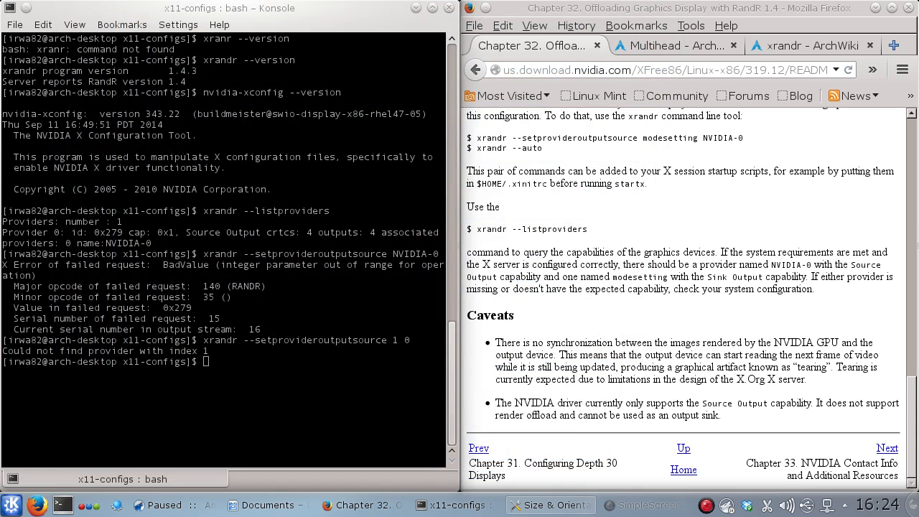
mouse_move(812, 327)
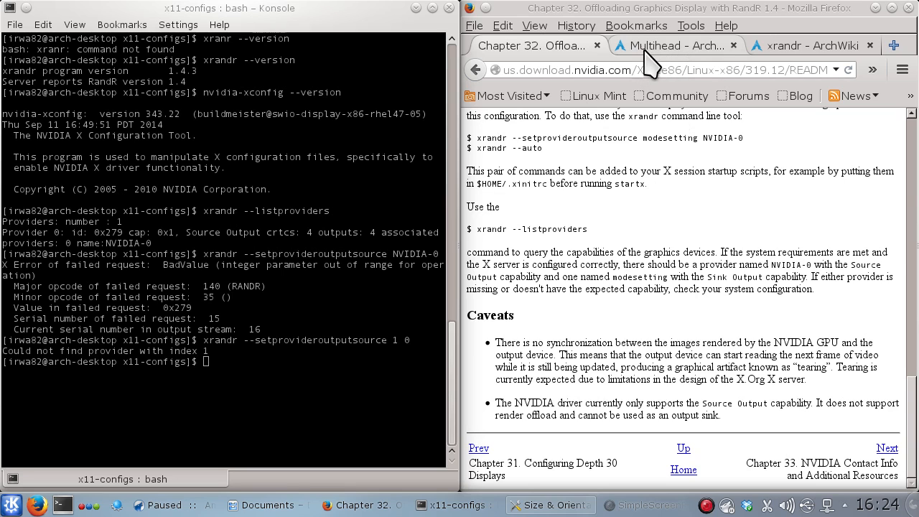
Show the Multihead ArchWiki page and highlight the Xinerama warning about NVIDIA 319 drivers.
left_click(672, 45)
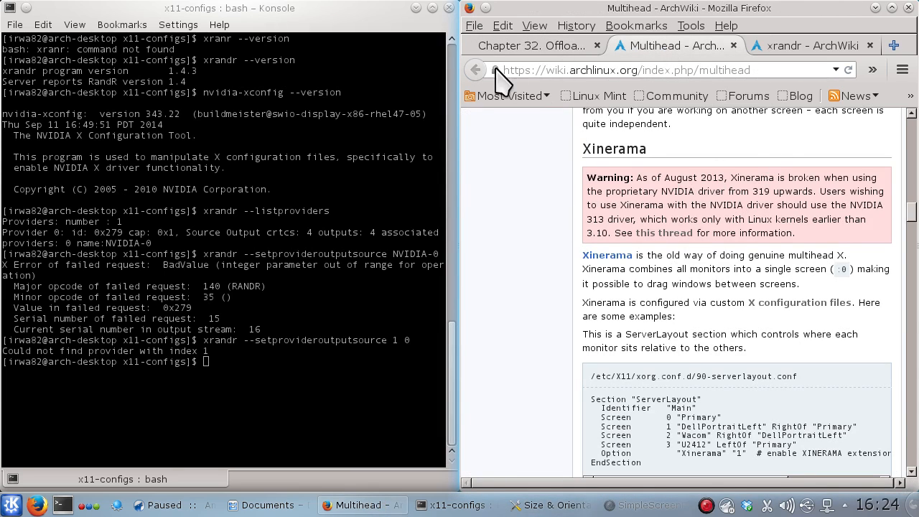
mouse_move(689, 179)
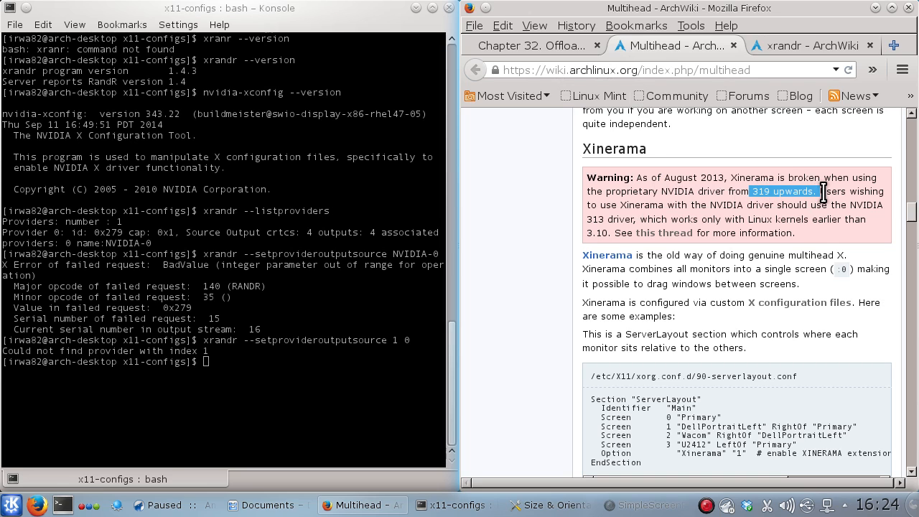
left_click_drag(807, 191, 732, 203)
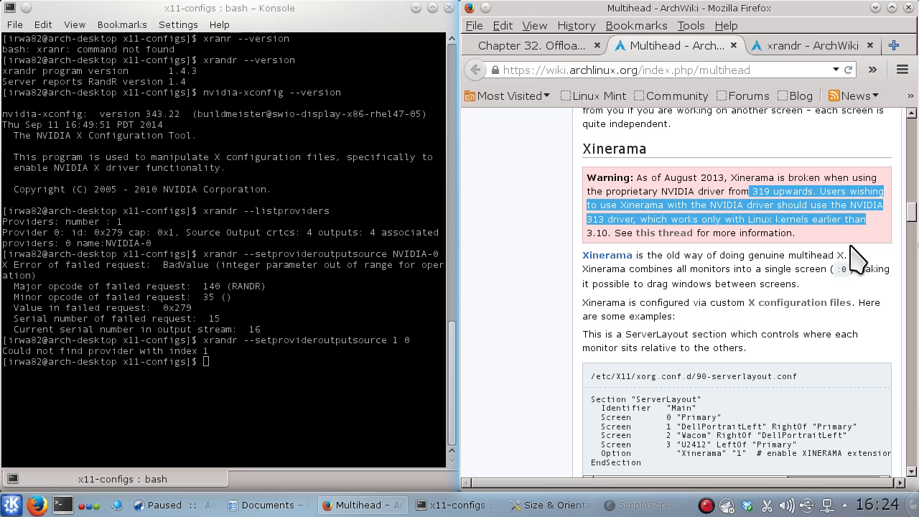
mouse_move(606, 227)
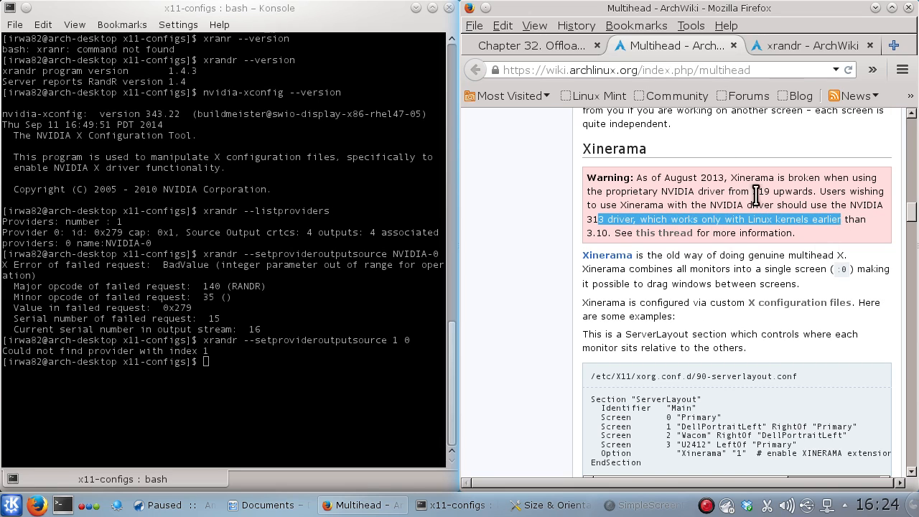
mouse_move(296, 339)
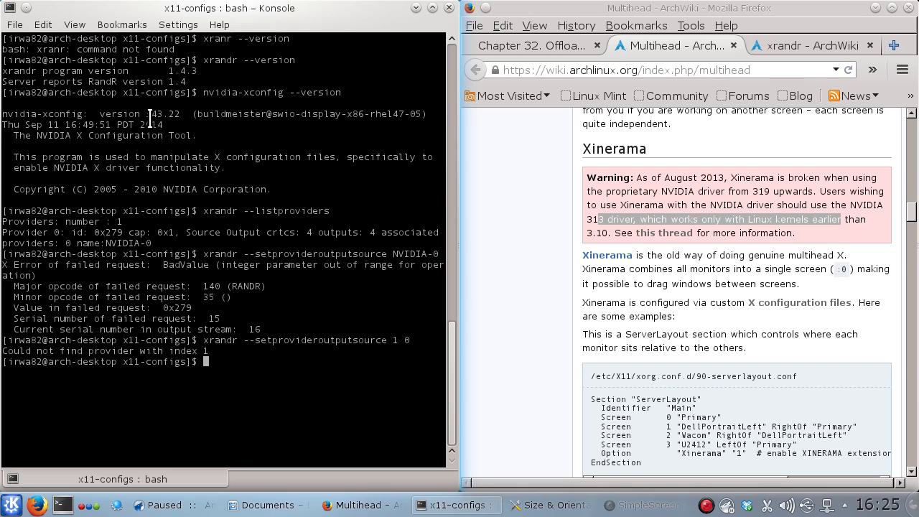
Show the kernel with uname, list the xorg-*.conf variants, and view one in less.
type("uname -a")
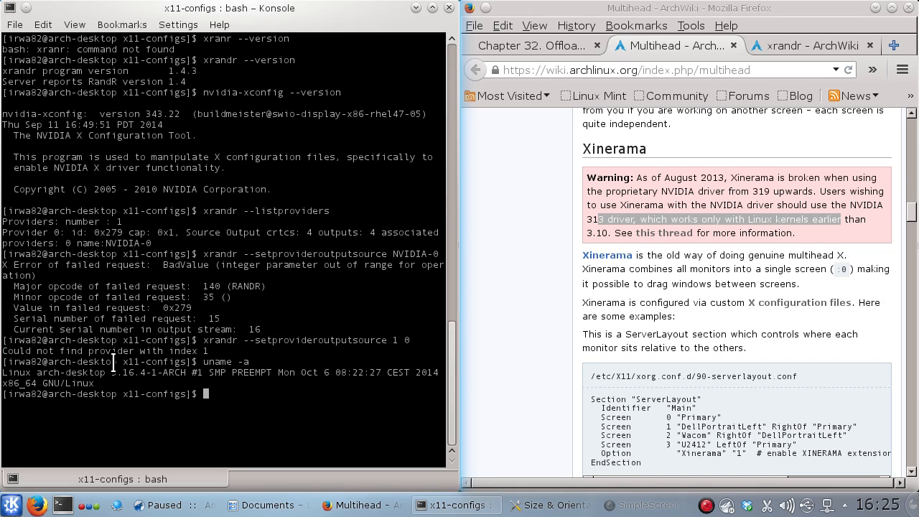
mouse_move(155, 381)
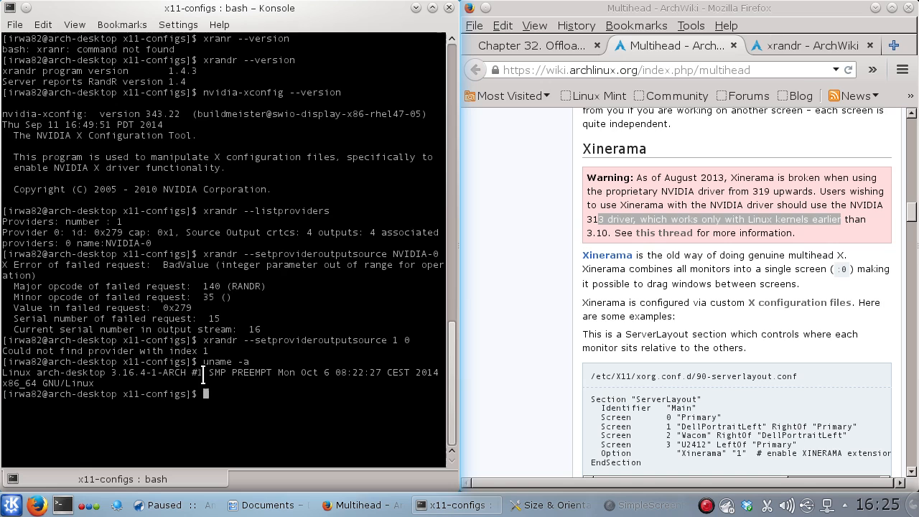
mouse_move(748, 178)
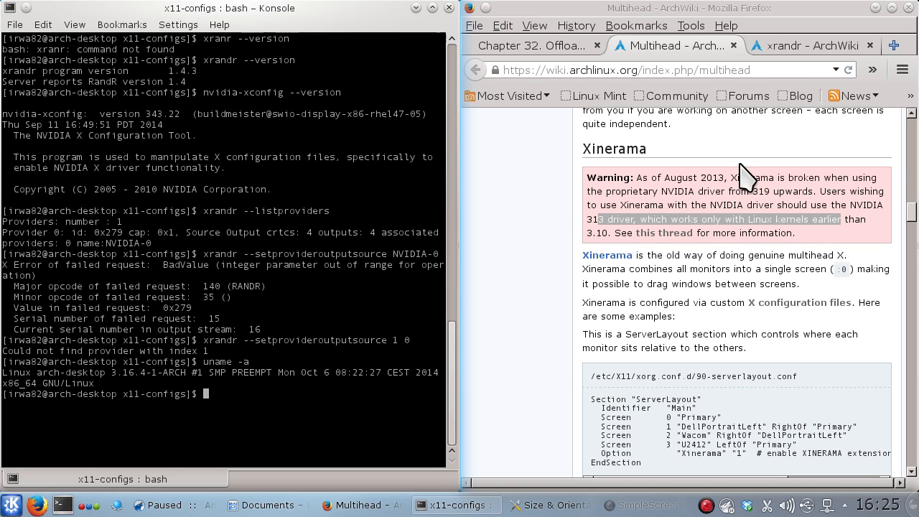
scroll("down", 3)
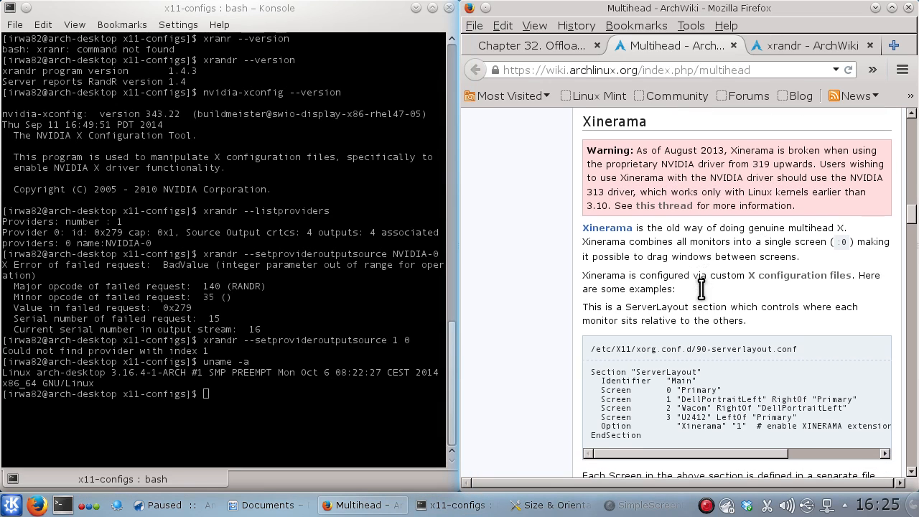
scroll("down", 3)
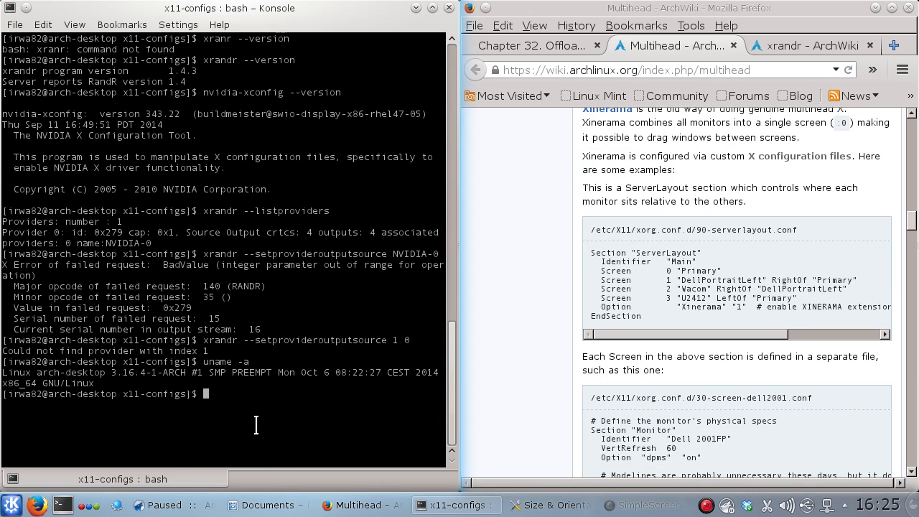
type("less")
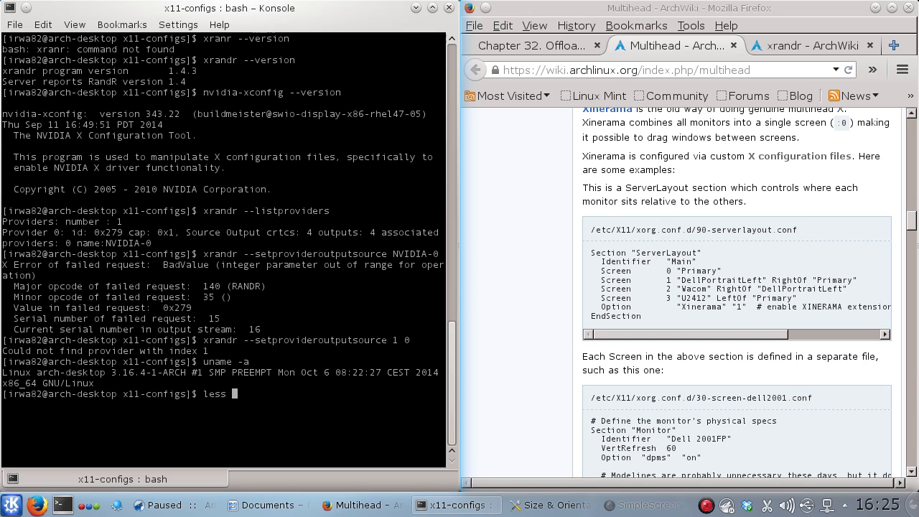
type("xo")
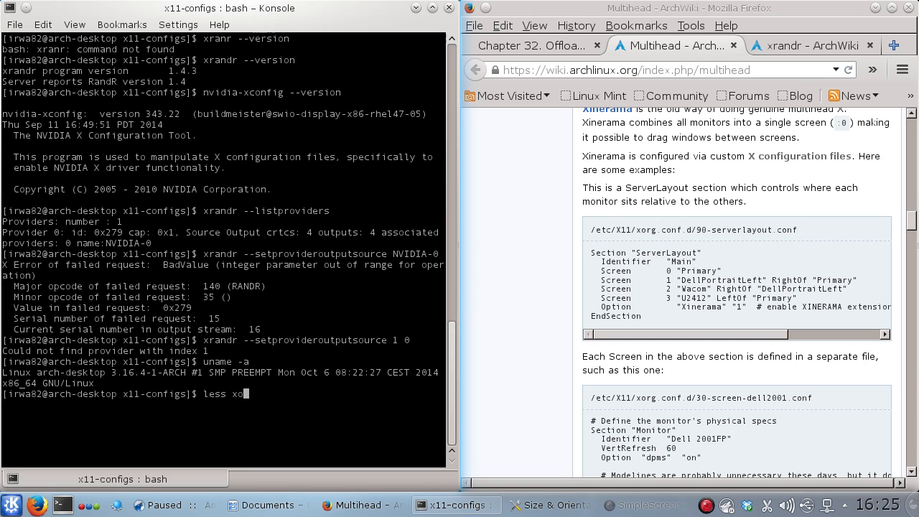
key("Tab")
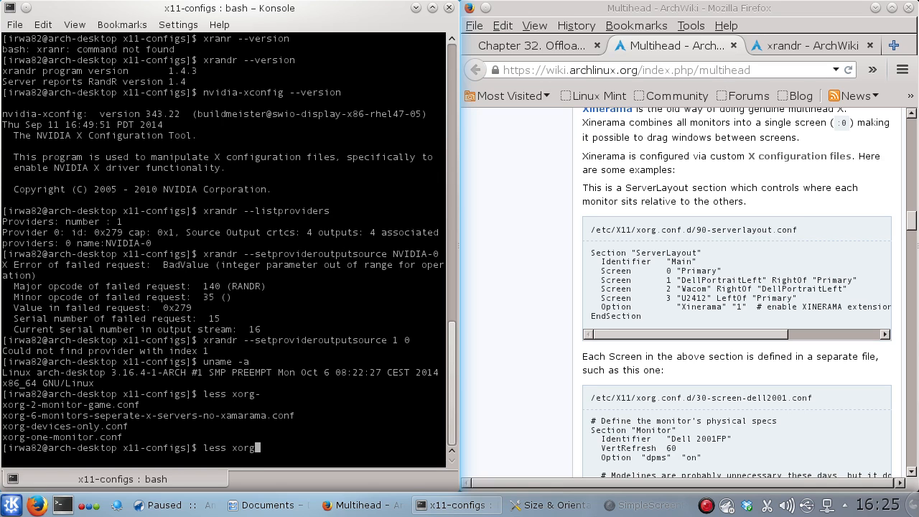
key("Return")
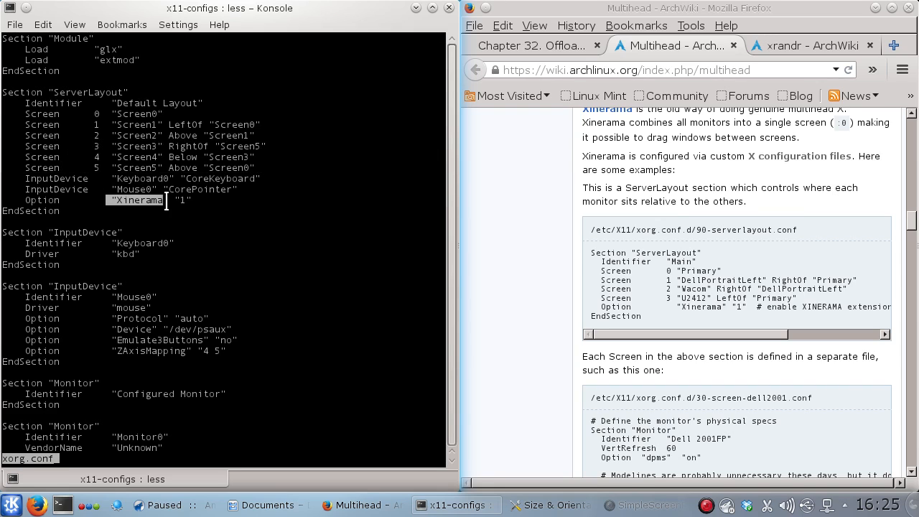
Scroll through the Monitor, Device and Screen sections and point out the AllowGLXWithComposite option.
scroll("down", 3)
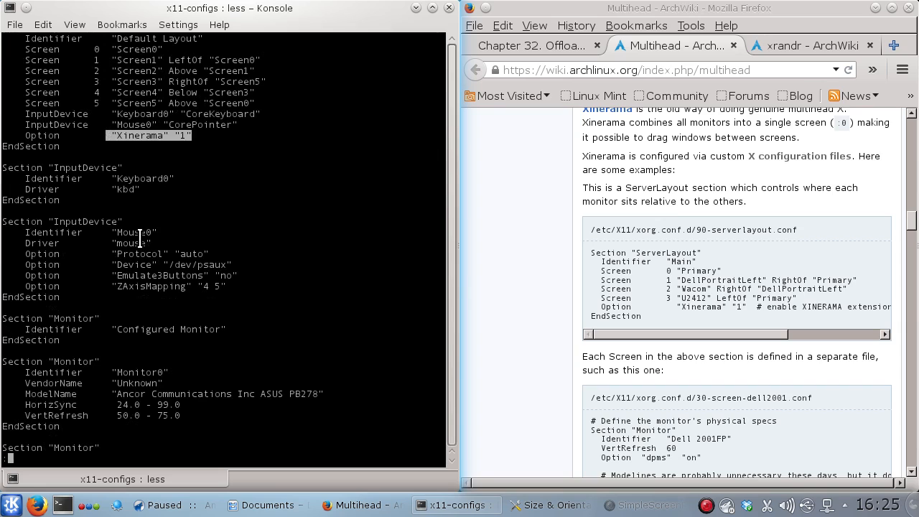
mouse_move(121, 186)
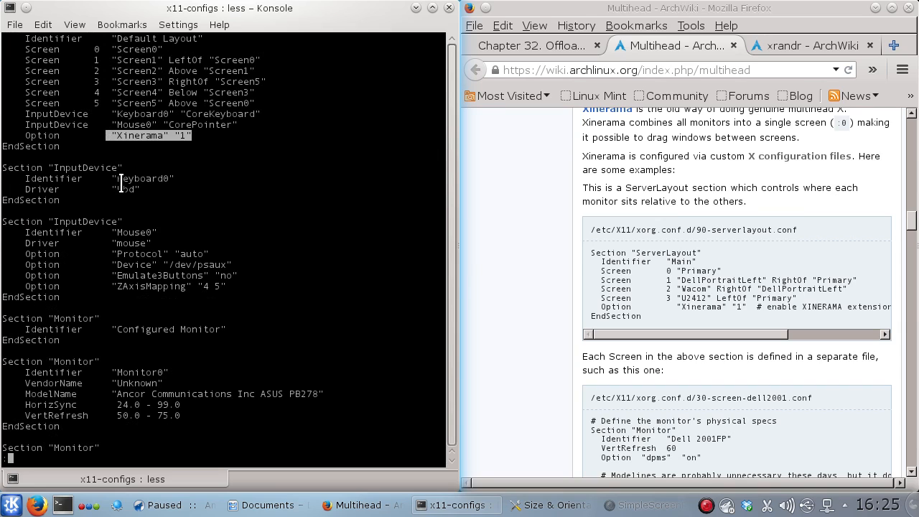
scroll("down", 3)
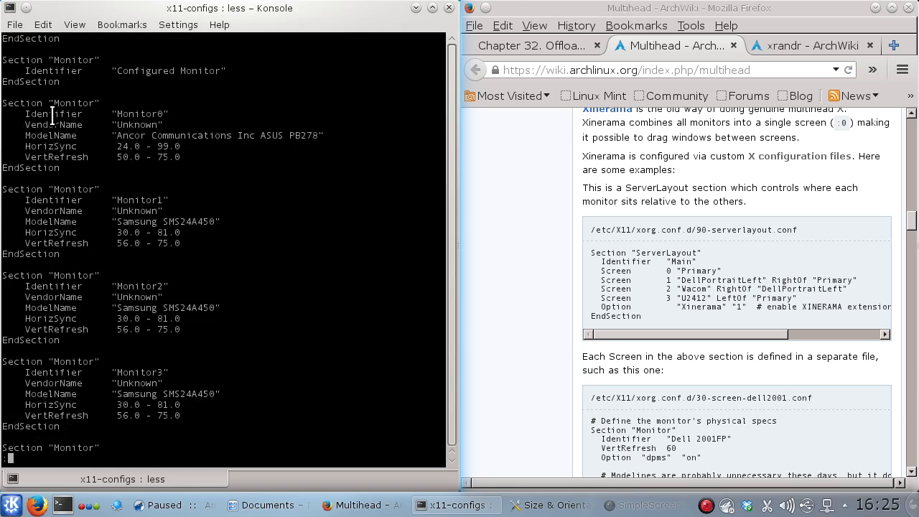
scroll("down", 3)
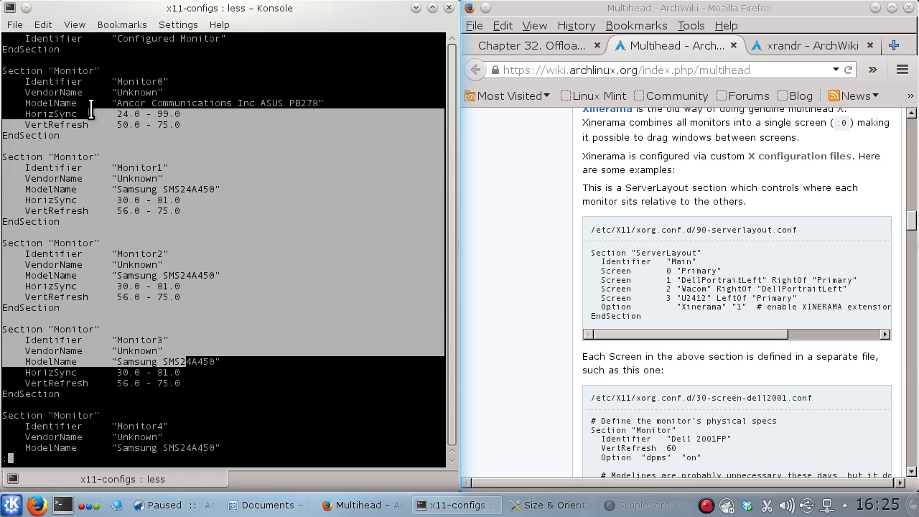
scroll("down", 3)
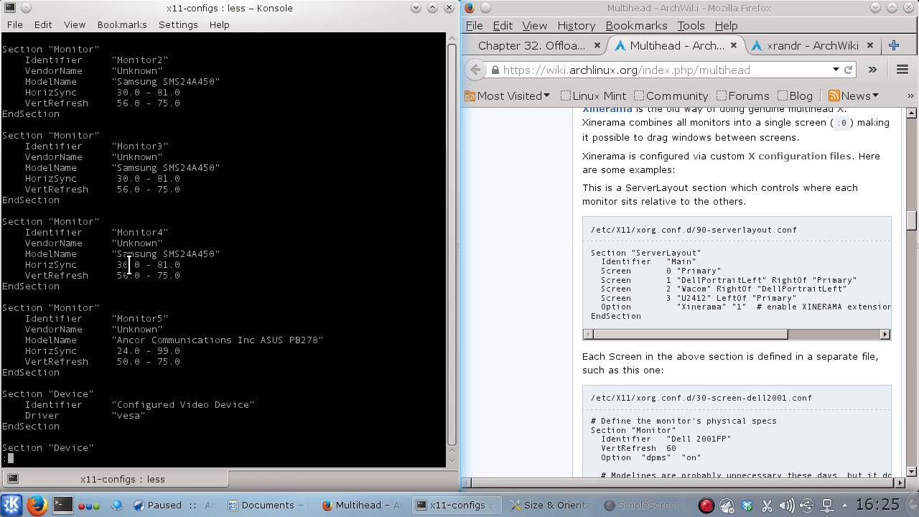
scroll("down", 3)
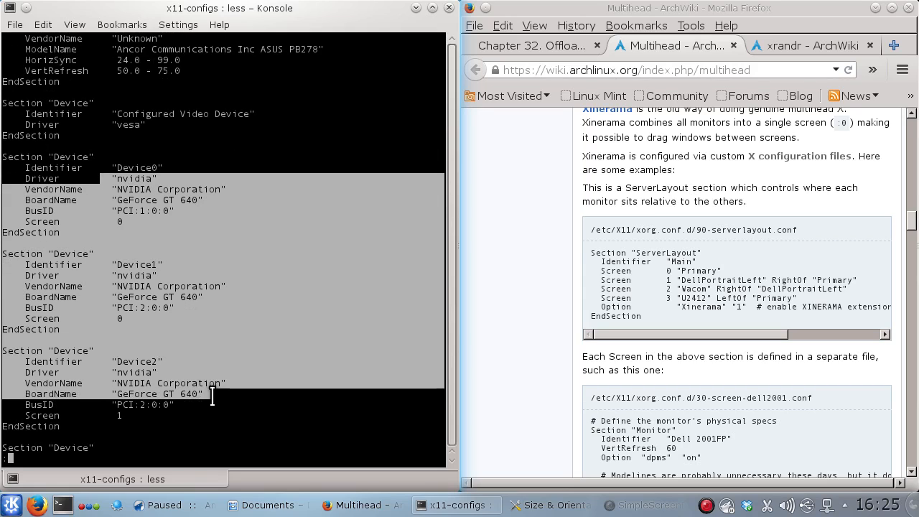
scroll("down", 3)
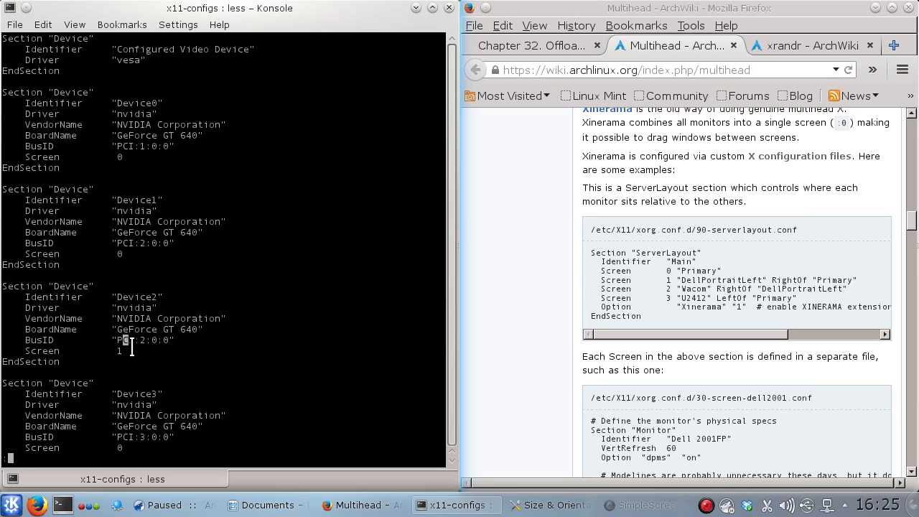
scroll("down", 3)
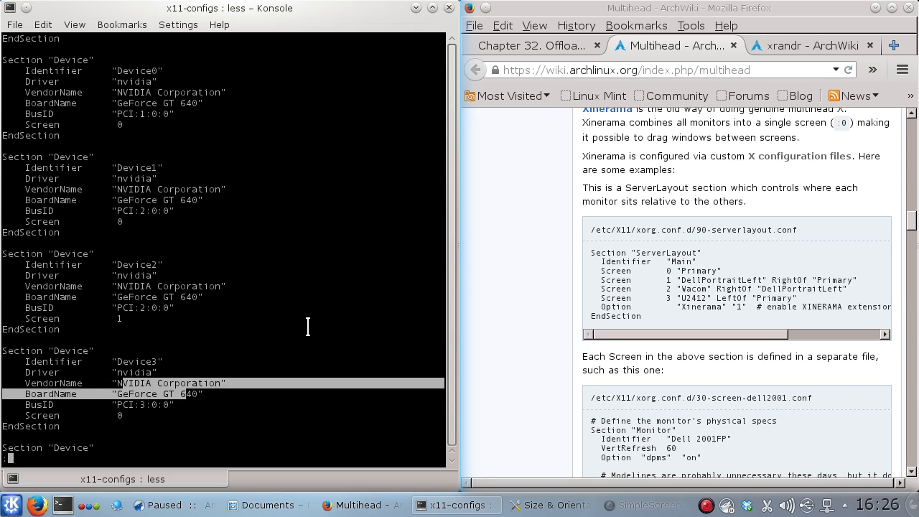
scroll("down", 3)
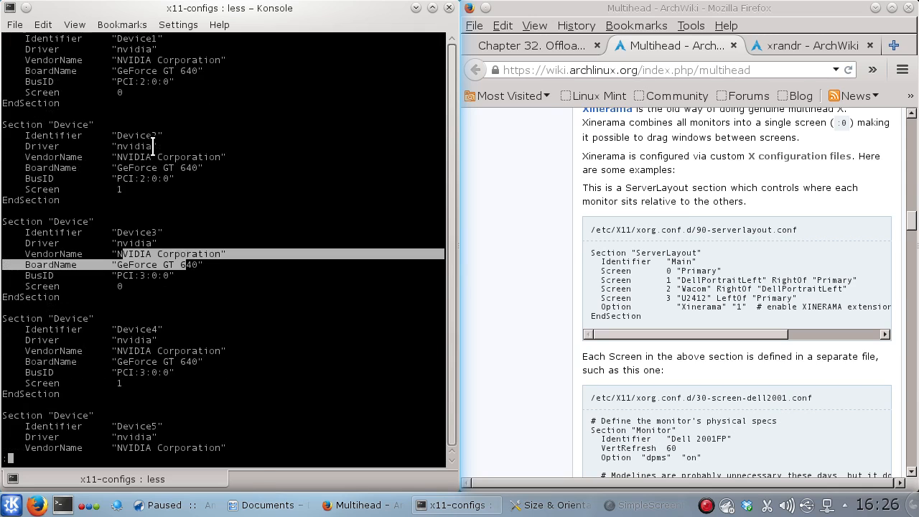
scroll("down", 3)
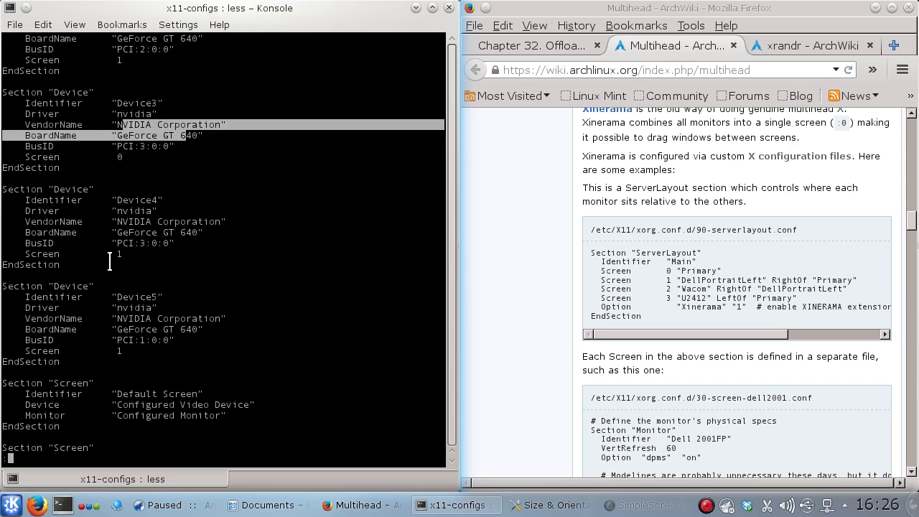
scroll("down", 3)
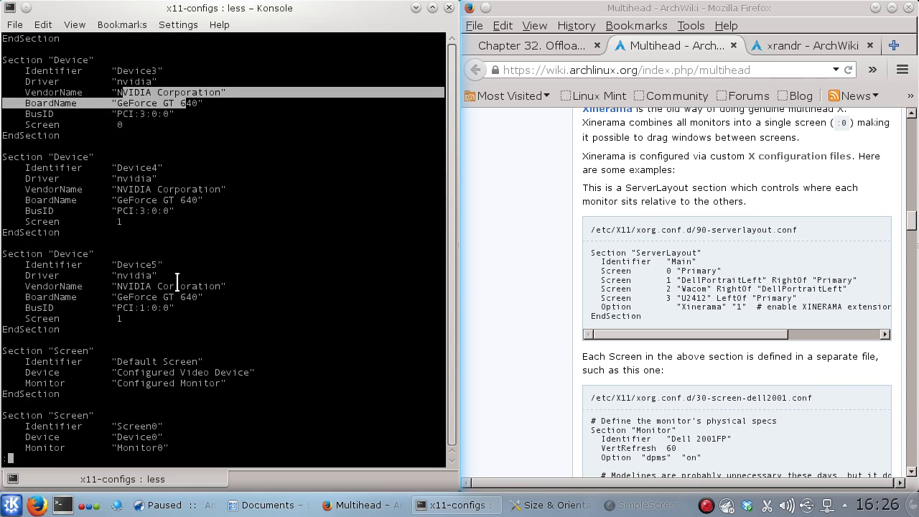
scroll("down", 3)
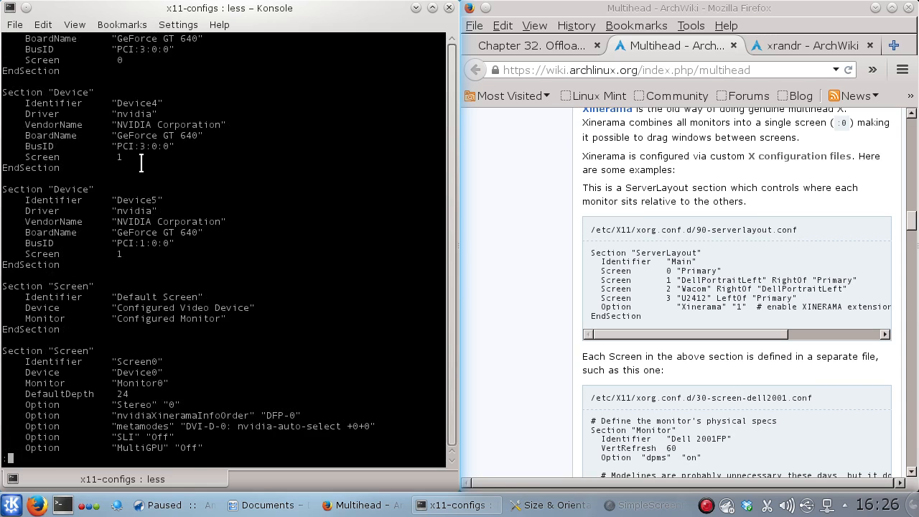
scroll("down", 3)
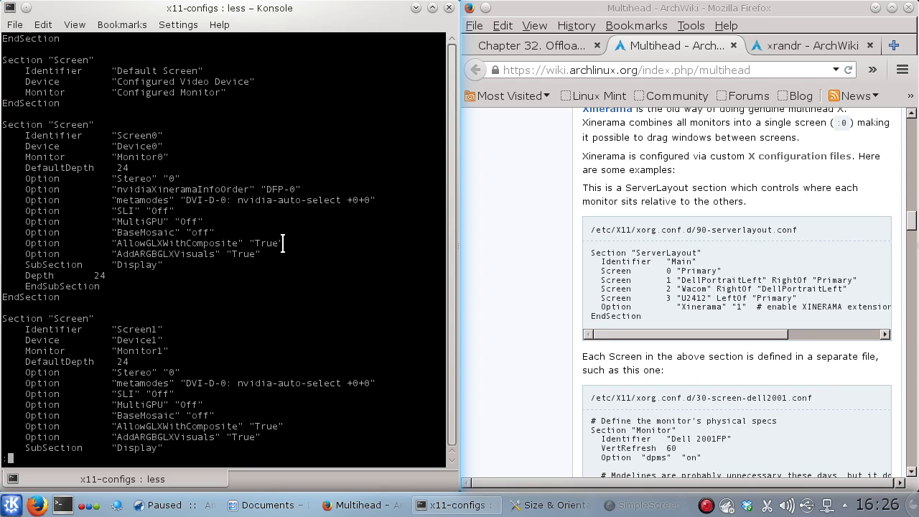
double_click(178, 242)
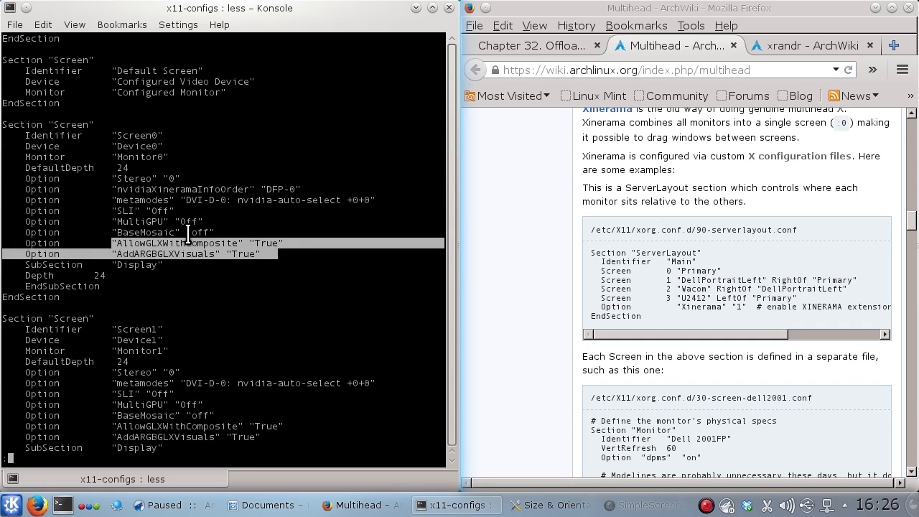
Scroll to the end of the config, reaching the Composite-enabled Extensions section.
scroll("down", 3)
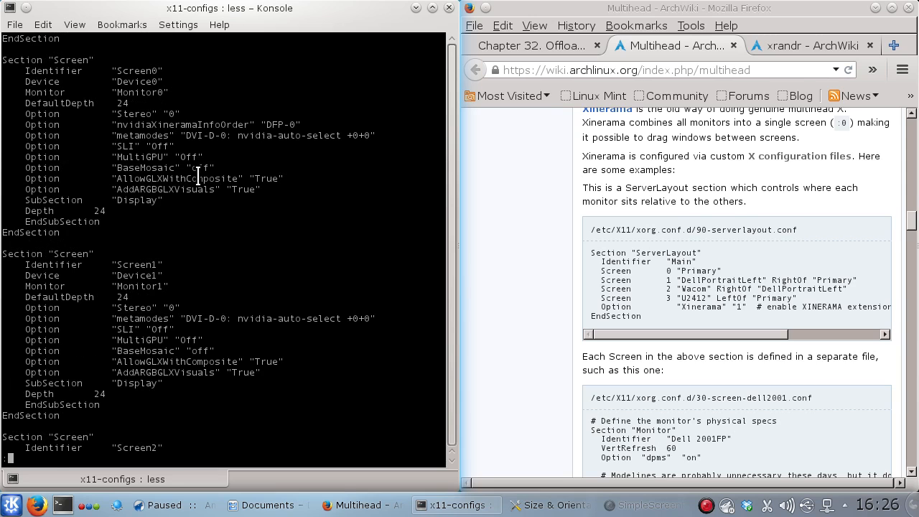
mouse_move(122, 158)
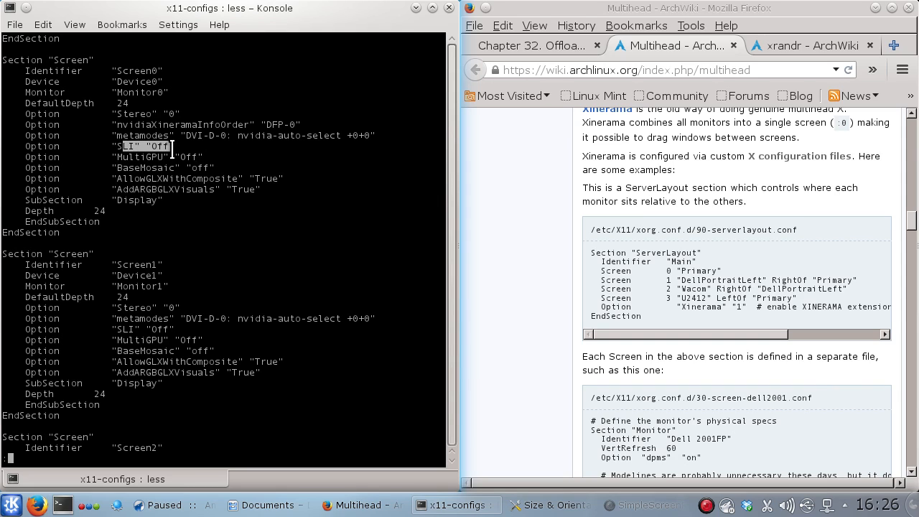
mouse_move(165, 147)
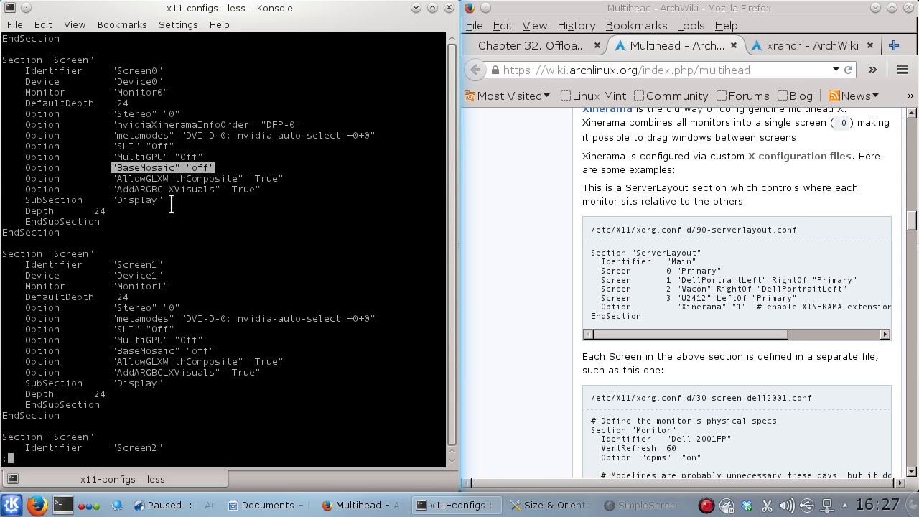
scroll("down", 3)
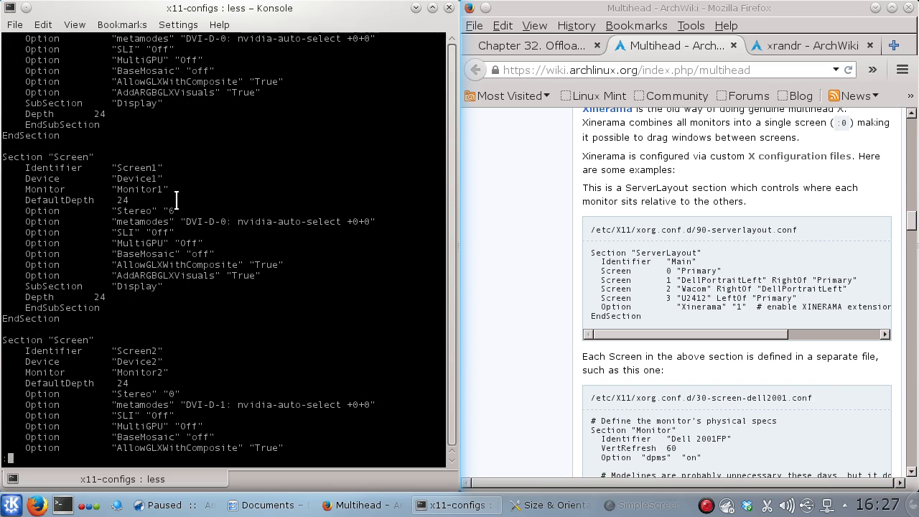
scroll("down", 3)
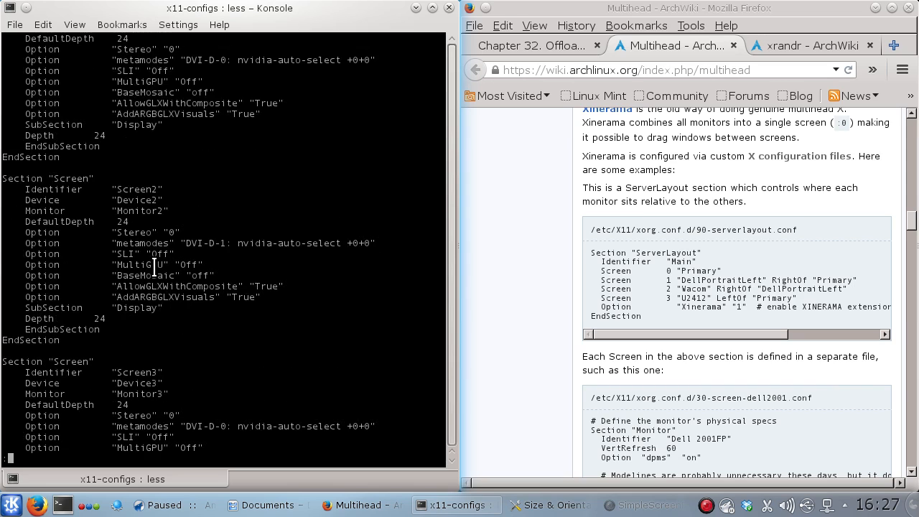
scroll("down", 3)
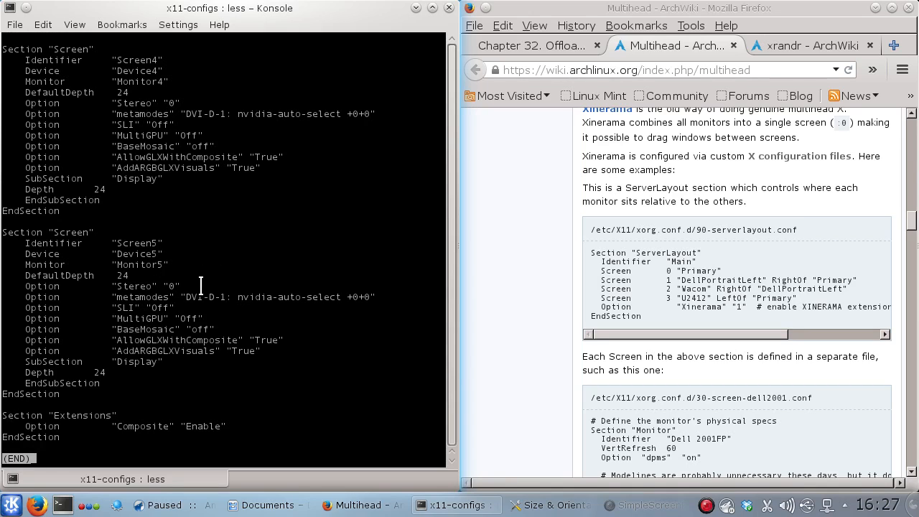
mouse_move(172, 362)
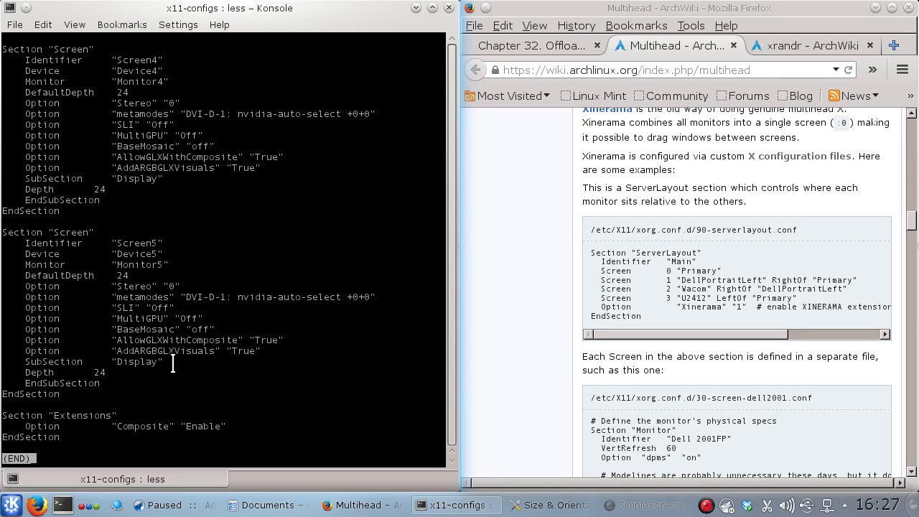
mouse_move(264, 438)
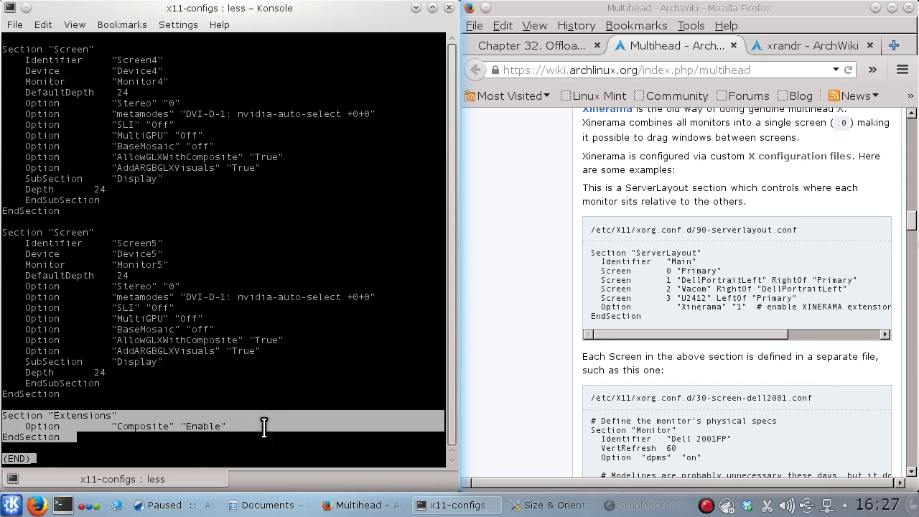
mouse_move(218, 425)
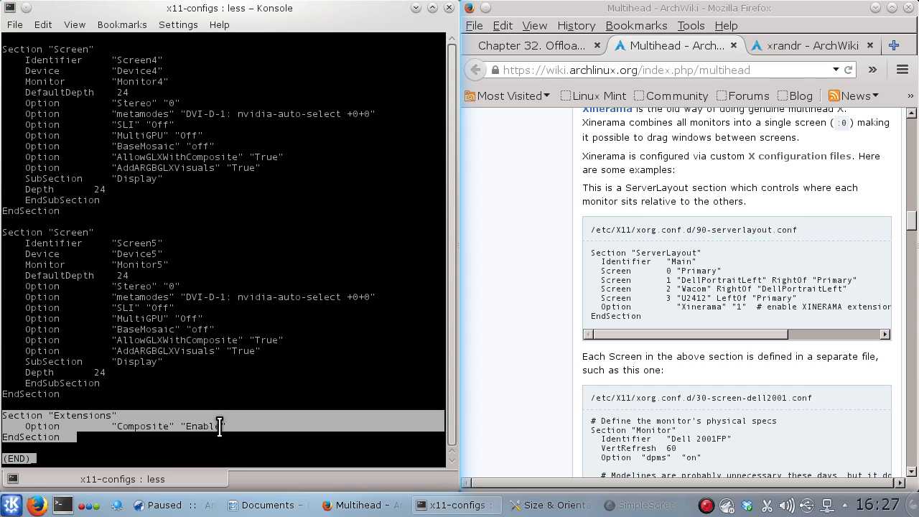
mouse_move(236, 328)
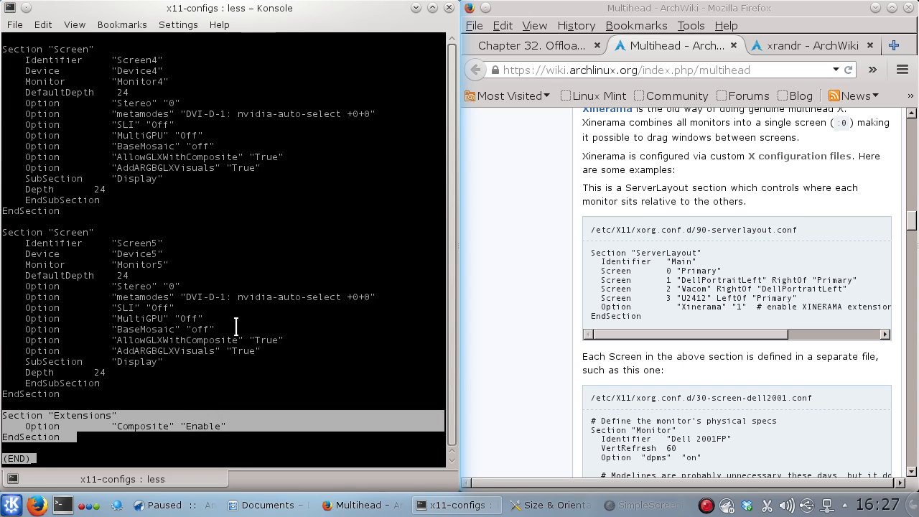
mouse_move(250, 296)
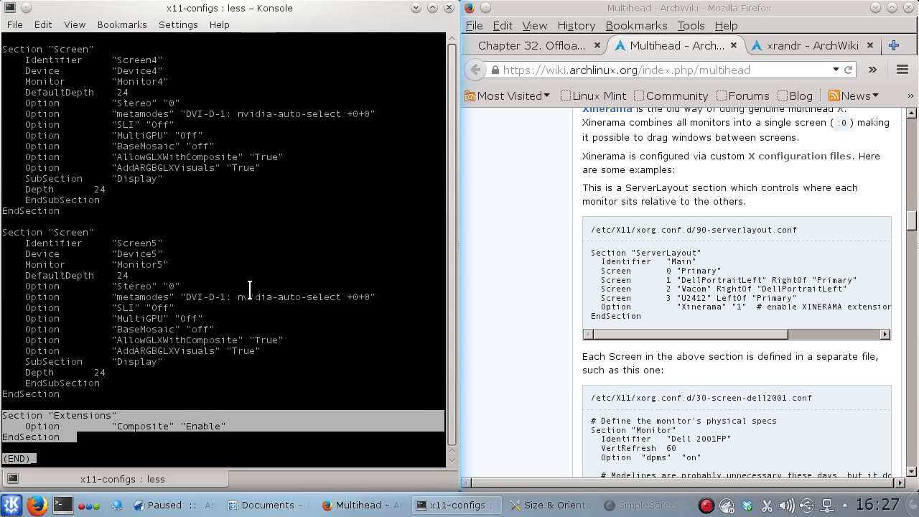
mouse_move(234, 333)
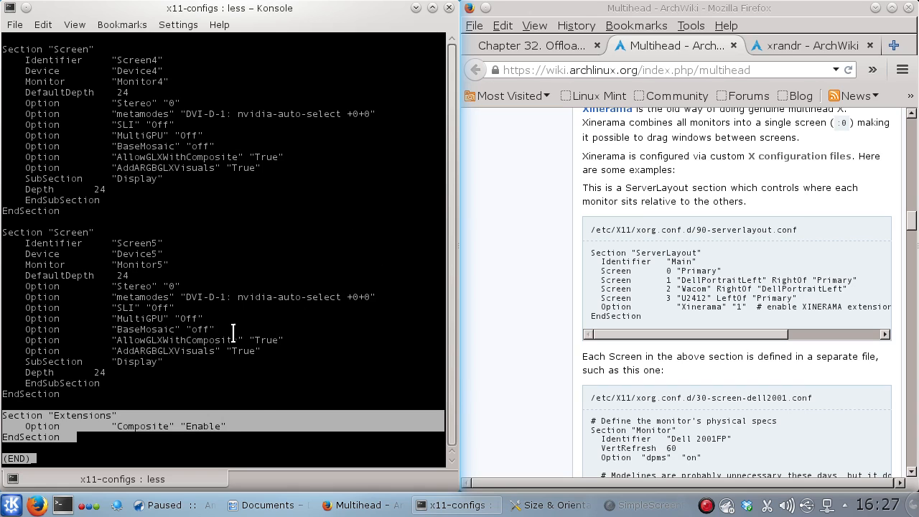
mouse_move(269, 201)
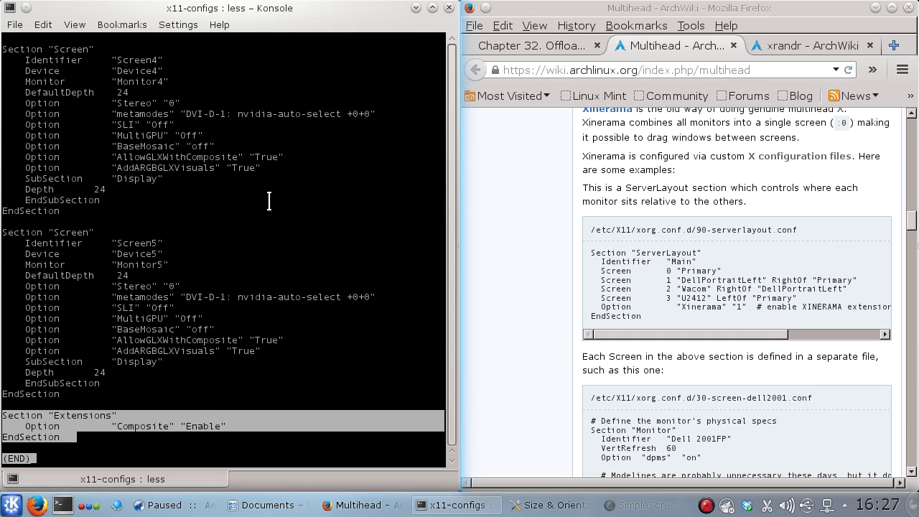
mouse_move(530, 232)
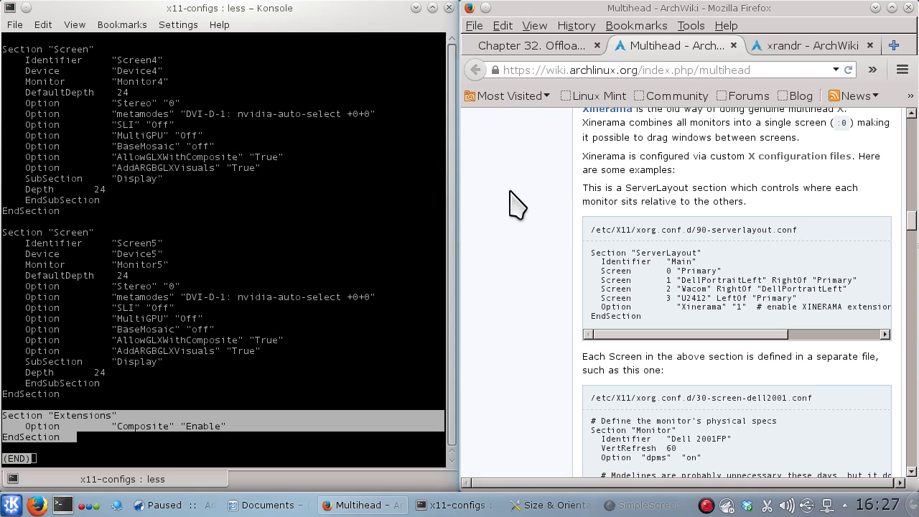
mouse_move(514, 223)
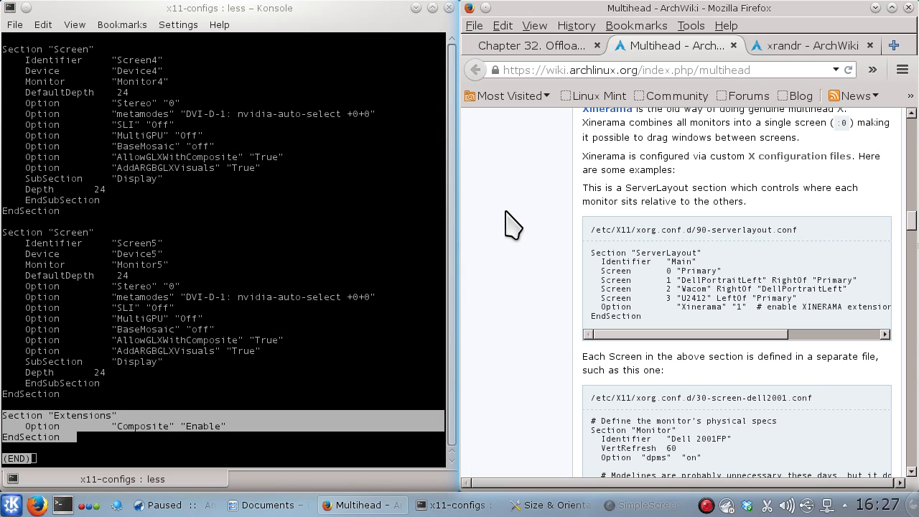
mouse_move(523, 221)
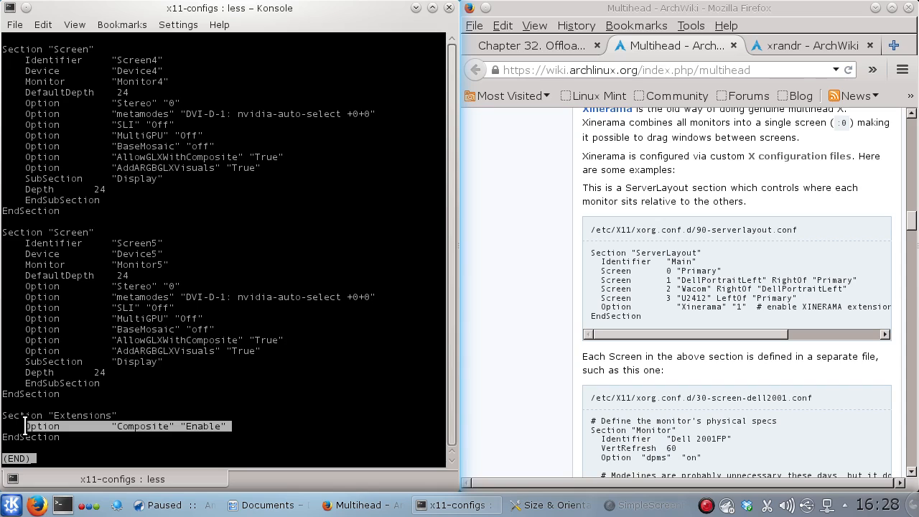
mouse_move(242, 428)
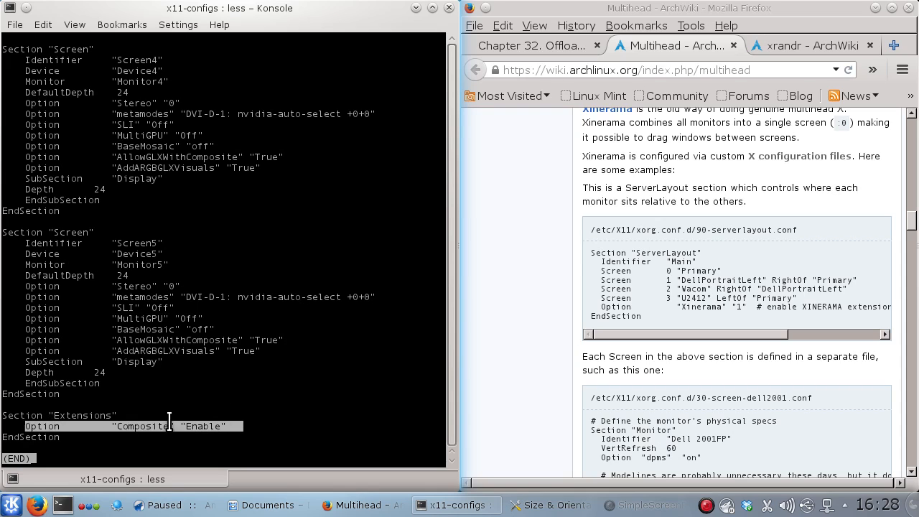
mouse_move(281, 399)
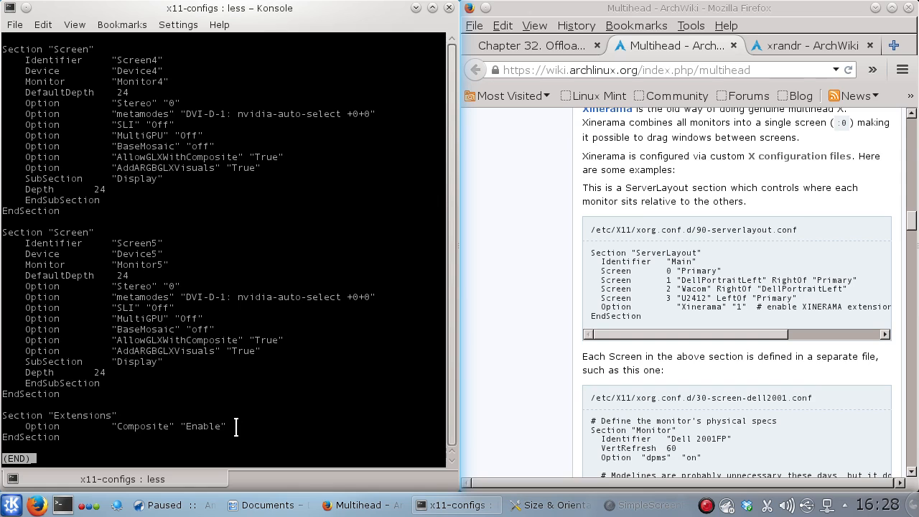
Highlight the Composite Enable option, then bring up the xrandr ArchWiki page.
double_click(175, 425)
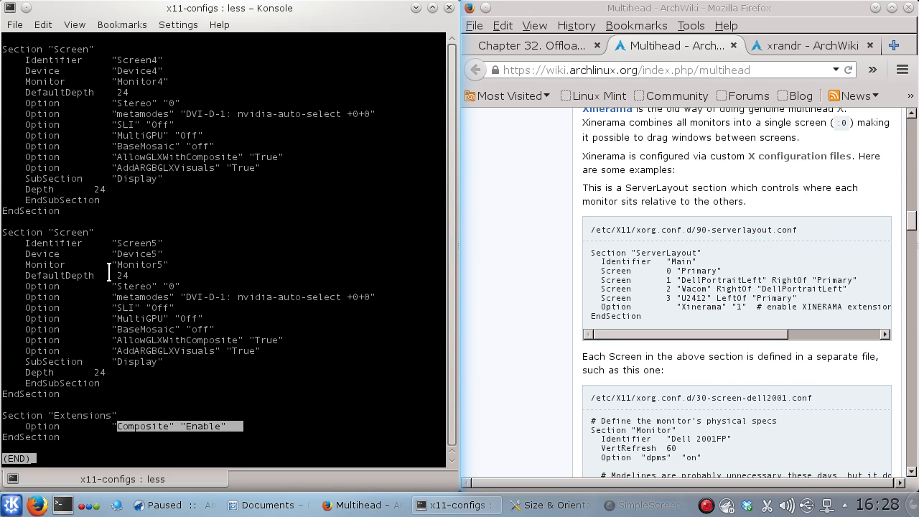
mouse_move(495, 259)
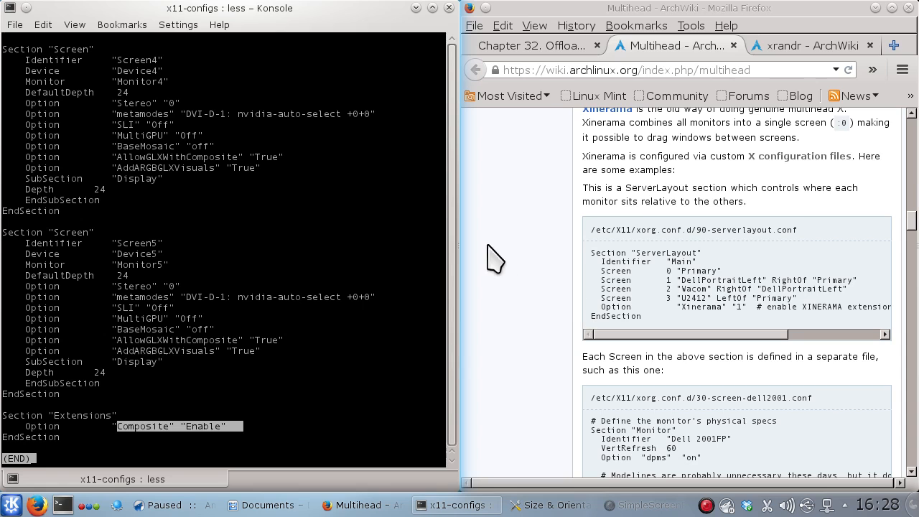
mouse_move(548, 204)
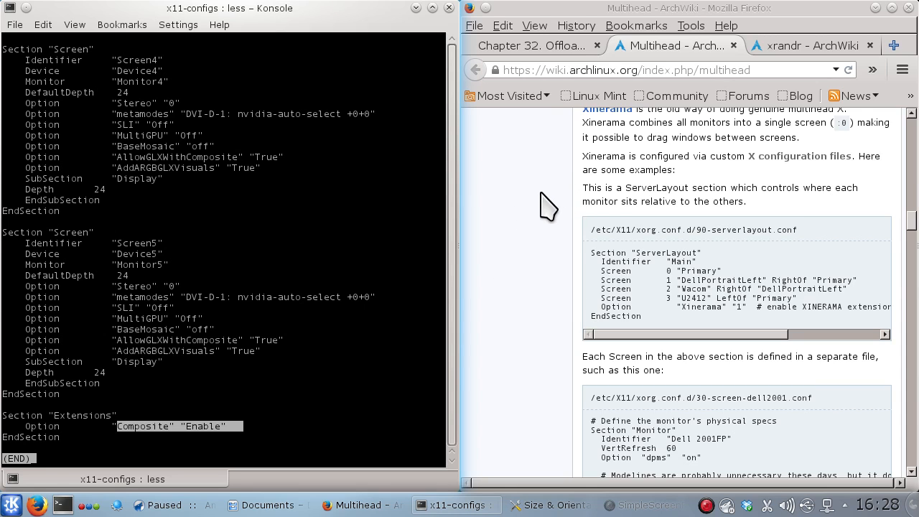
left_click(804, 44)
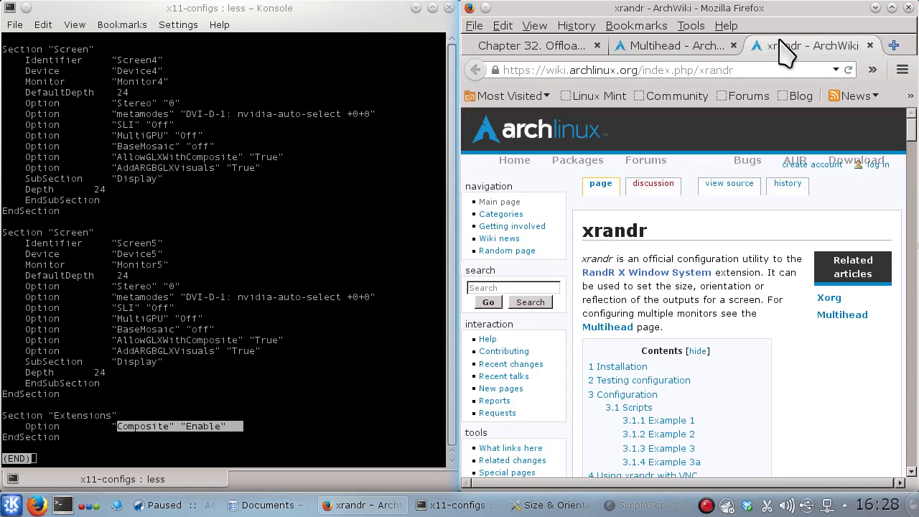
Search Google for 'unity3d games' in a new tab and follow the Unity 3D games result.
left_click(893, 44)
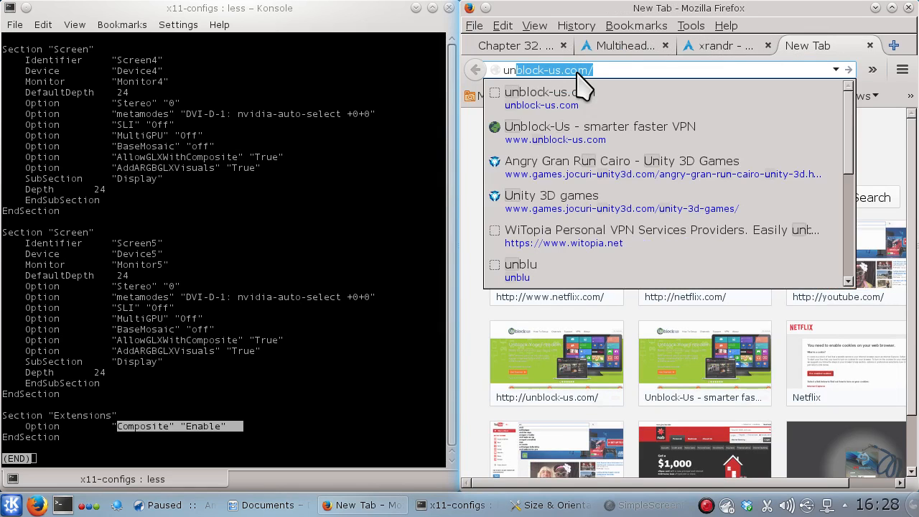
type("unity3d.com/")
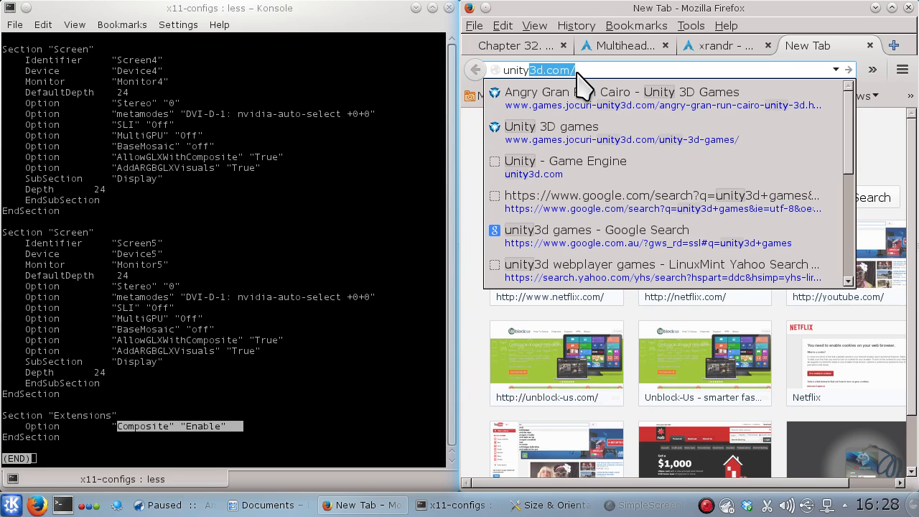
type("unity3d games")
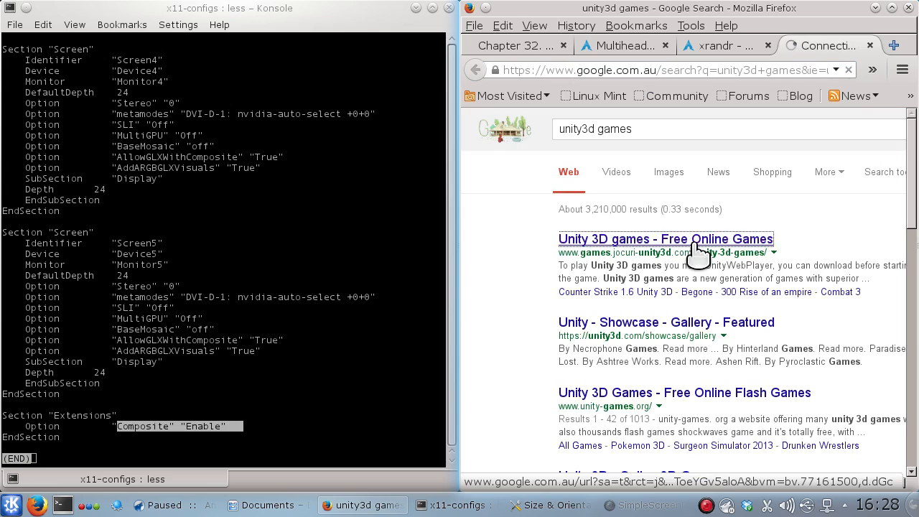
left_click(664, 238)
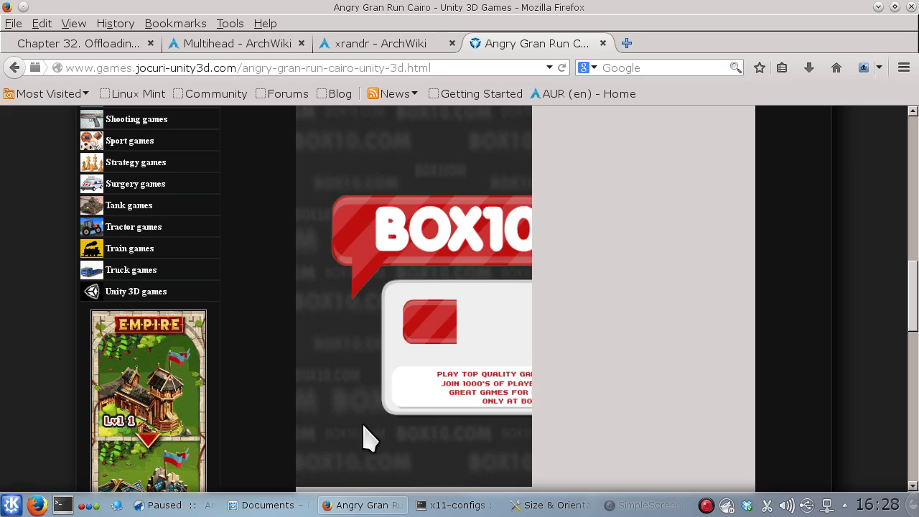
mouse_move(850, 323)
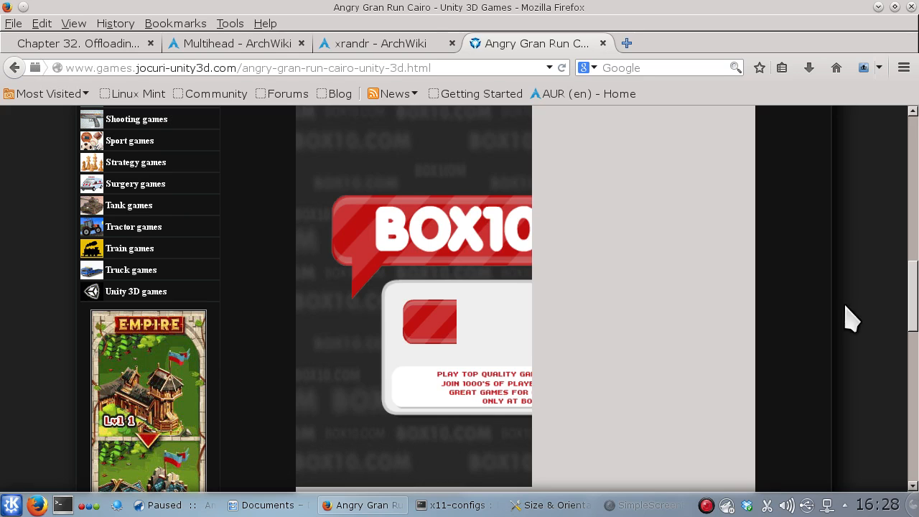
Switch tabs and minimize/restore Firefox until the Angry Gran Run game page renders.
left_click(388, 43)
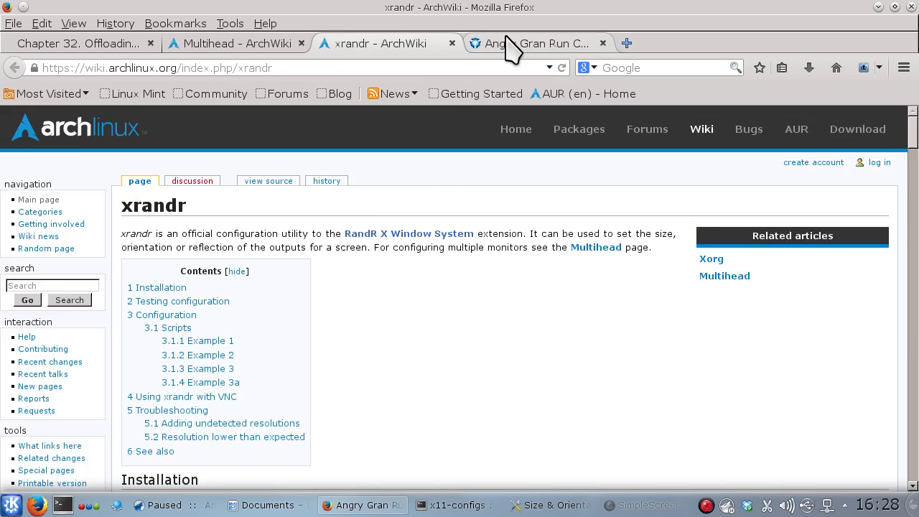
left_click(534, 43)
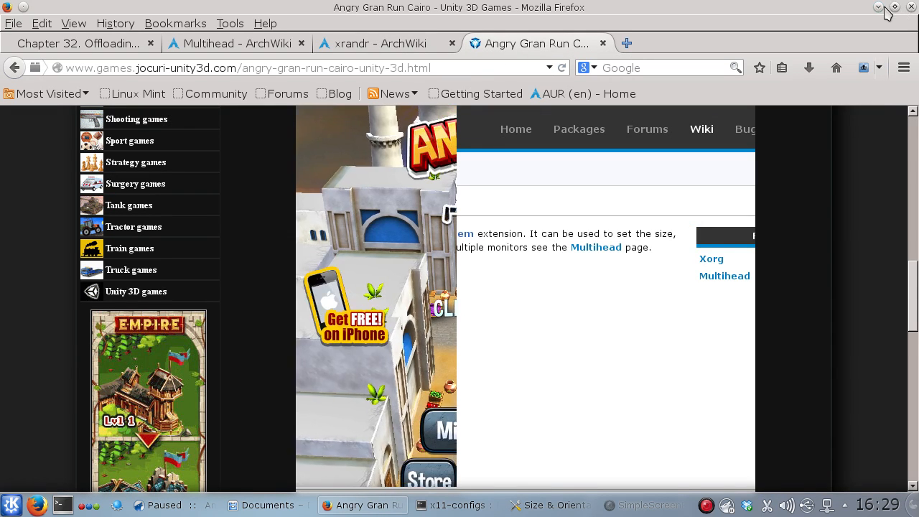
left_click(456, 505)
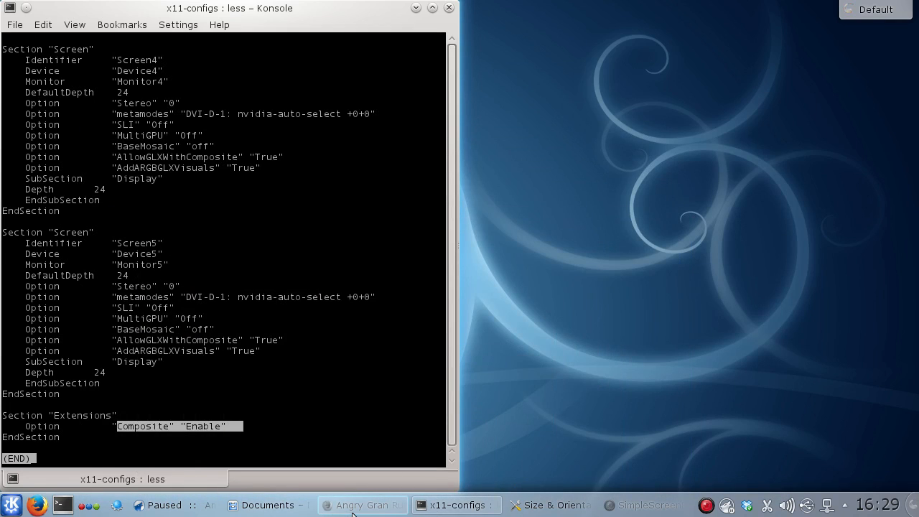
left_click(362, 506)
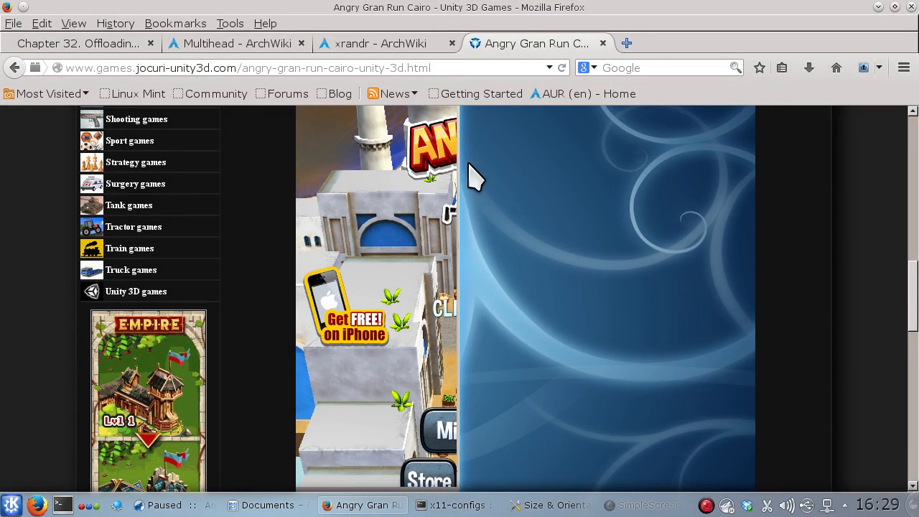
mouse_move(571, 58)
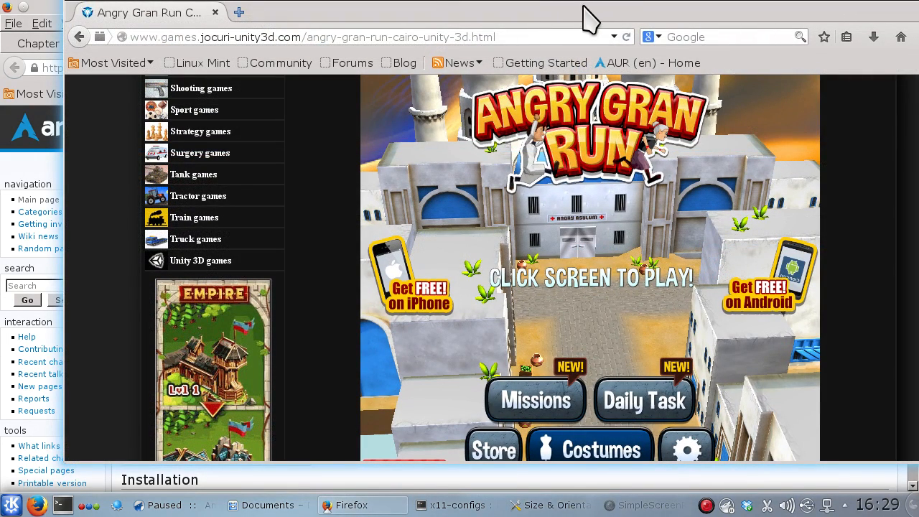
mouse_move(672, 338)
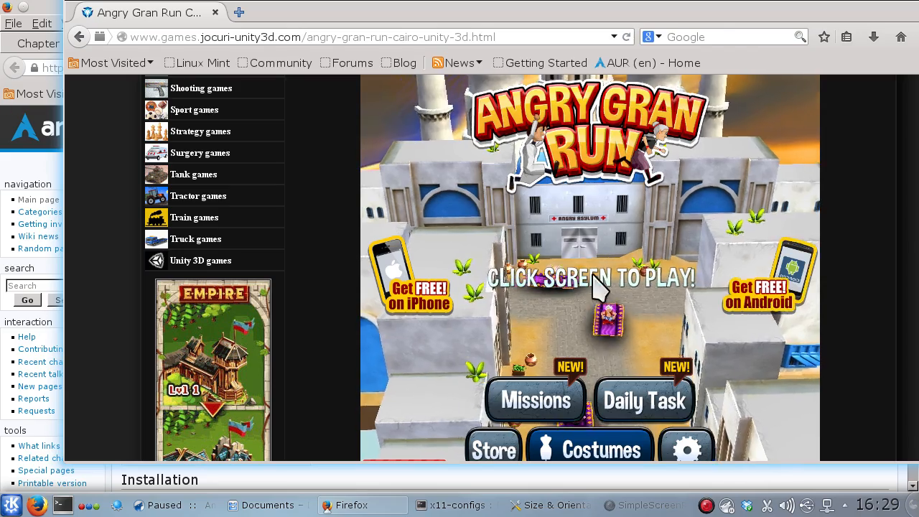
Play a run of Angry Gran Run Cairo and leave it paused at score 8,299.
left_click(588, 280)
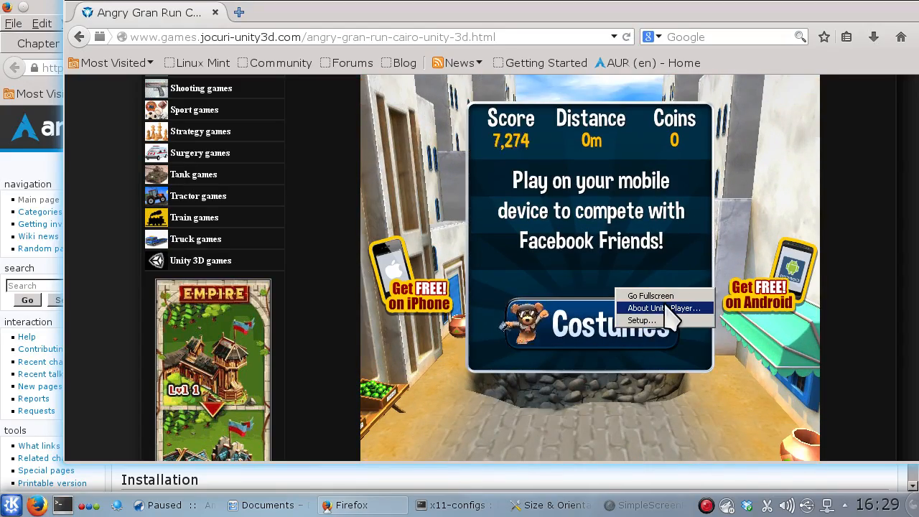
left_click(649, 296)
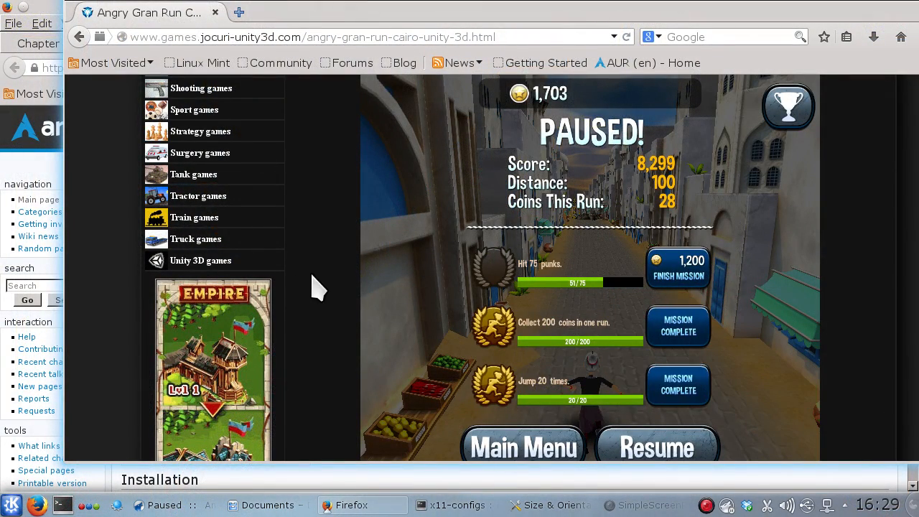
mouse_move(247, 86)
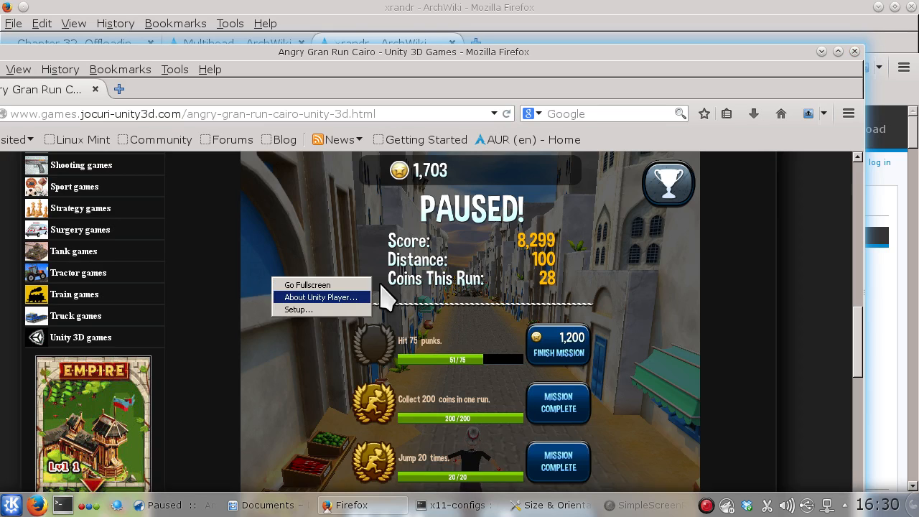
mouse_move(218, 313)
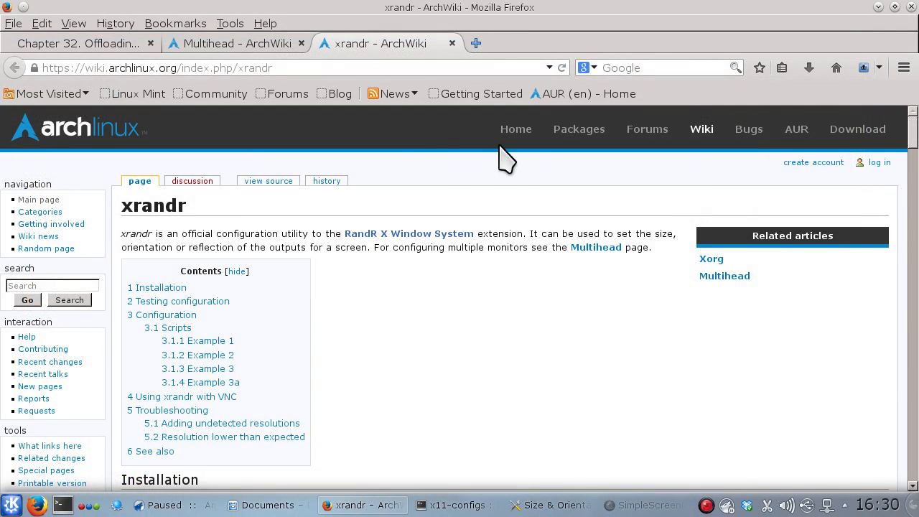
Return to the Multihead ArchWiki page with the two-card NVIDIA Device example.
left_click(237, 43)
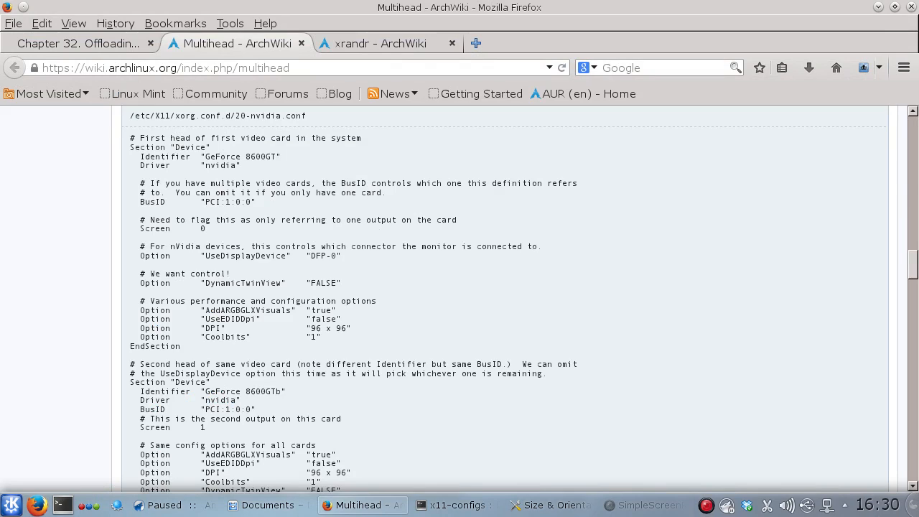
mouse_move(591, 215)
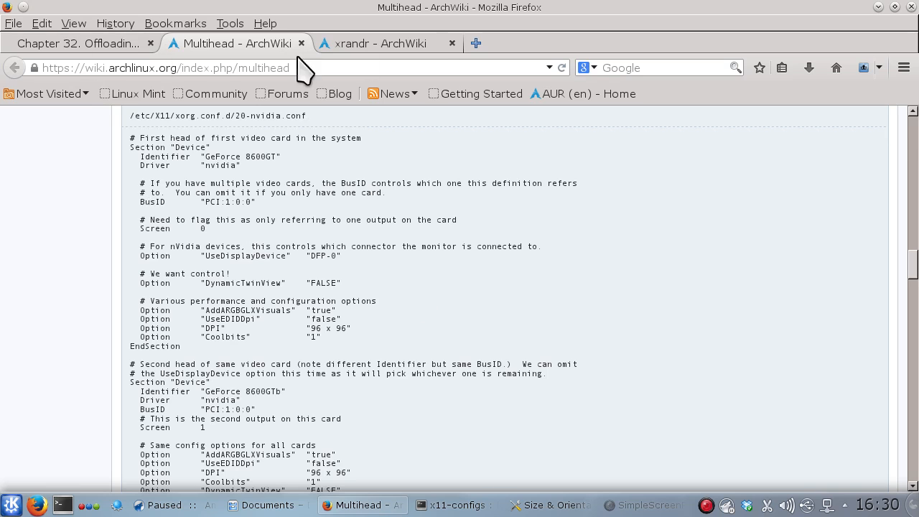
Show the NVIDIA RandR 1.4 offloading chapter snapped beside the Konsole config listing.
left_click(388, 44)
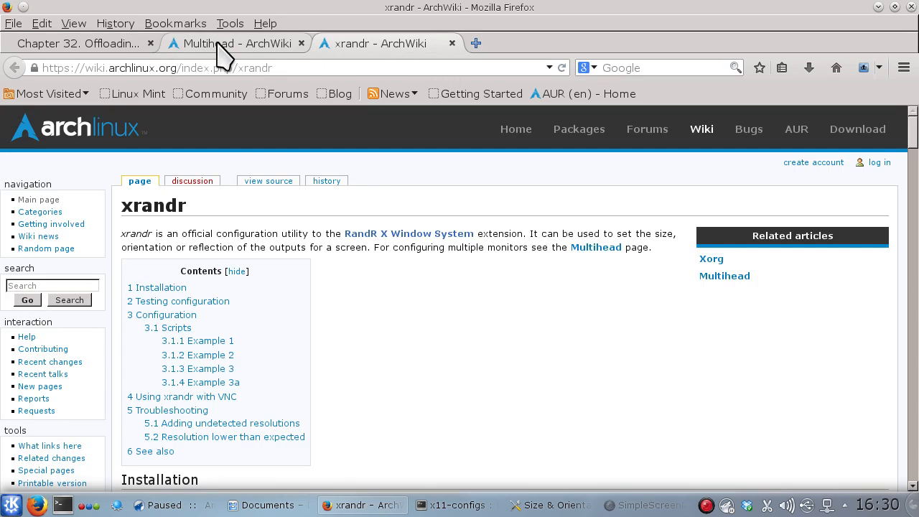
left_click(79, 43)
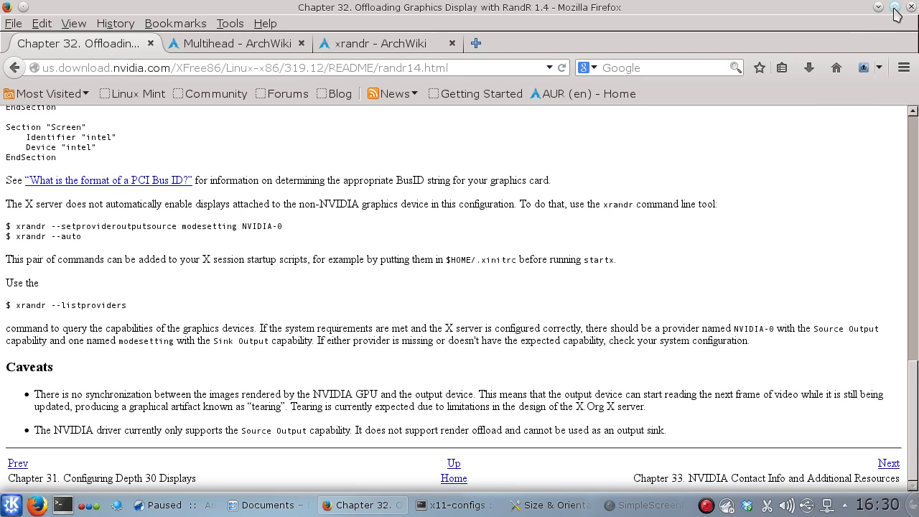
left_click(457, 505)
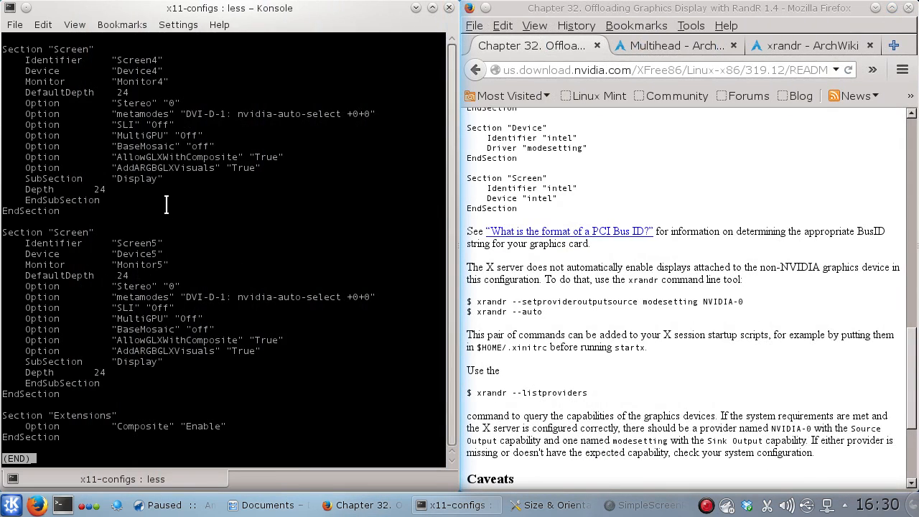
mouse_move(180, 213)
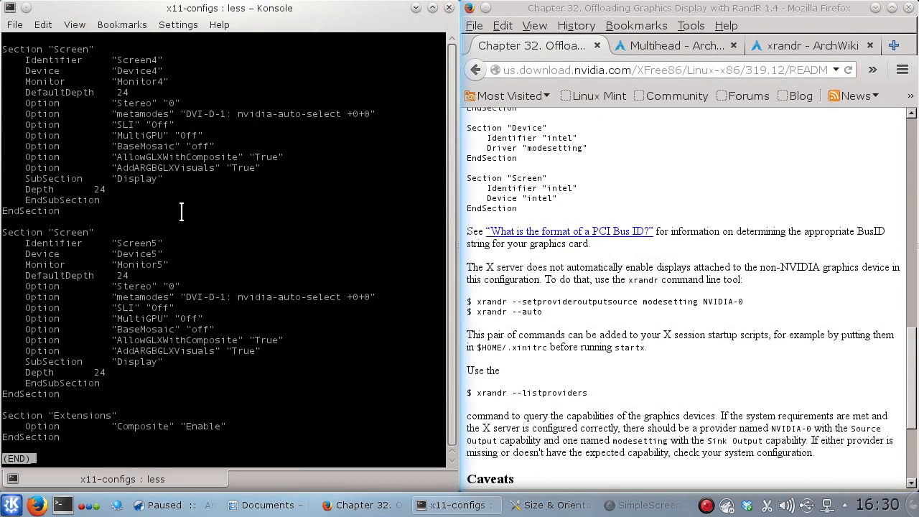
mouse_move(374, 142)
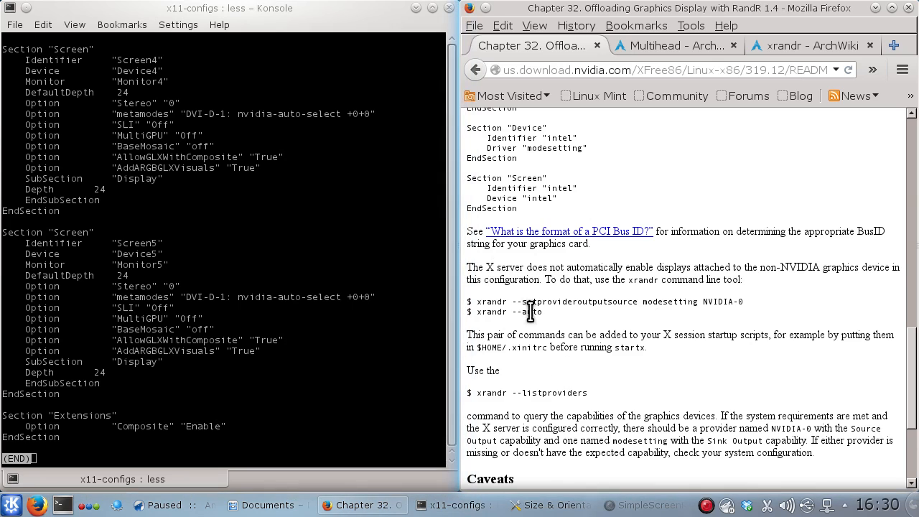
Scroll the NVIDIA offloading guide down to its Caveats on tearing and Source Output support.
scroll("down", 3)
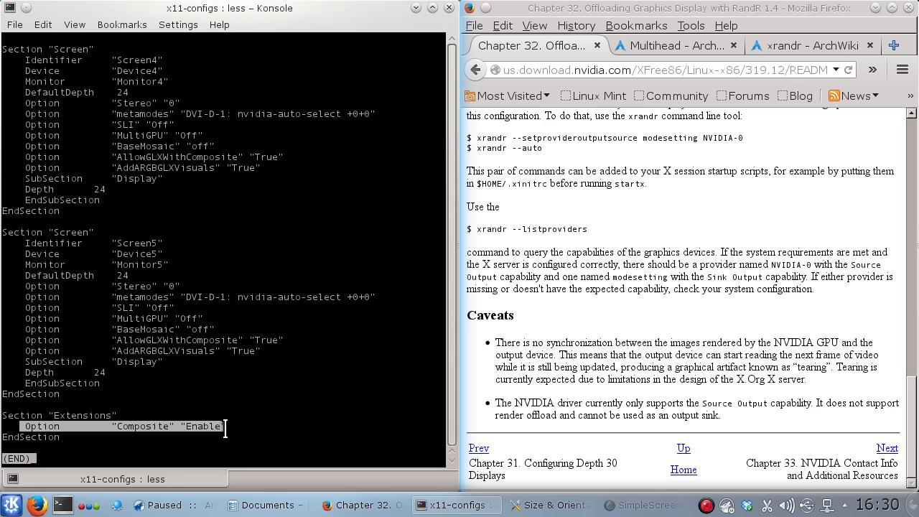
mouse_move(232, 419)
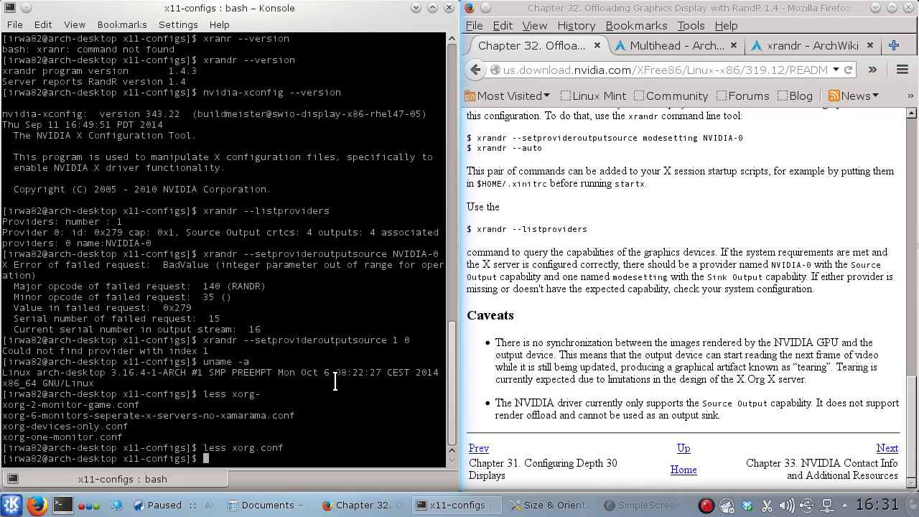
Page through xorg-devices-only.conf with less, reviewing its six GeForce GT 640 Device sections.
type("le")
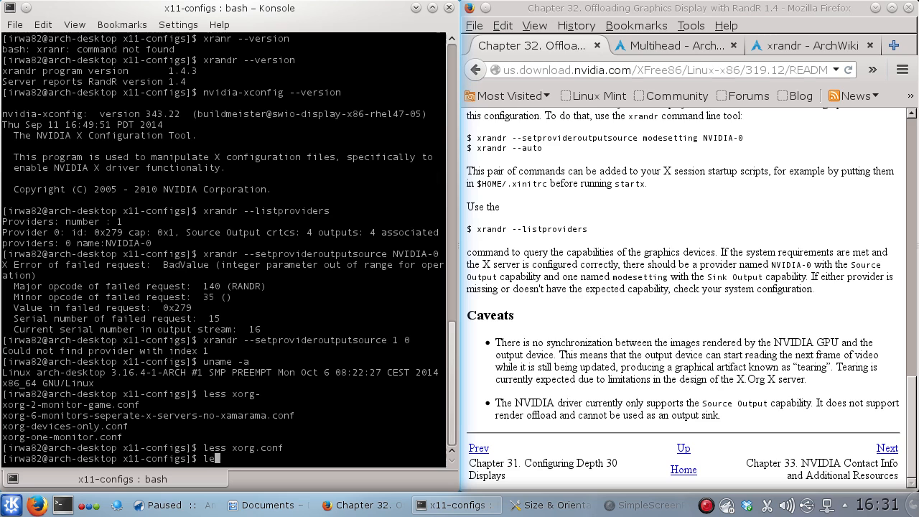
type("less xorg-")
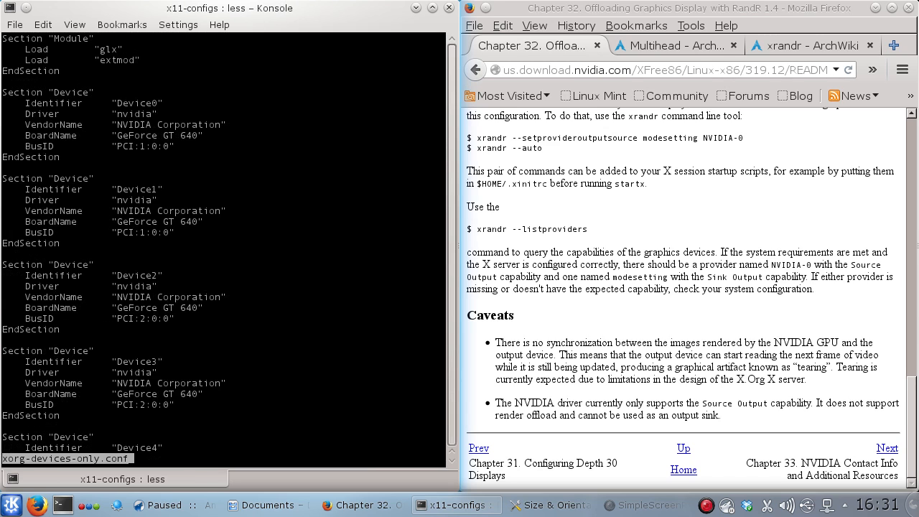
scroll("down", 3)
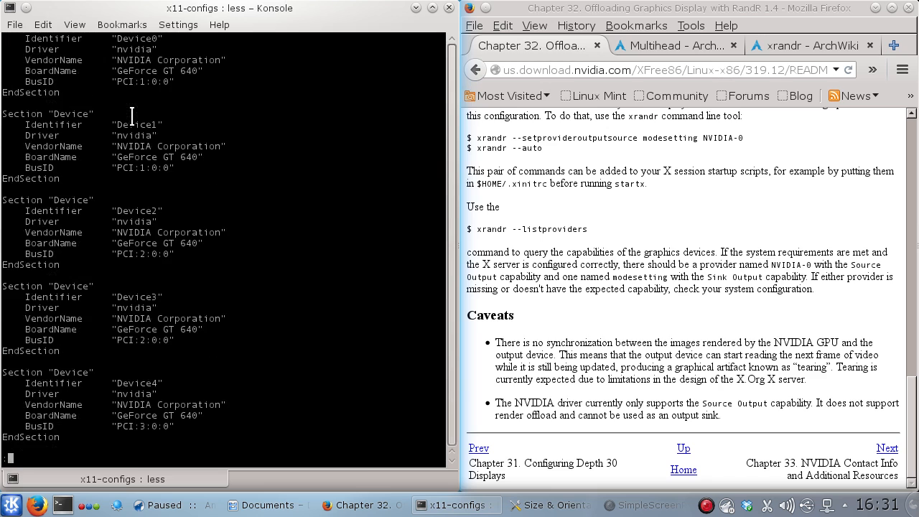
scroll("down", 3)
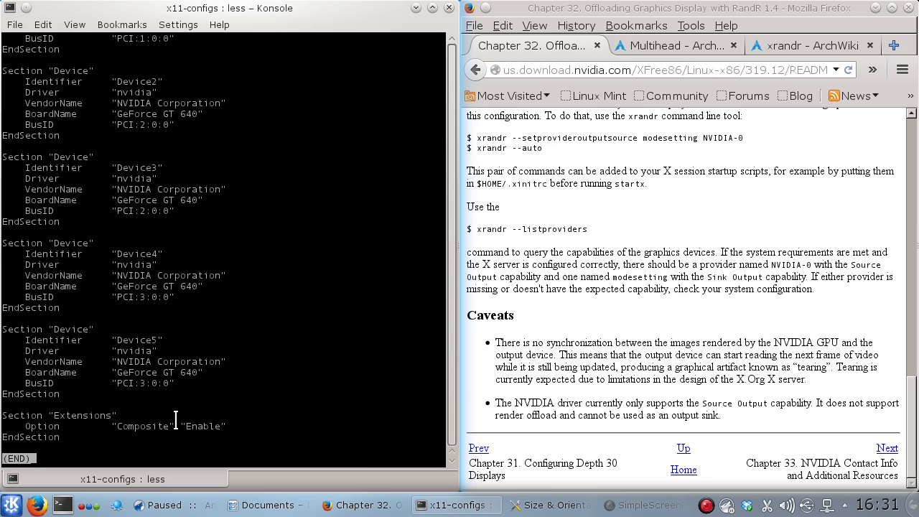
mouse_move(241, 329)
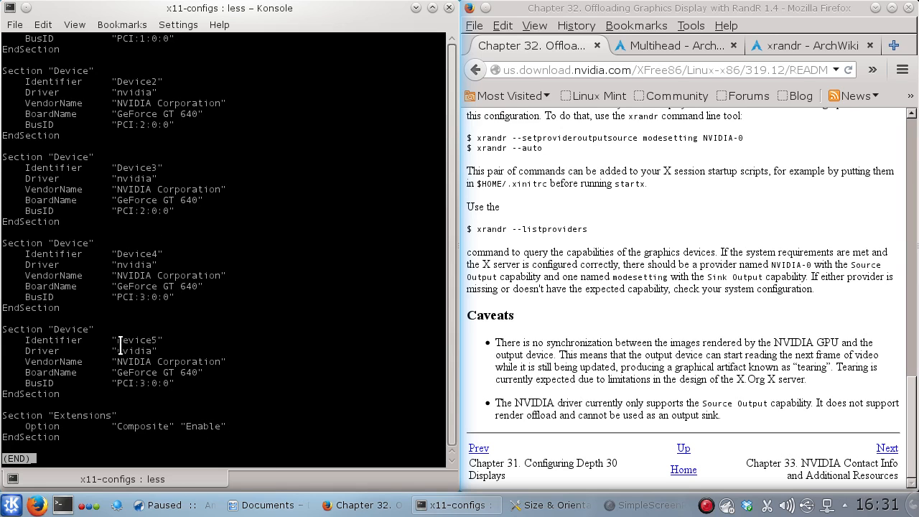
scroll("up", 3)
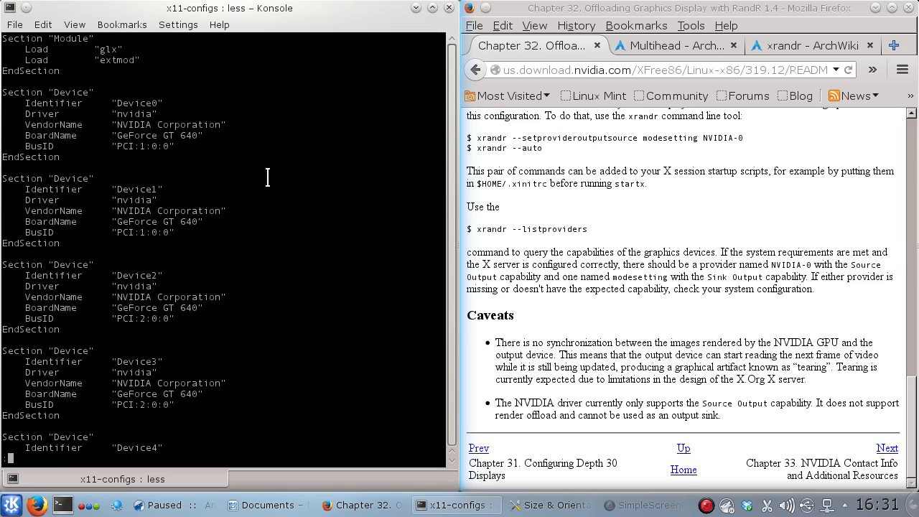
mouse_move(201, 253)
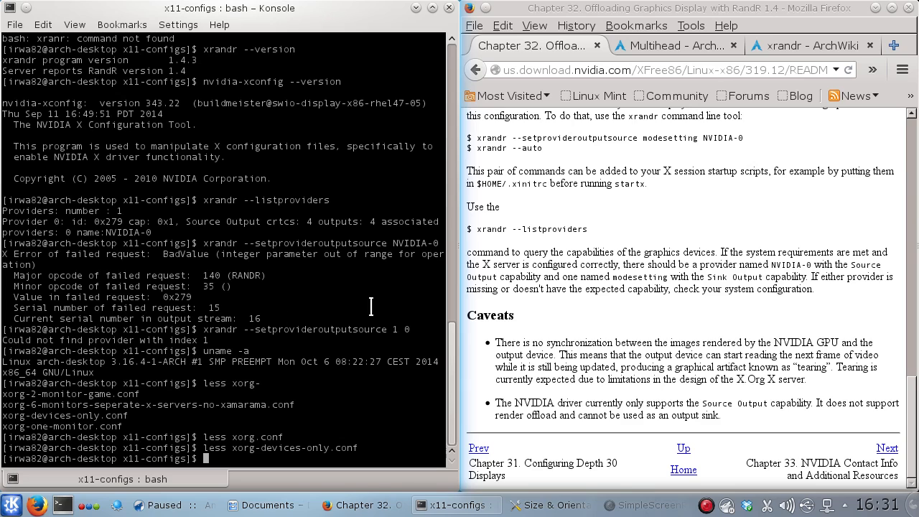
mouse_move(284, 339)
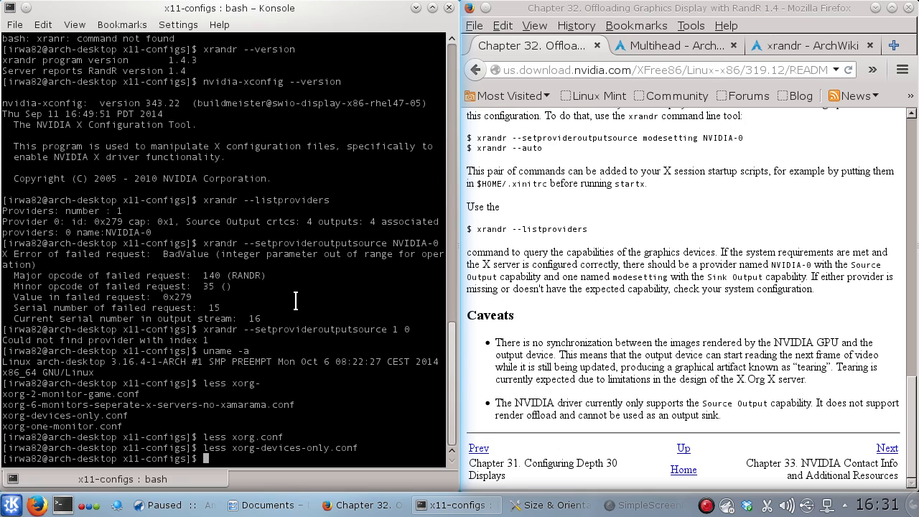
mouse_move(264, 281)
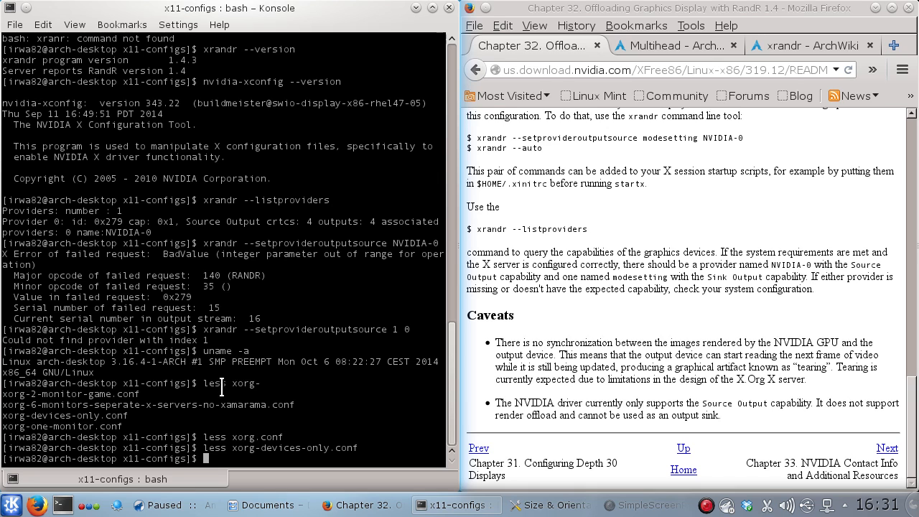
double_click(259, 437)
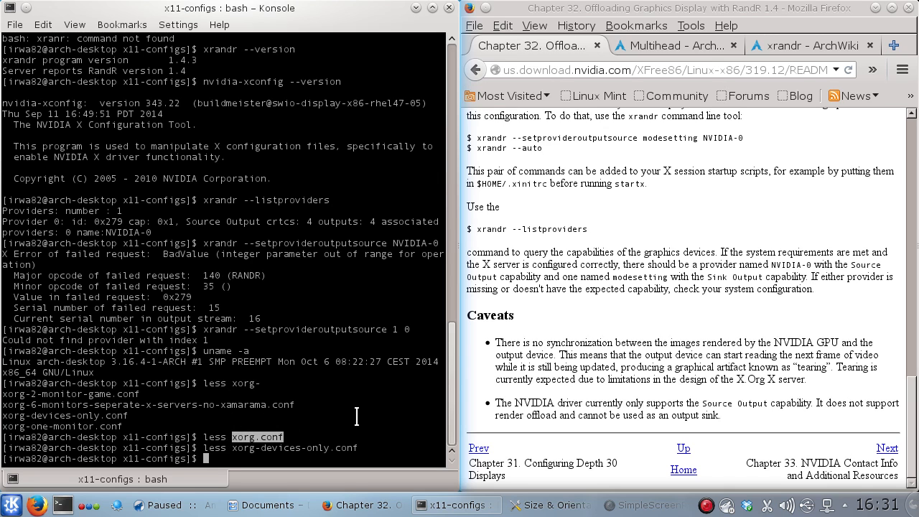
type("sudo systemctl restart kdm")
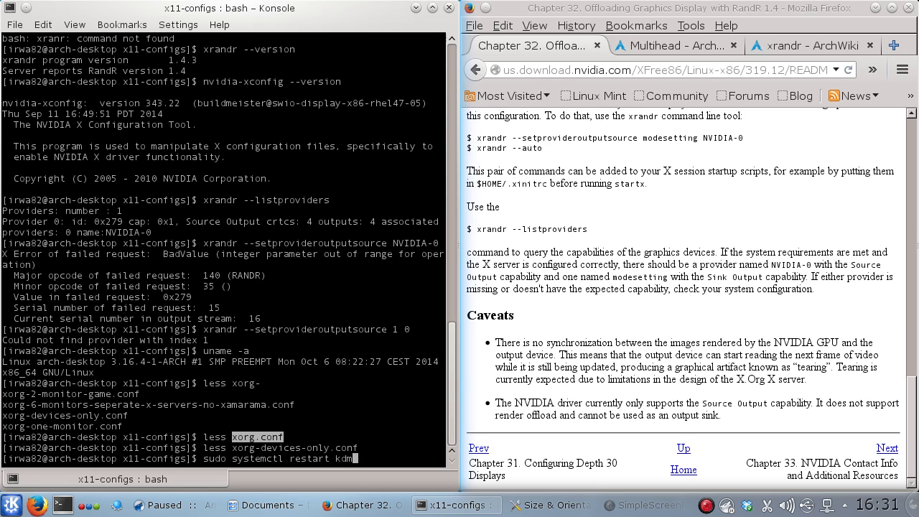
mouse_move(333, 488)
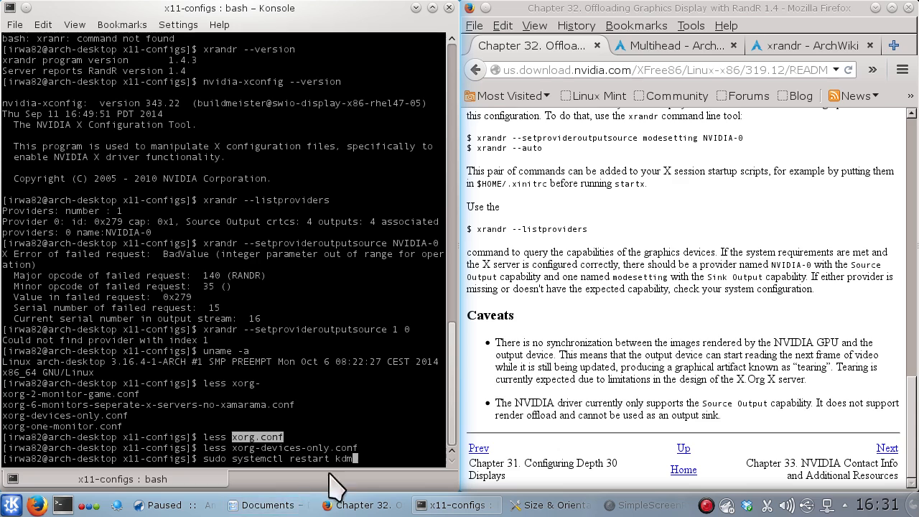
mouse_move(560, 399)
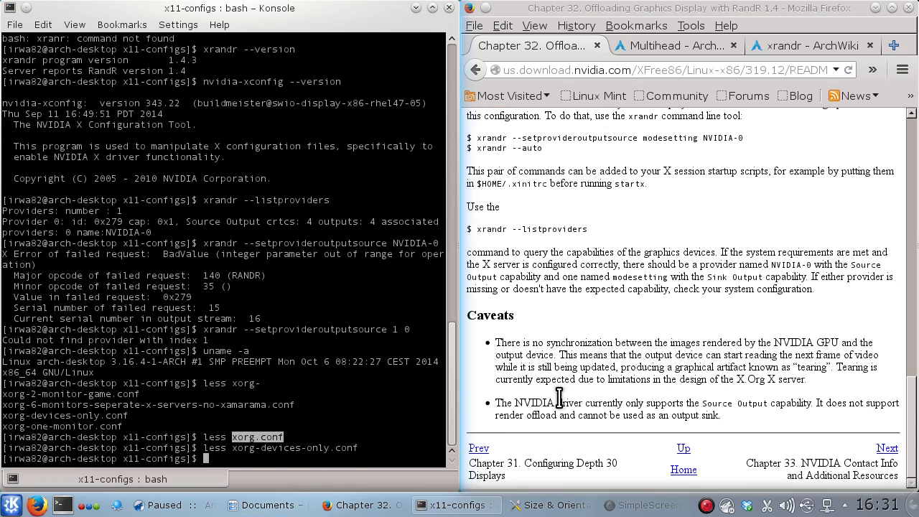
type("ls")
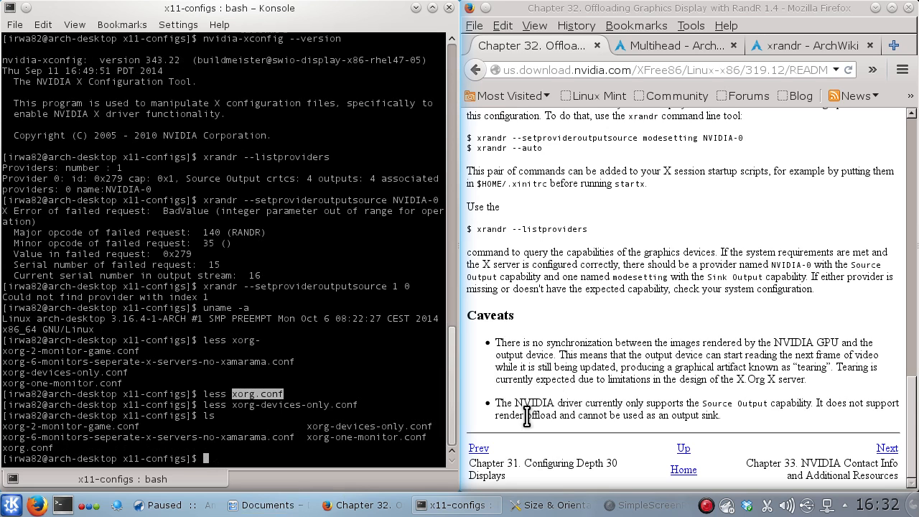
double_click(44, 425)
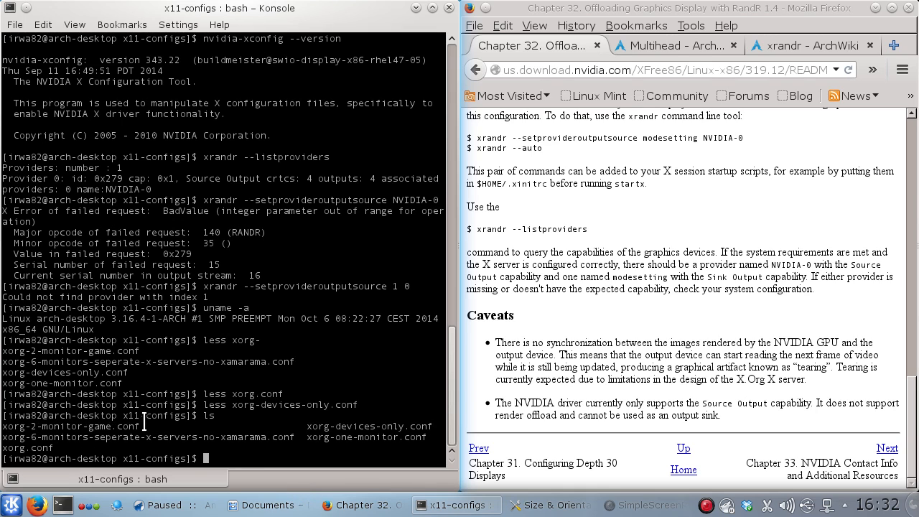
mouse_move(351, 208)
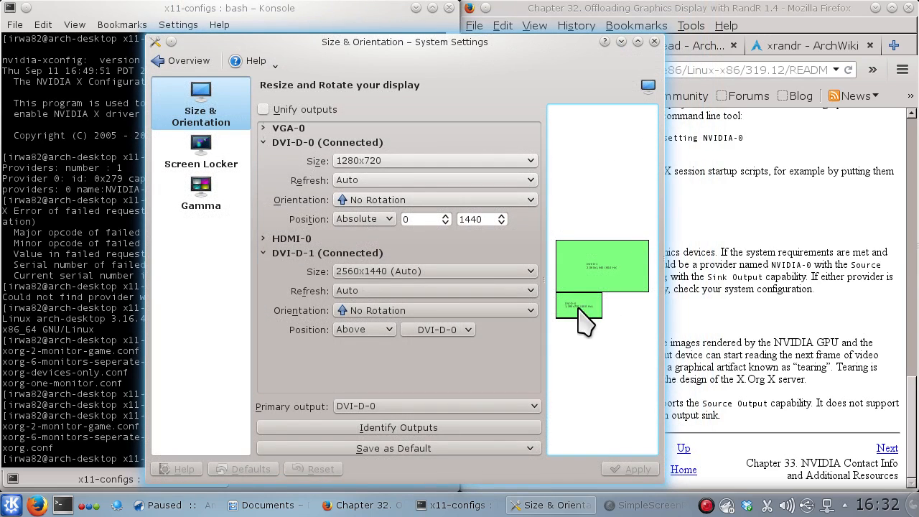
mouse_move(609, 316)
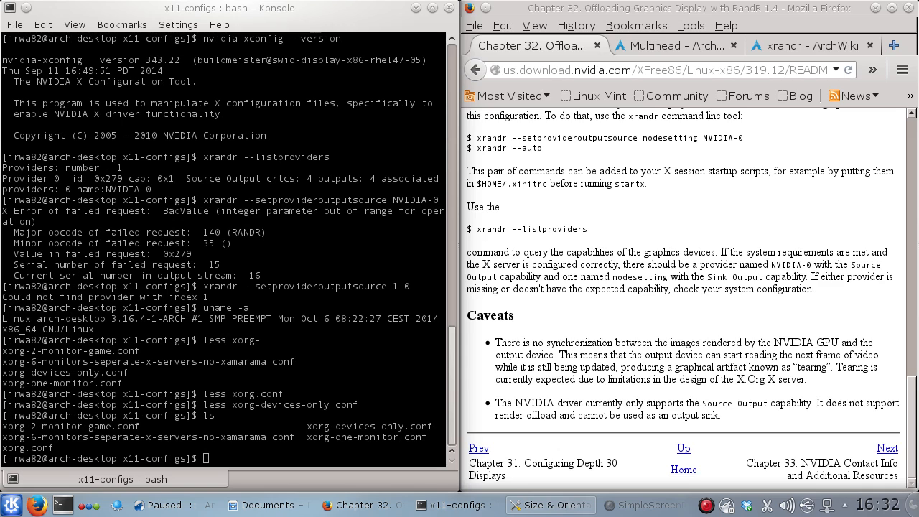
mouse_move(310, 265)
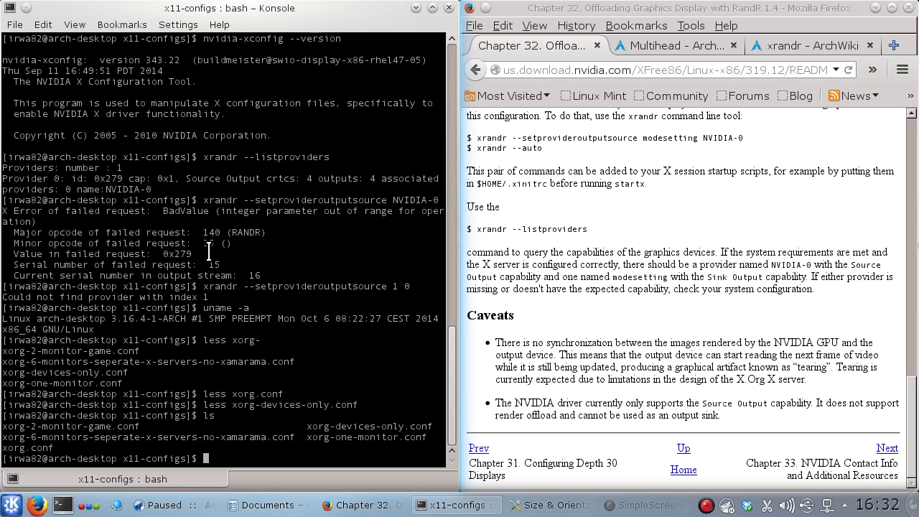
mouse_move(242, 327)
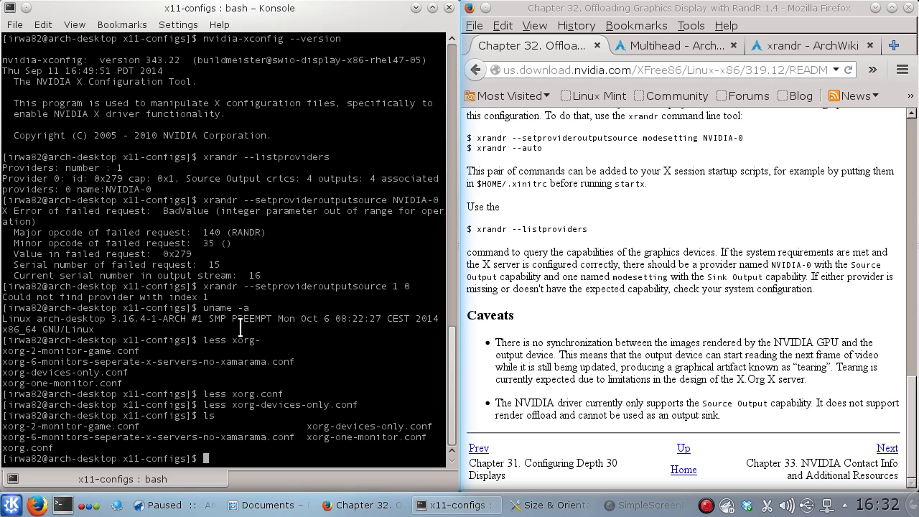
mouse_move(179, 118)
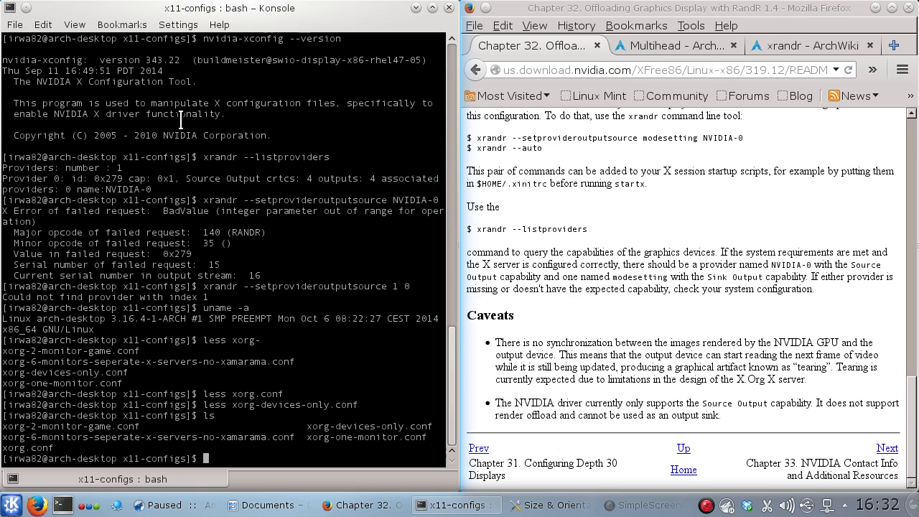
mouse_move(170, 255)
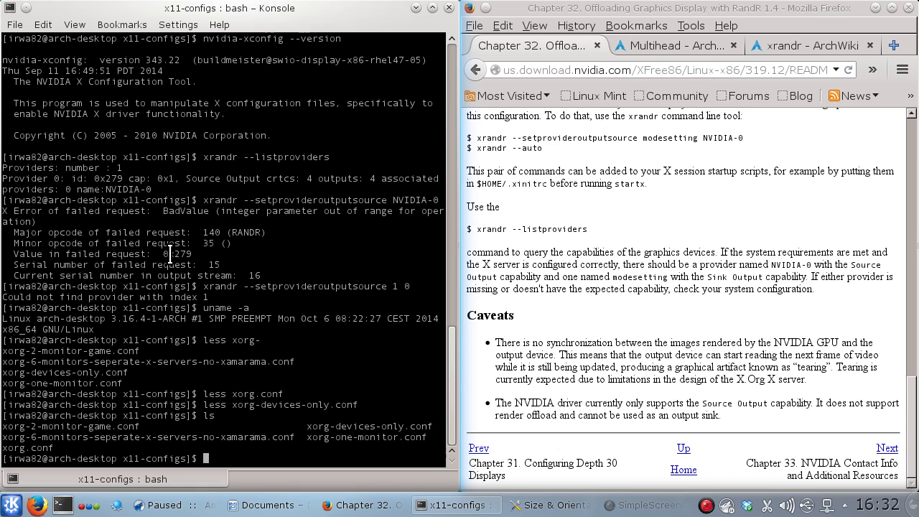
mouse_move(254, 188)
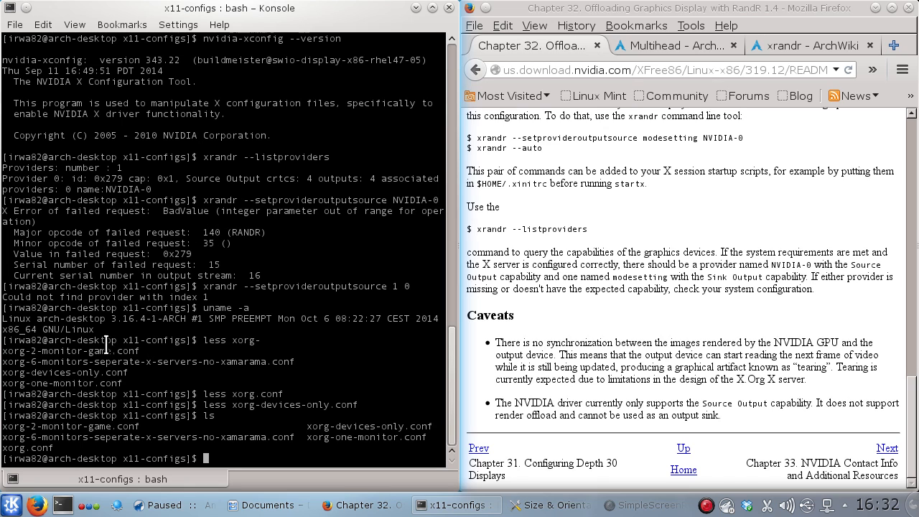
mouse_move(173, 164)
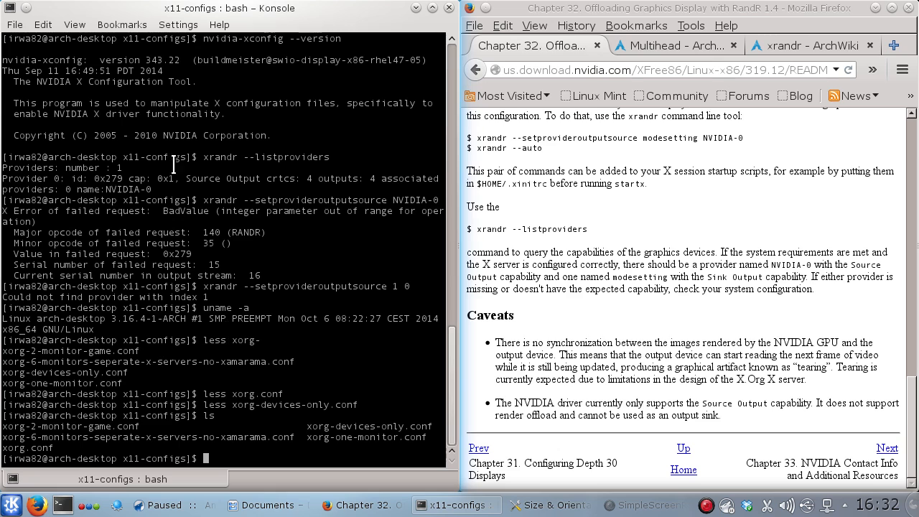
mouse_move(402, 257)
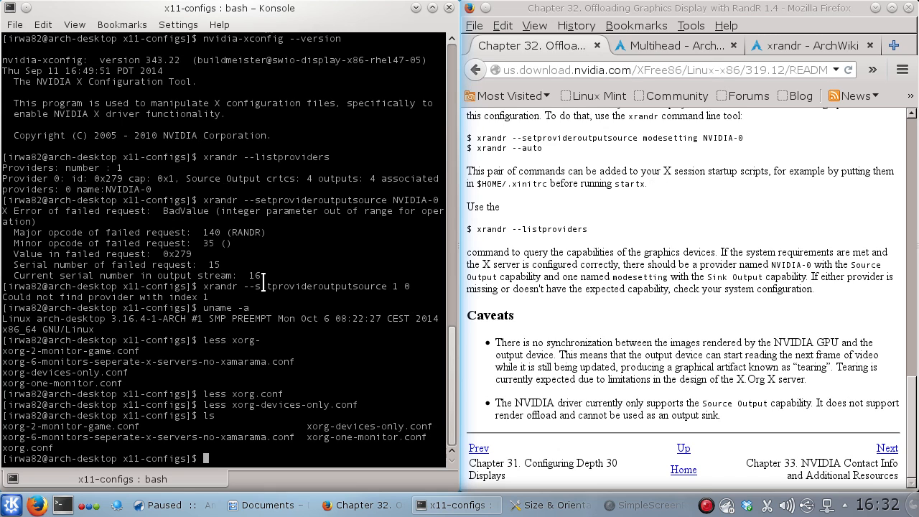
mouse_move(399, 199)
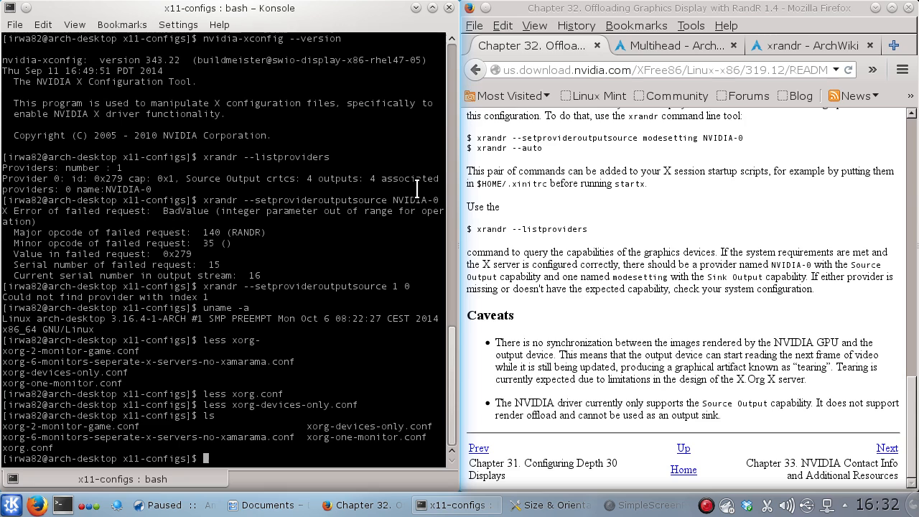
mouse_move(488, 194)
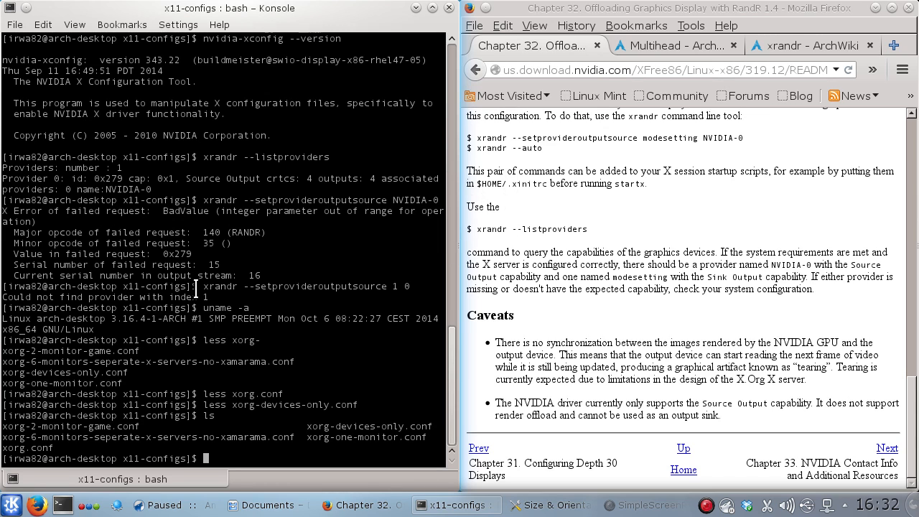
mouse_move(250, 207)
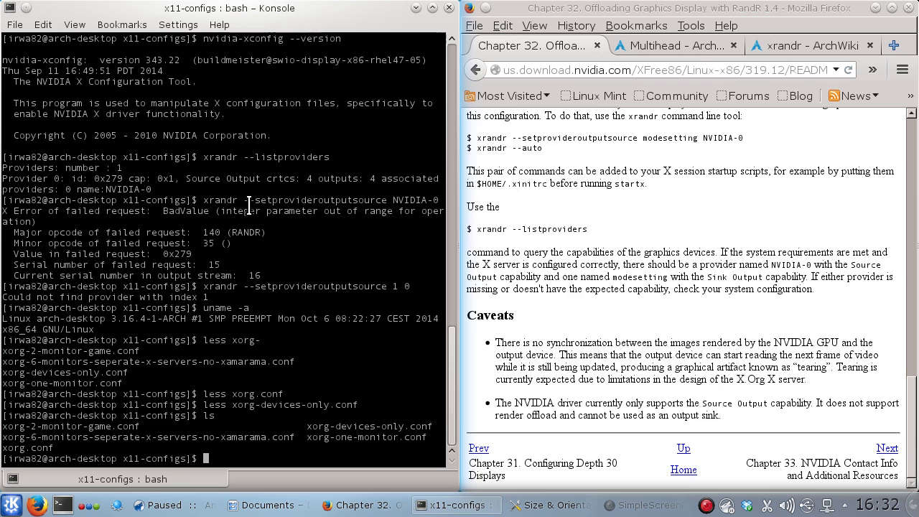
mouse_move(707, 501)
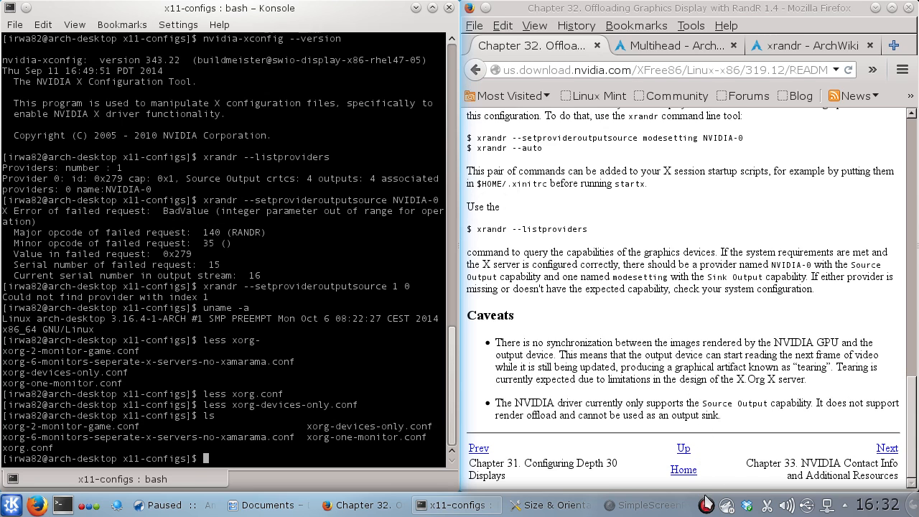